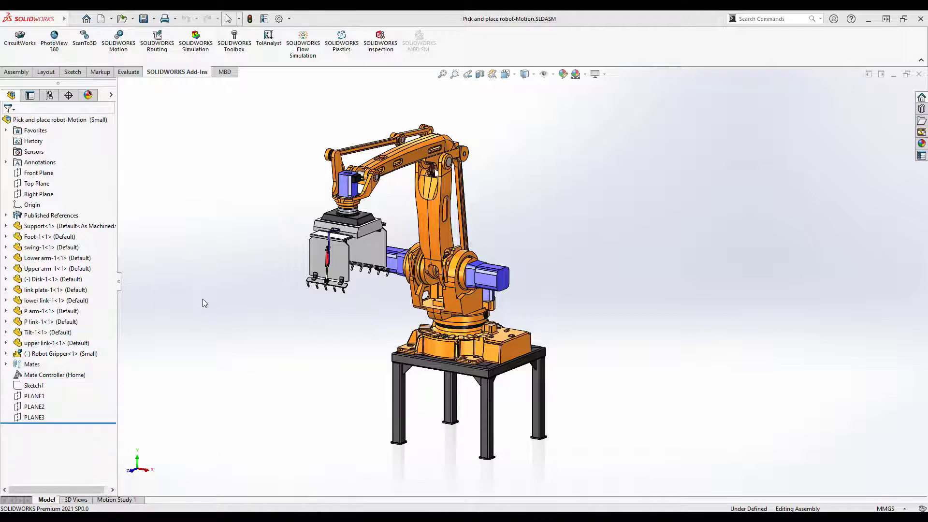
mouse_move(219, 183)
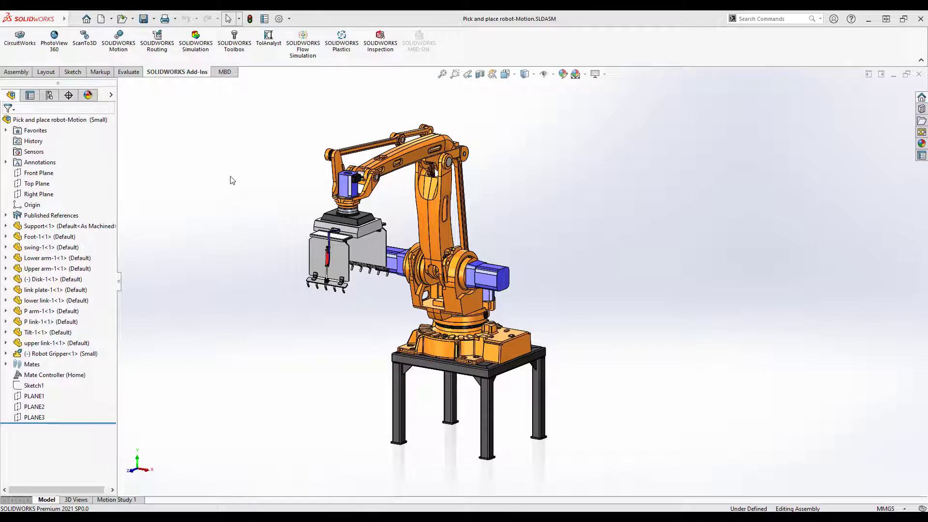
mouse_move(137, 93)
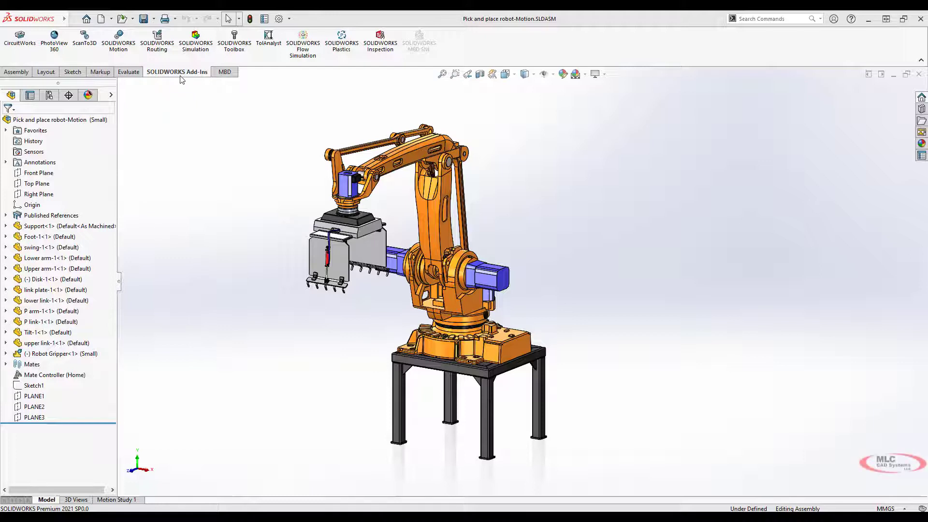
mouse_move(118, 38)
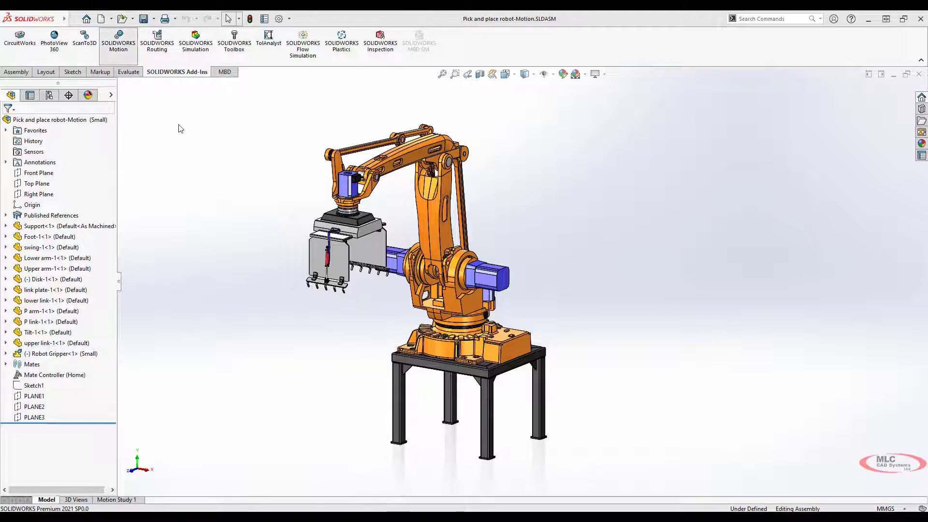
mouse_move(249, 155)
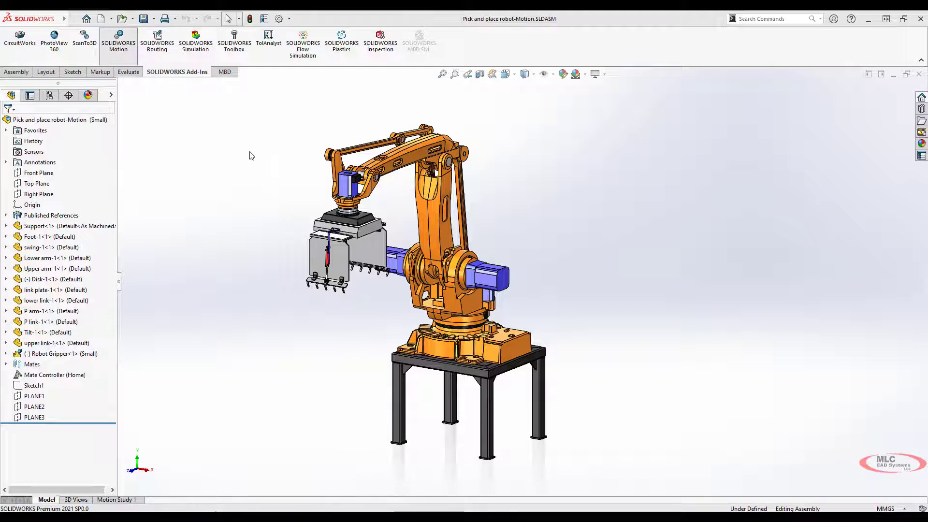
mouse_move(191, 355)
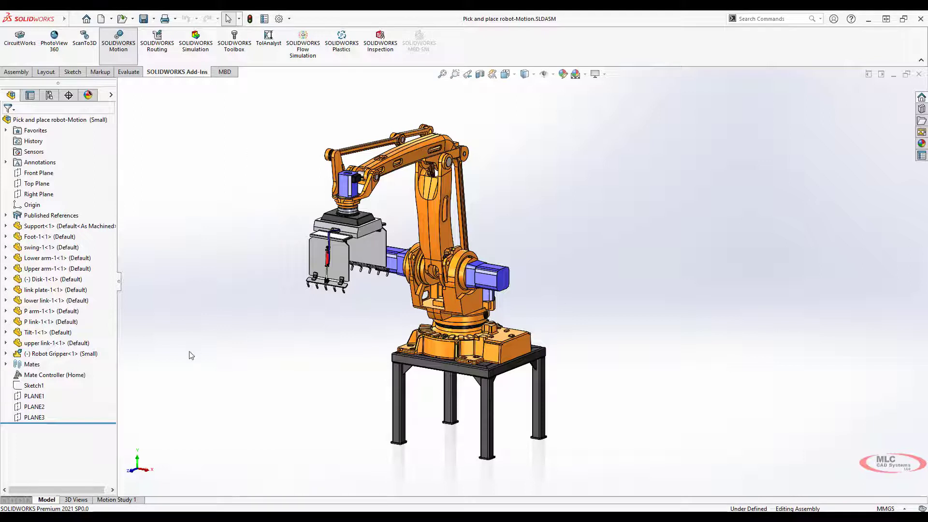
Step: Switch Motion Study 1 from Animation to Motion Analysis for physics-based simulation
left_click(115, 500)
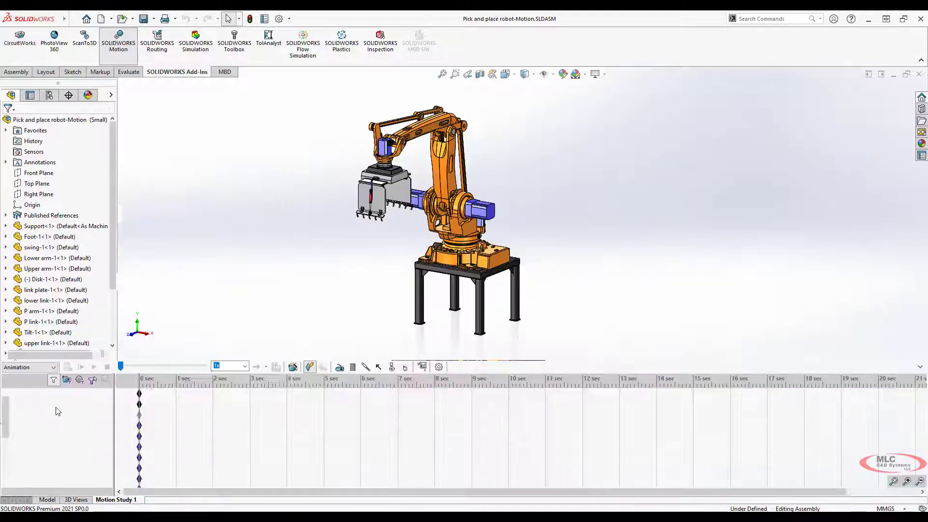
left_click(52, 367)
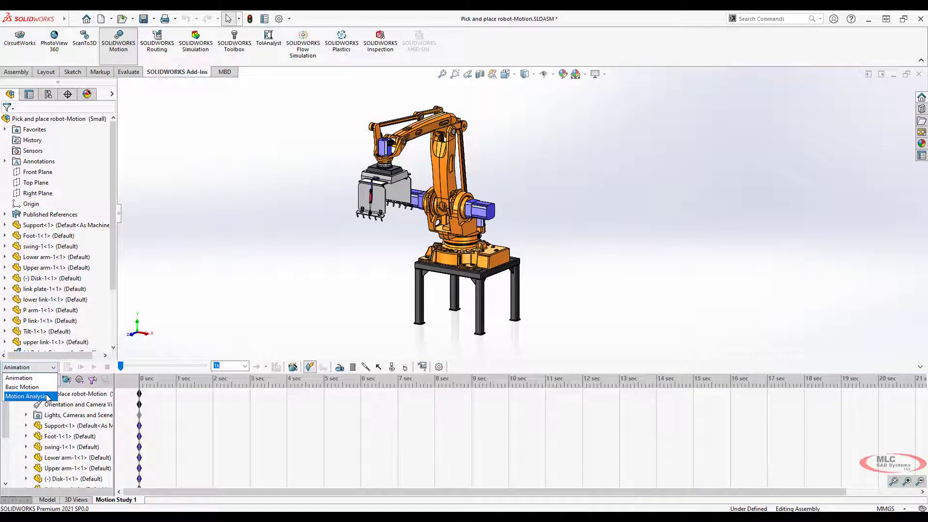
left_click(26, 396)
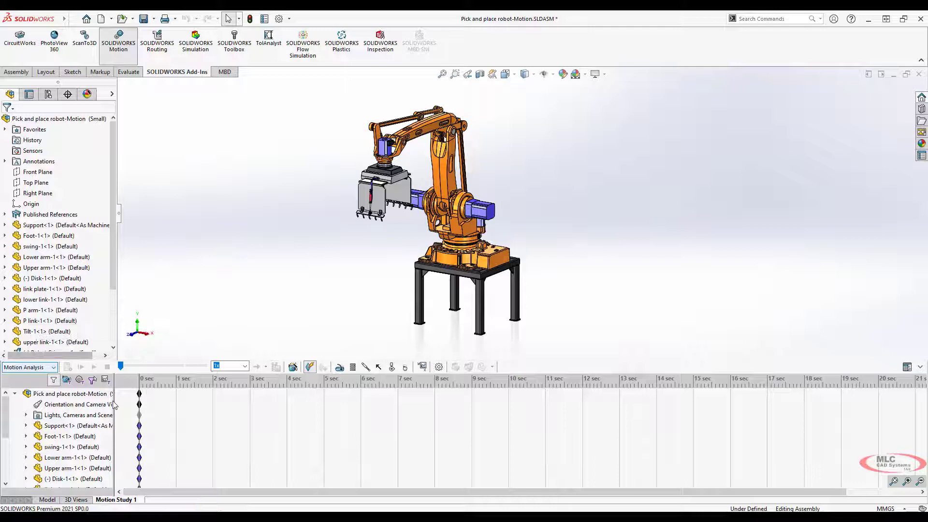
scroll("down", 3)
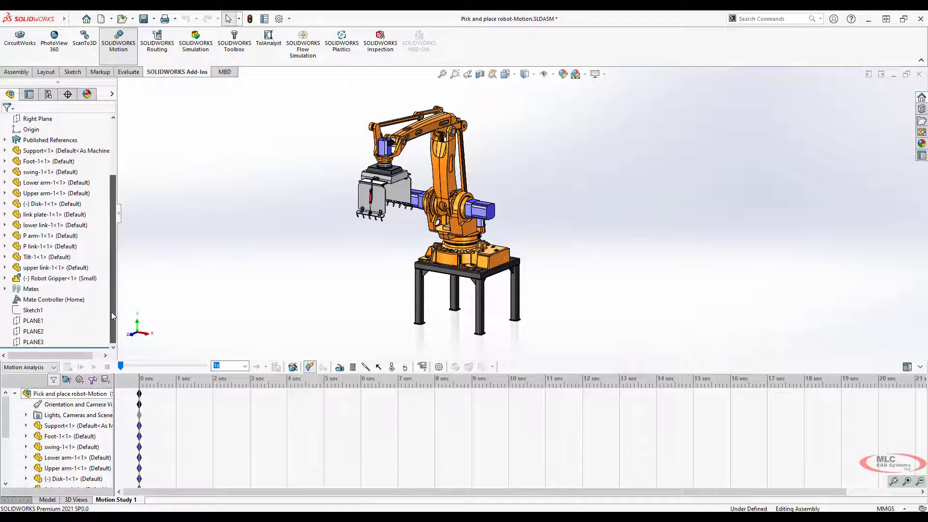
left_click(54, 300)
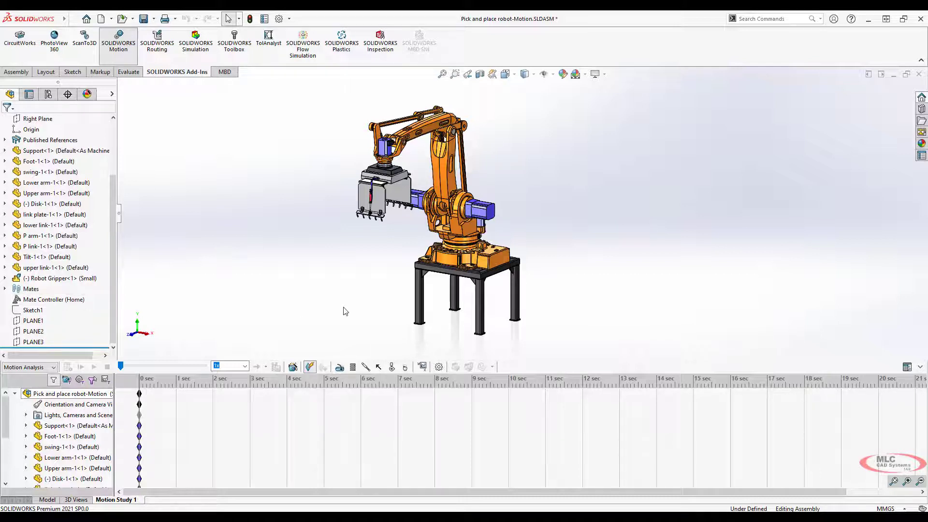
mouse_move(292, 368)
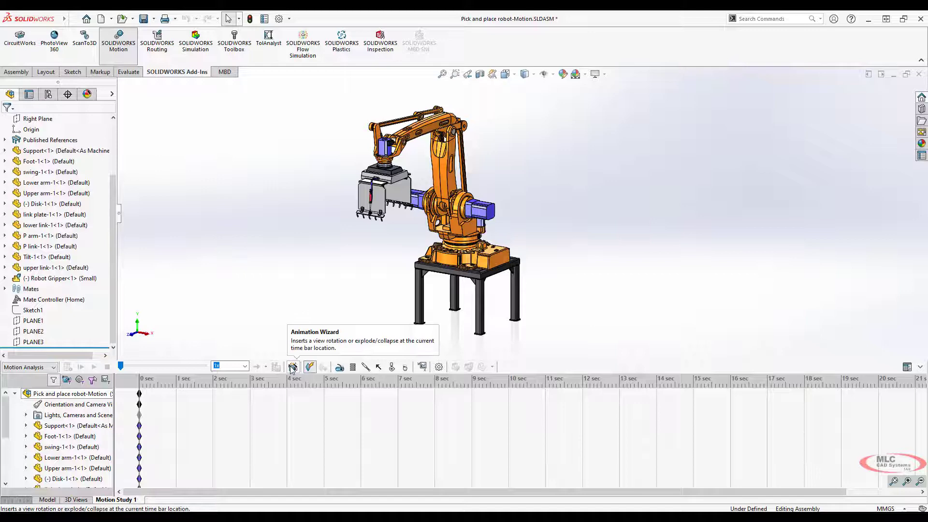
Step: Use the Animation Wizard to import Mate Controller positions as motors starting at time 0
left_click(294, 367)
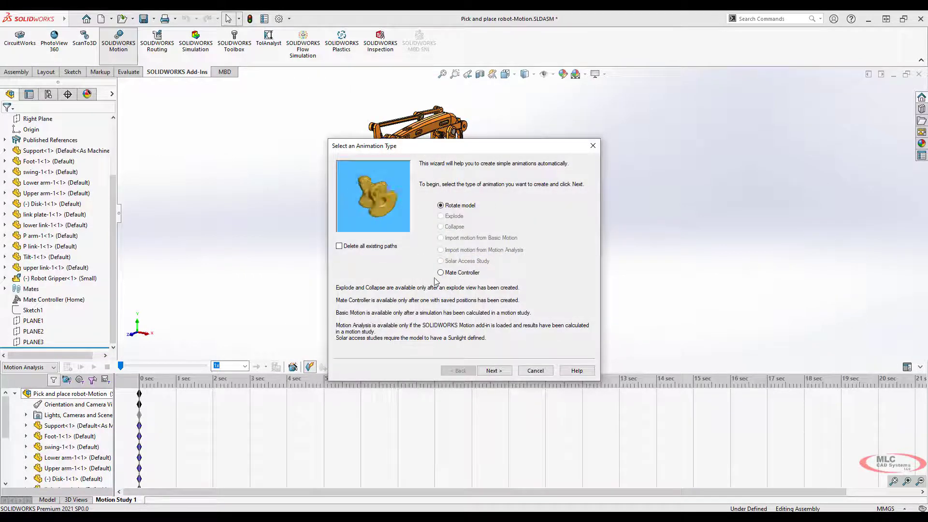
left_click(441, 273)
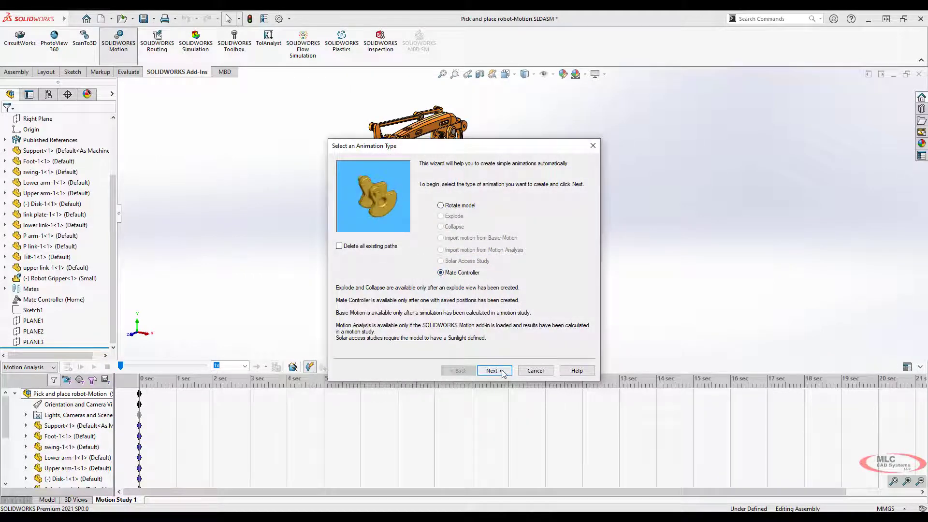
left_click(494, 370)
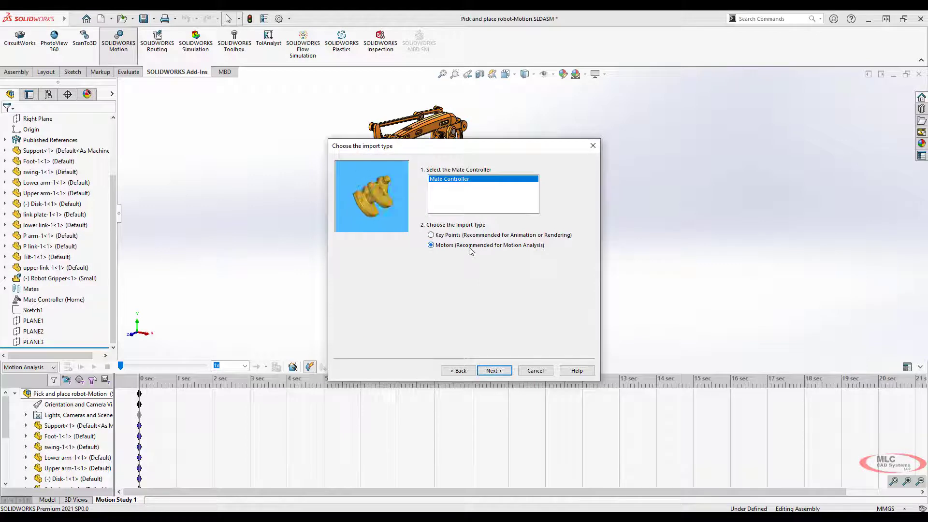
left_click(494, 371)
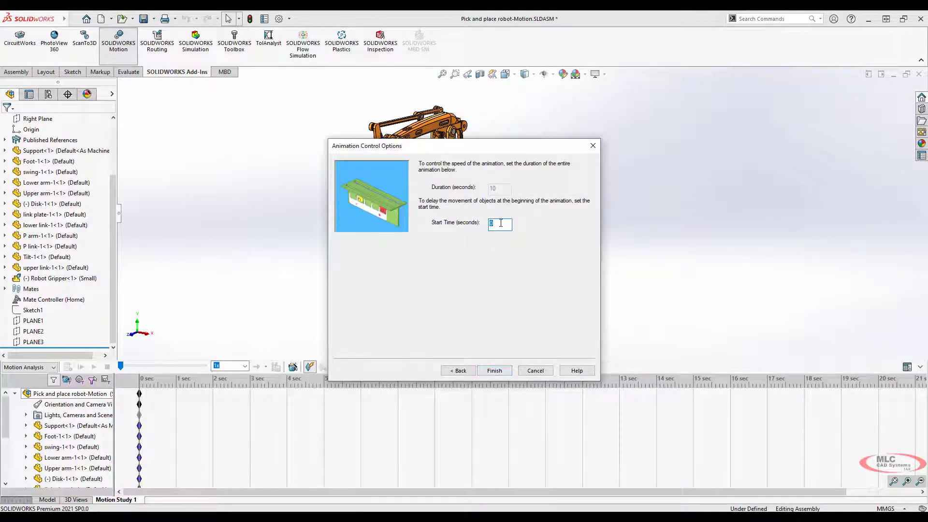
left_click(494, 370)
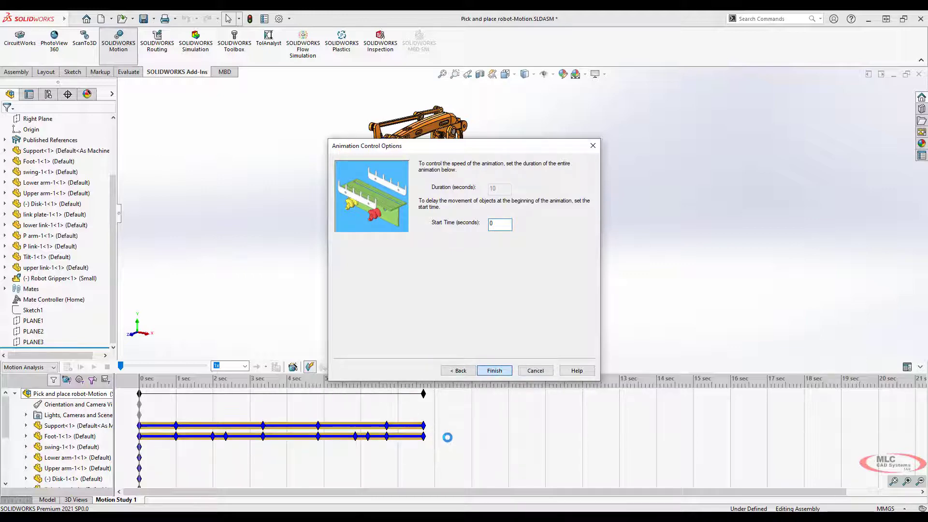
left_click(494, 371)
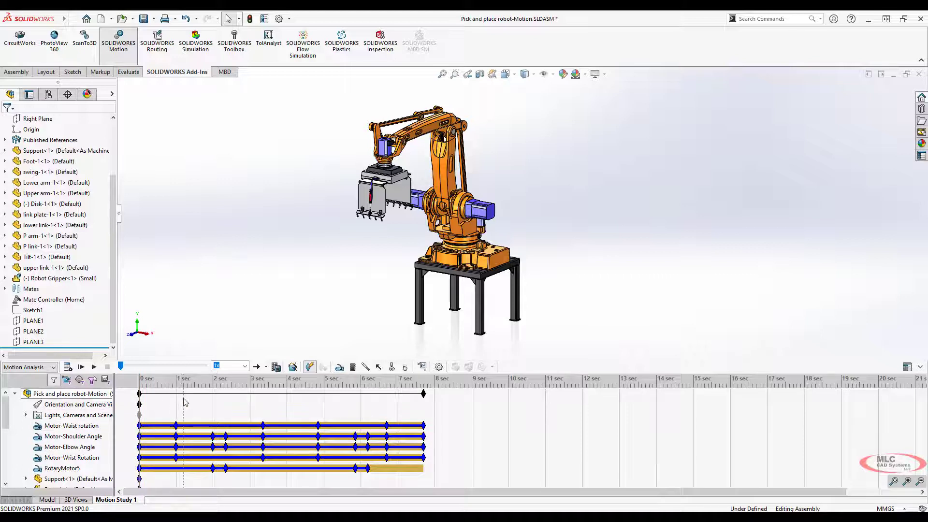
mouse_move(68, 366)
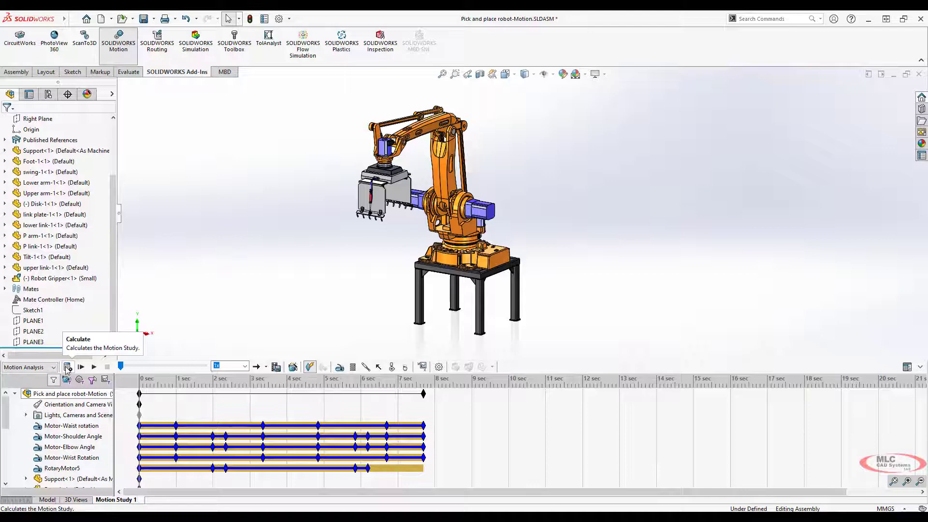
Step: Calculate the motion study over the imported motor timeline
left_click(67, 367)
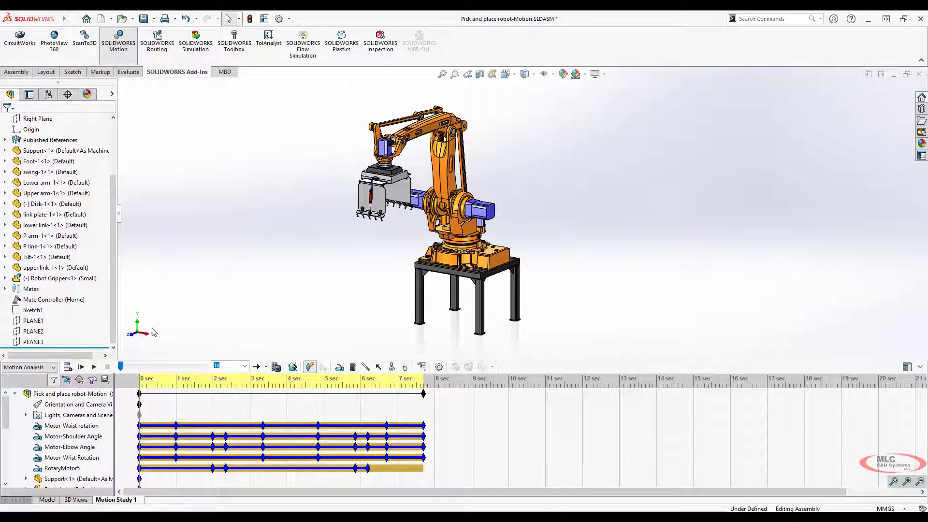
Step: Delete the gripper's ProfileCenter1 mate and add a concentric mate between disk and gripper
left_click(46, 500)
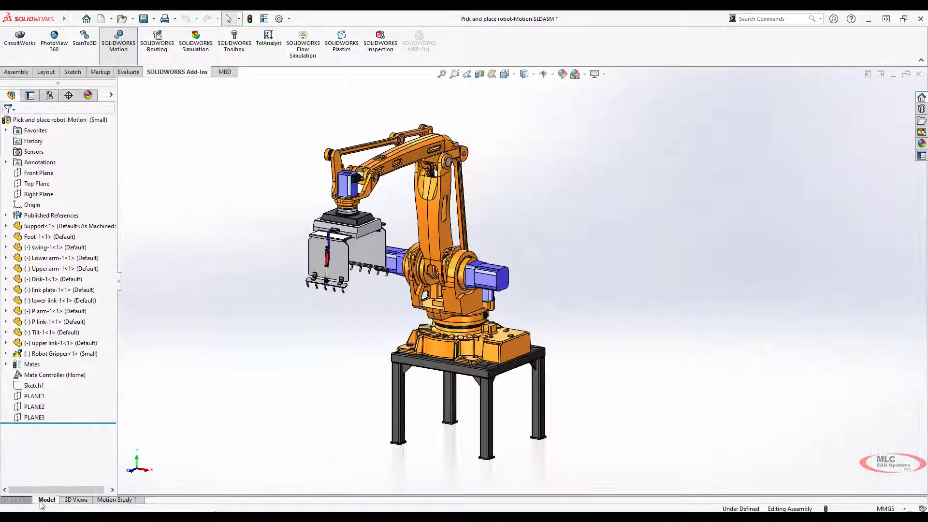
left_click(6, 365)
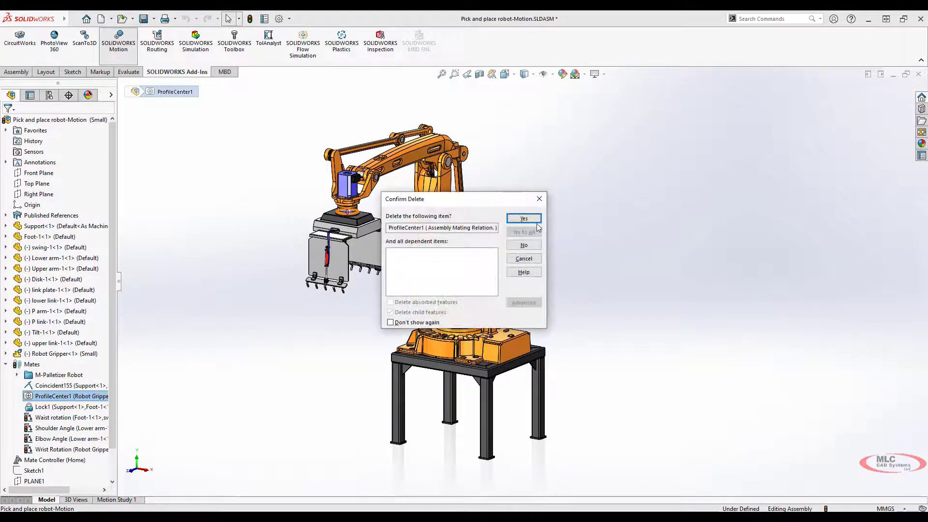
left_click(523, 219)
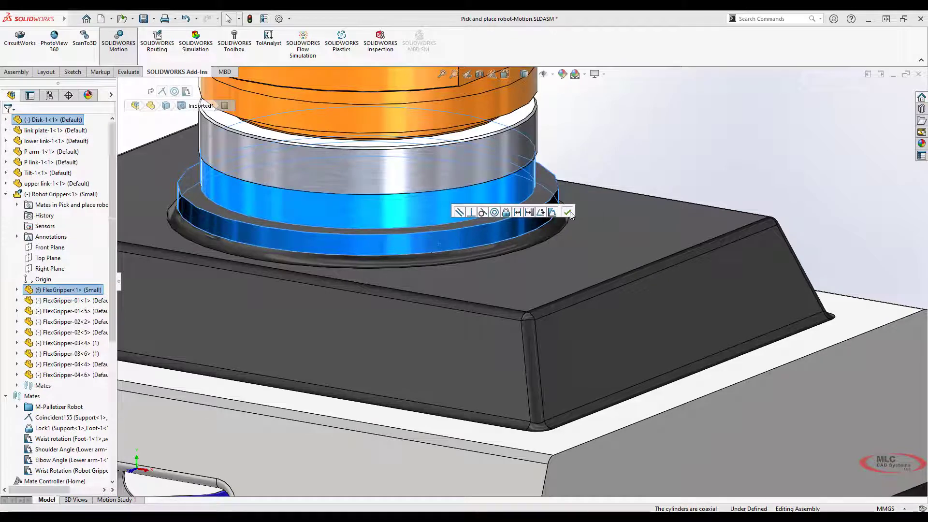
left_click(567, 211)
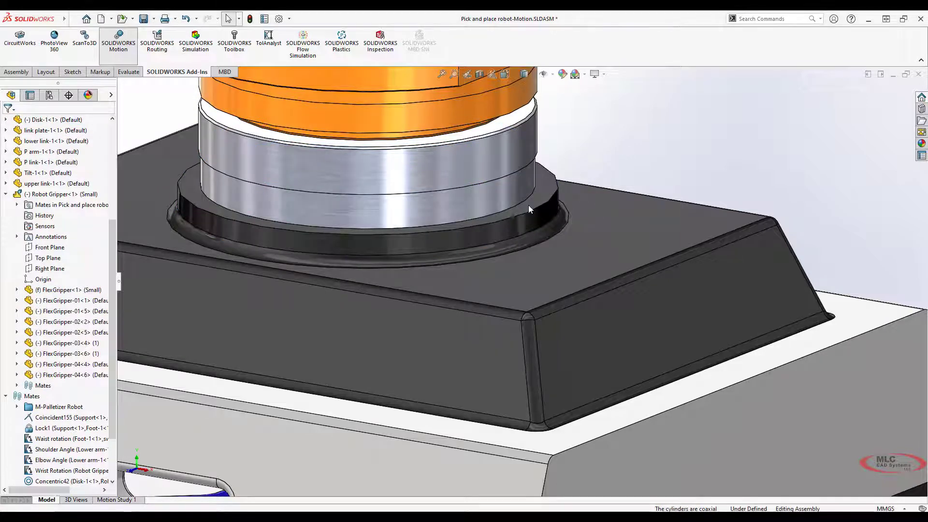
right_click(355, 190)
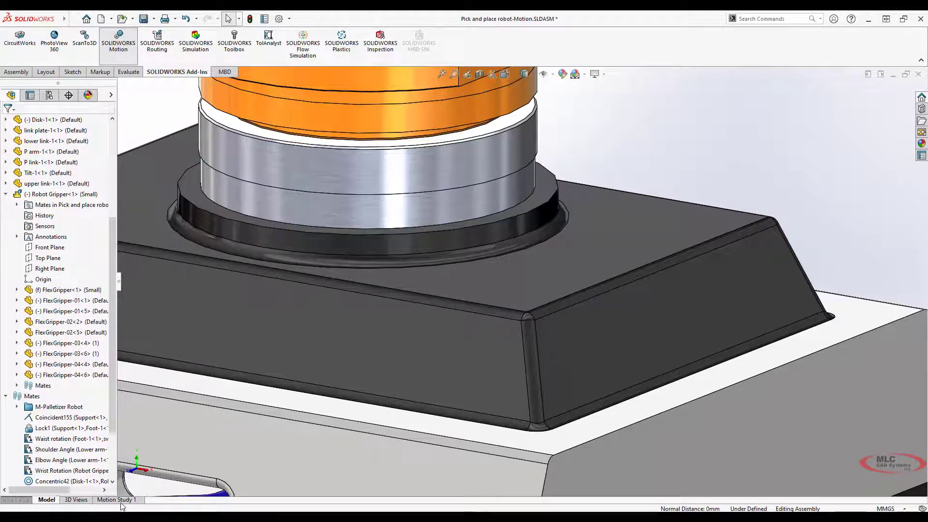
Step: Scrub the robot's motion, rewind to start and recalculate with the new concentric mate
left_click(116, 500)
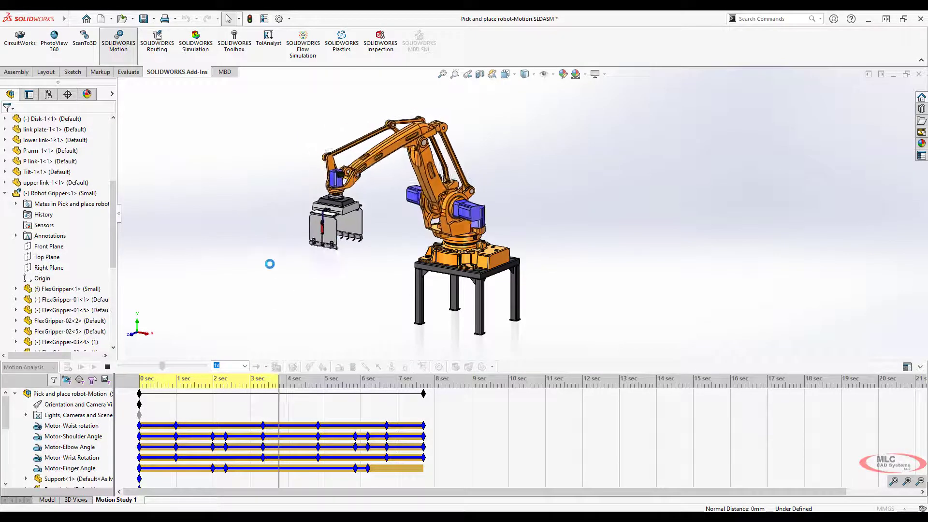
left_click_drag(285, 394, 325, 394)
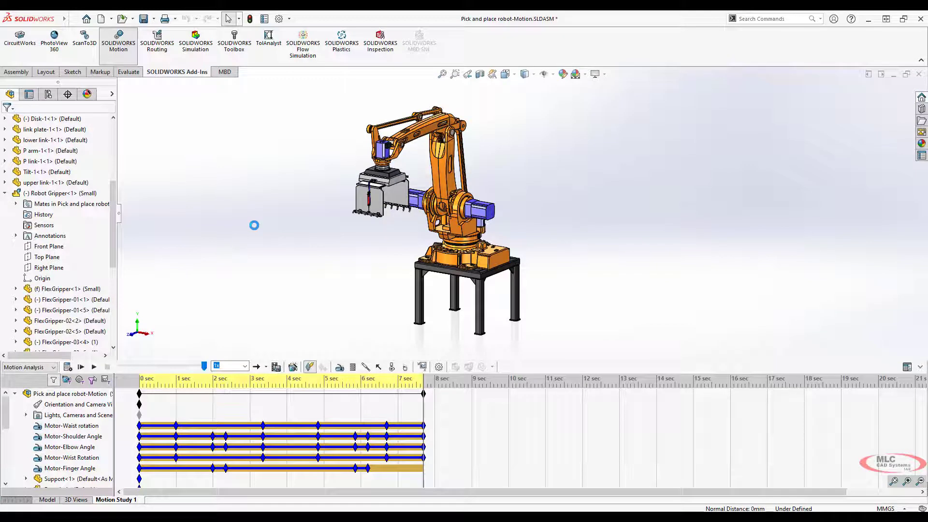
left_click(139, 387)
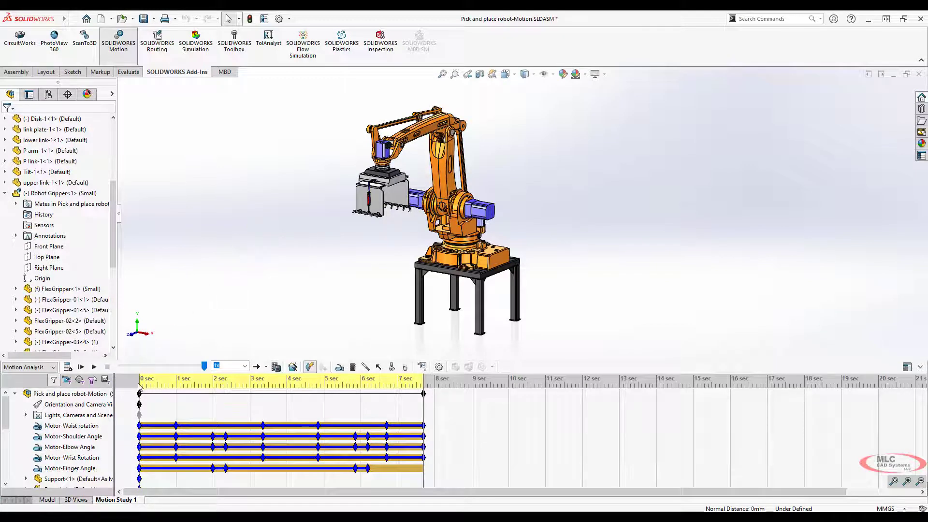
mouse_move(67, 368)
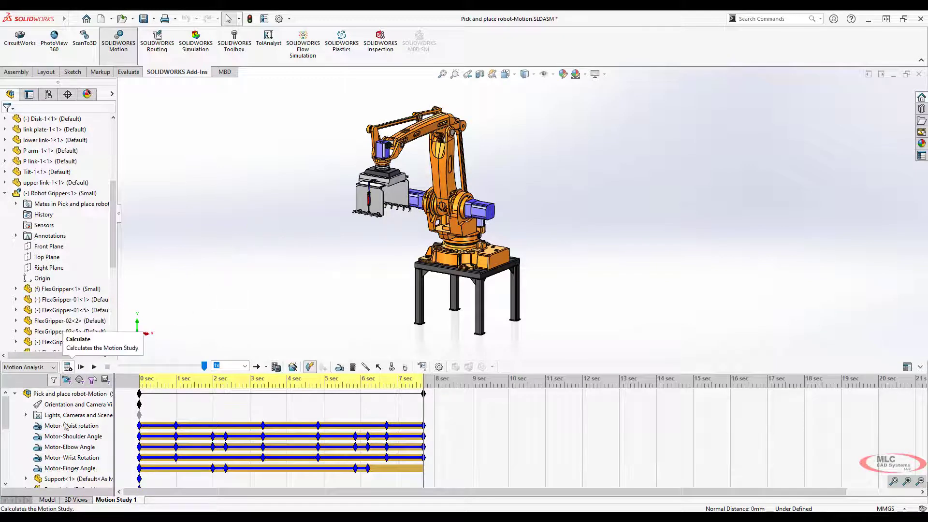
left_click(67, 367)
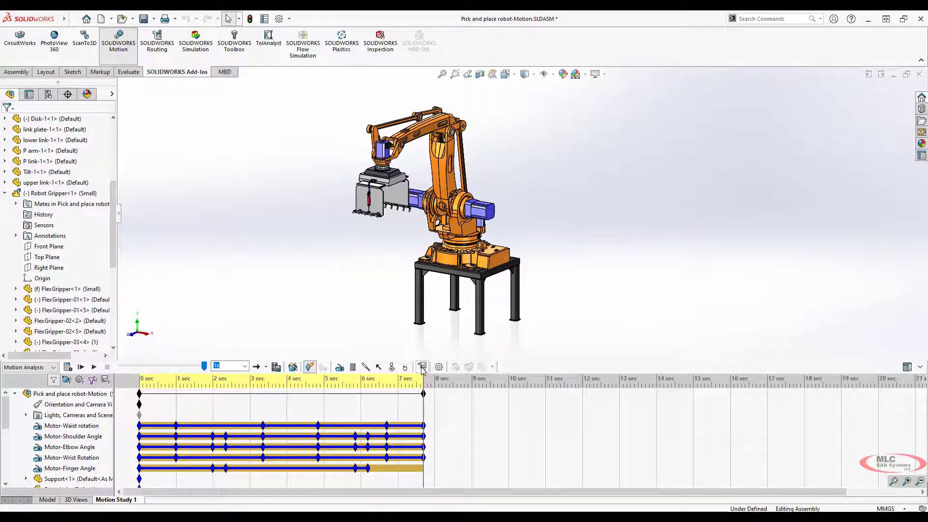
mouse_move(420, 367)
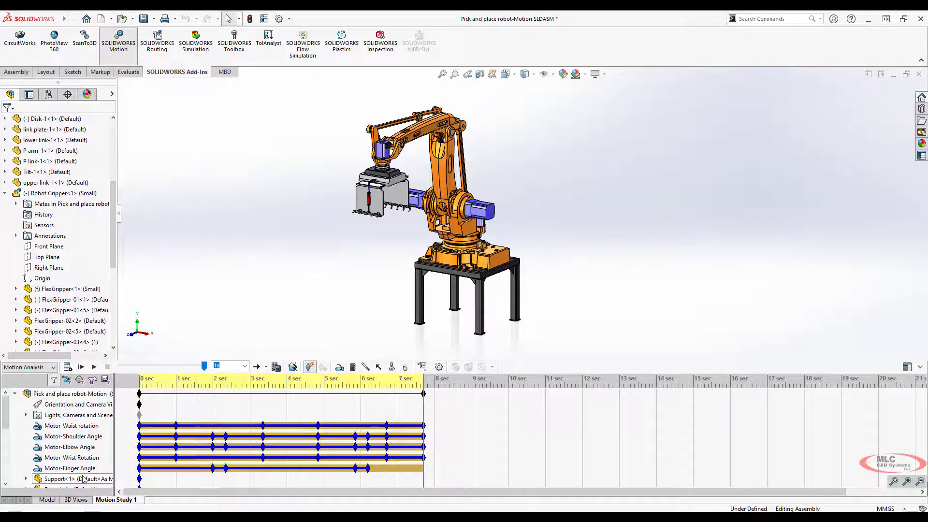
Step: Create a Forces > Motor Torque > Magnitude plot for the waist rotation motor
left_click(72, 425)
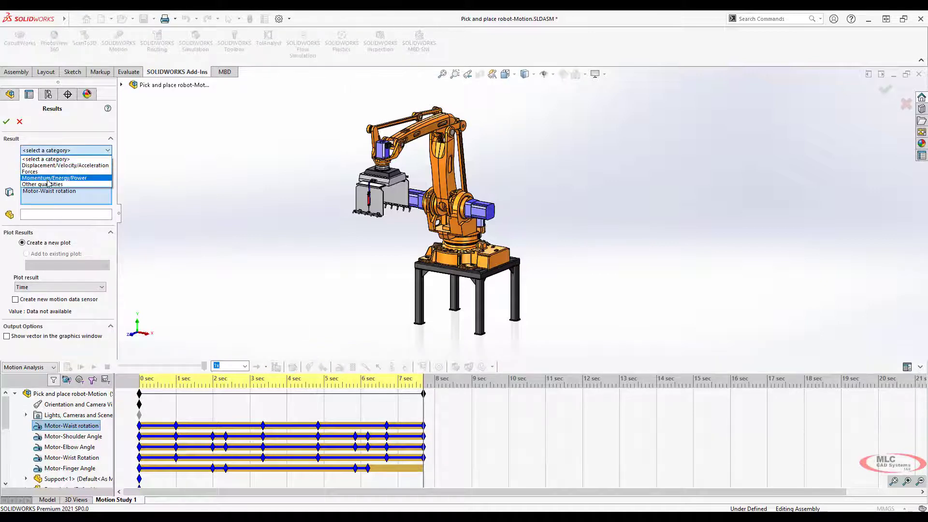
mouse_move(53, 172)
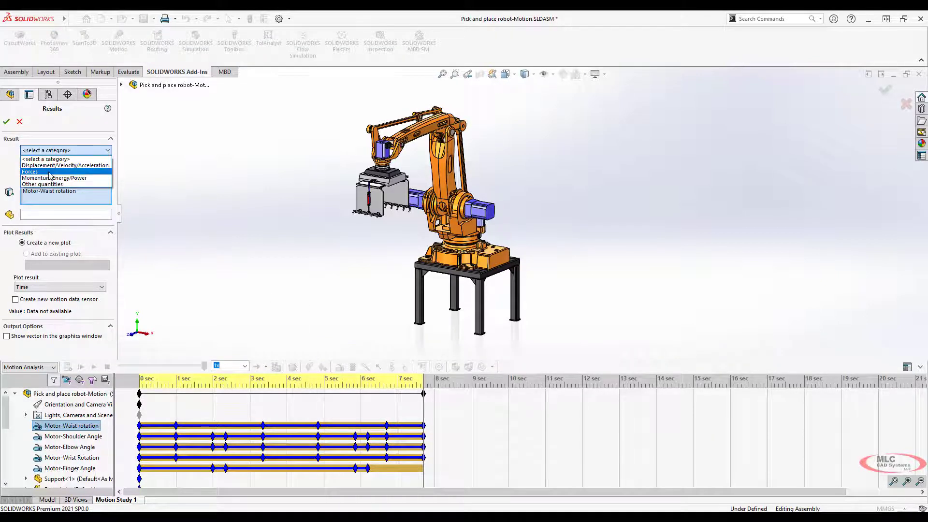
left_click(30, 172)
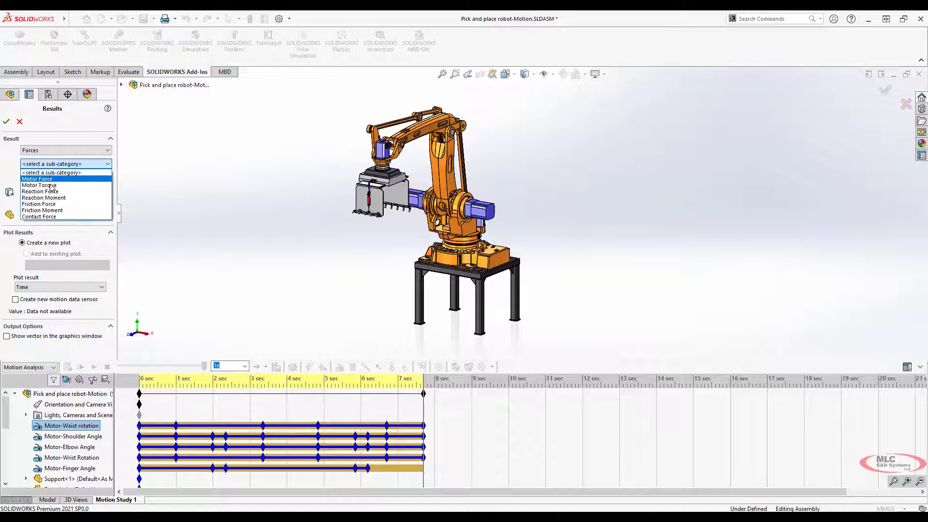
left_click(38, 186)
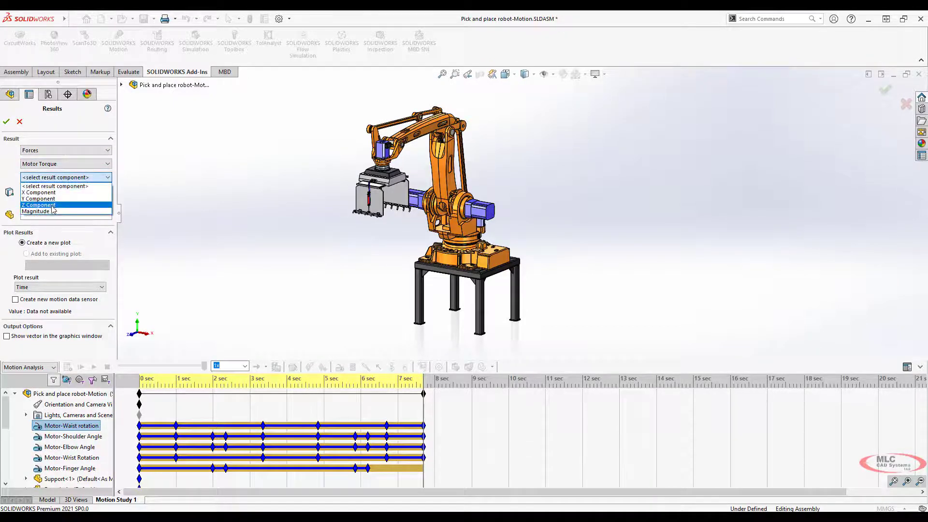
left_click(36, 211)
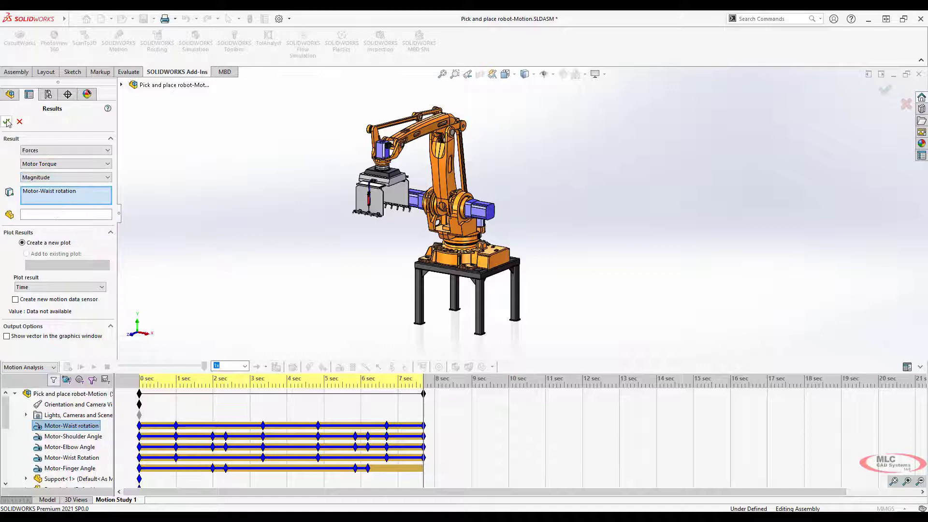
left_click(8, 122)
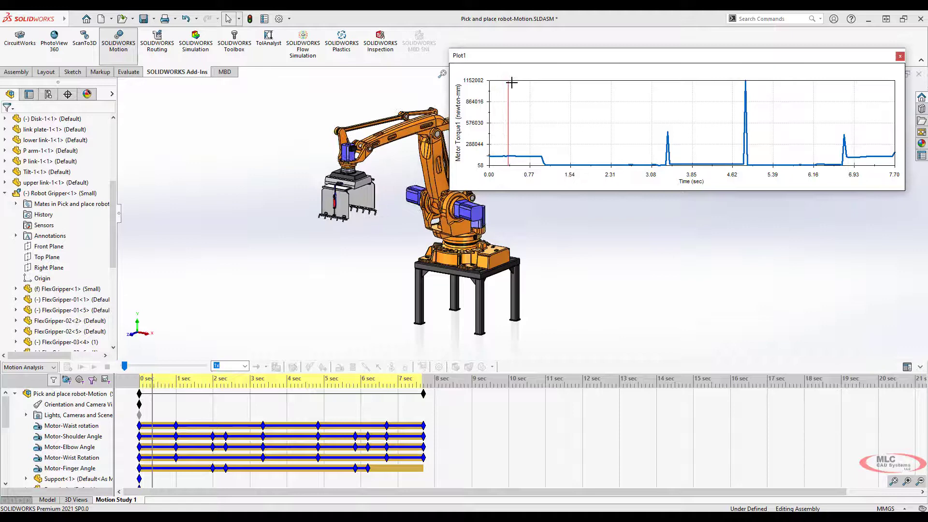
Step: Scrub the timeline to watch the waist torque curve against the robot's poses, then close the plot
left_click_drag(122, 366, 131, 366)
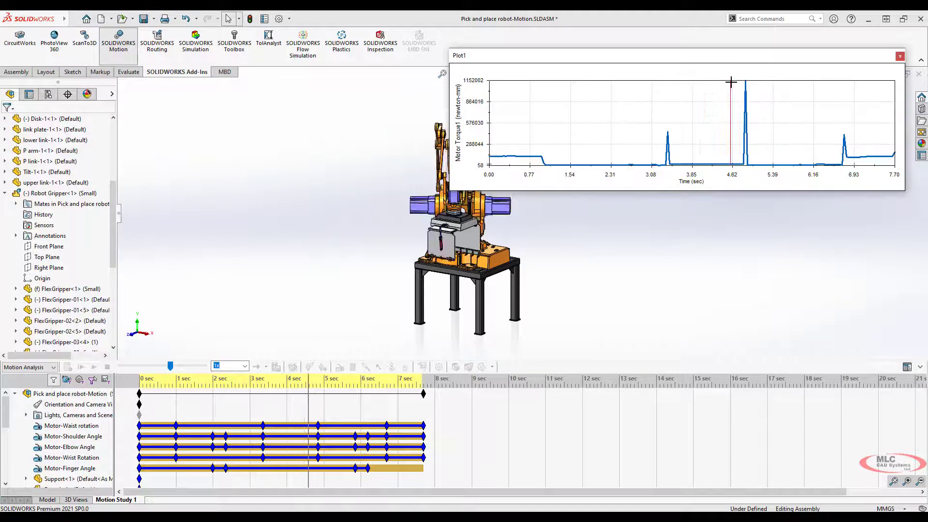
mouse_move(747, 81)
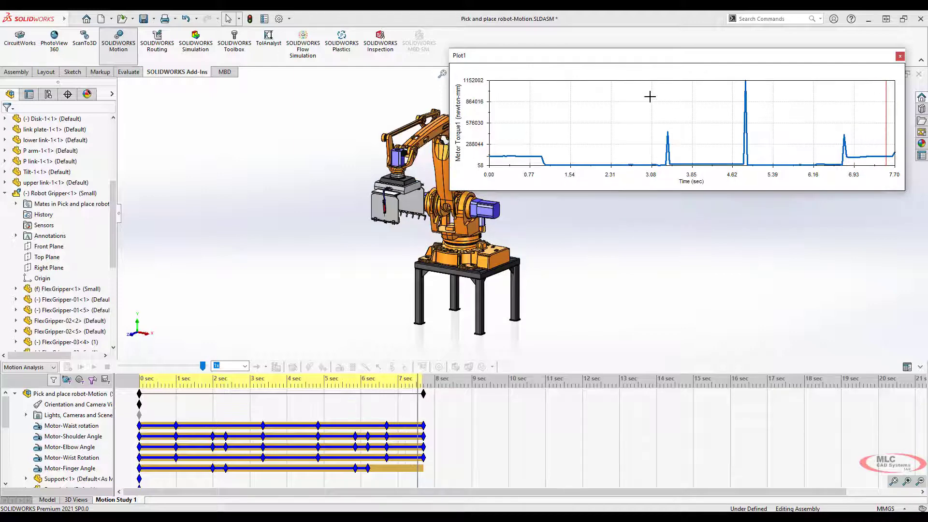
mouse_move(698, 107)
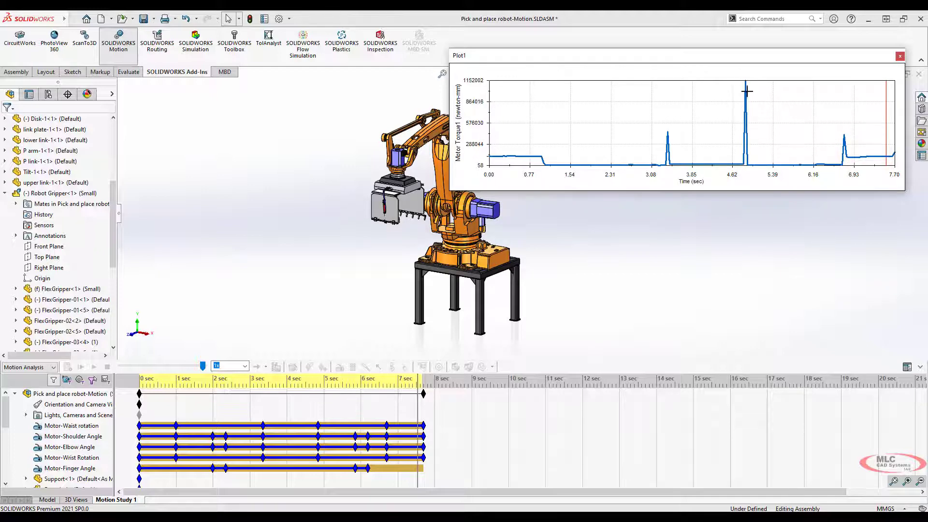
mouse_move(598, 158)
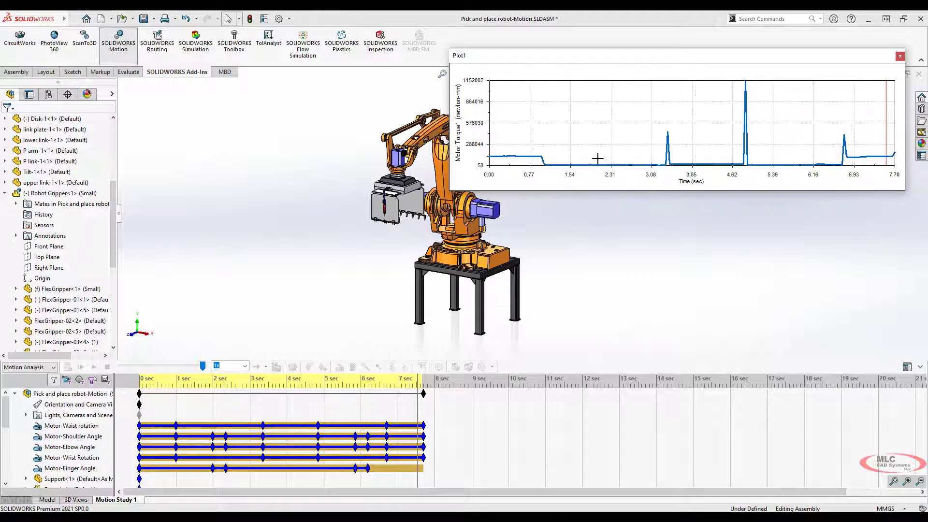
mouse_move(555, 142)
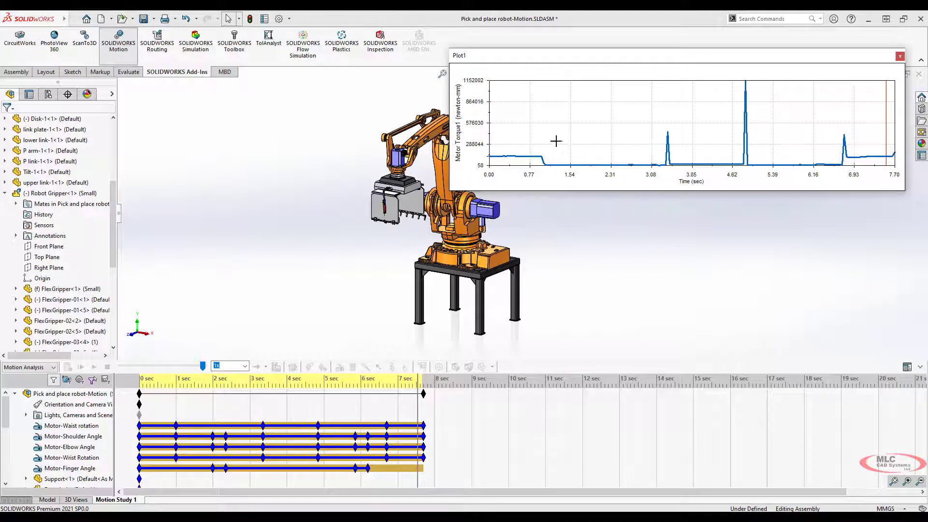
mouse_move(495, 145)
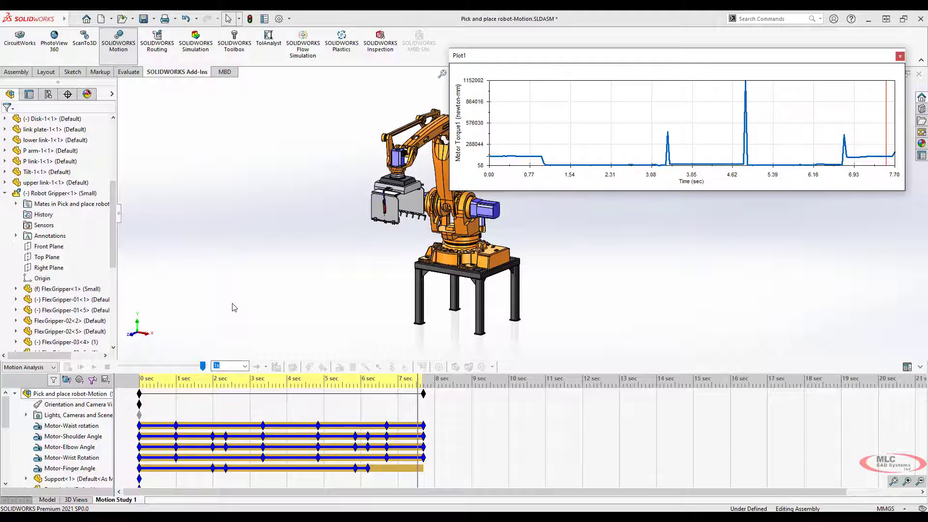
mouse_move(831, 79)
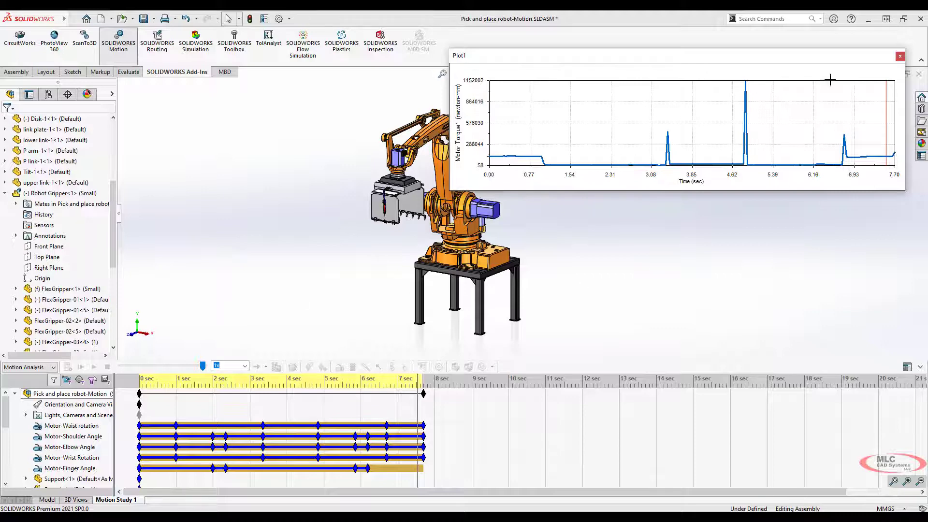
left_click(899, 56)
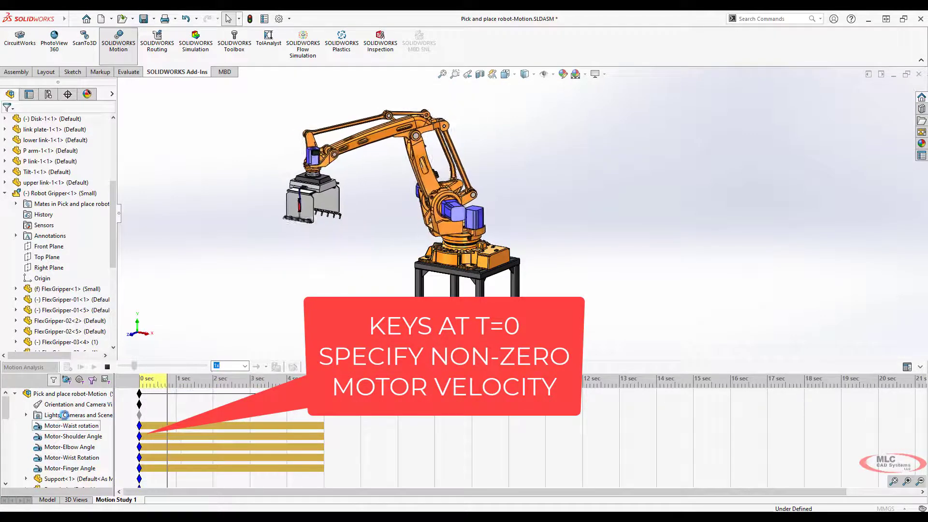
Step: Show the motion study timeline with all motor keys at time zero
left_click(81, 367)
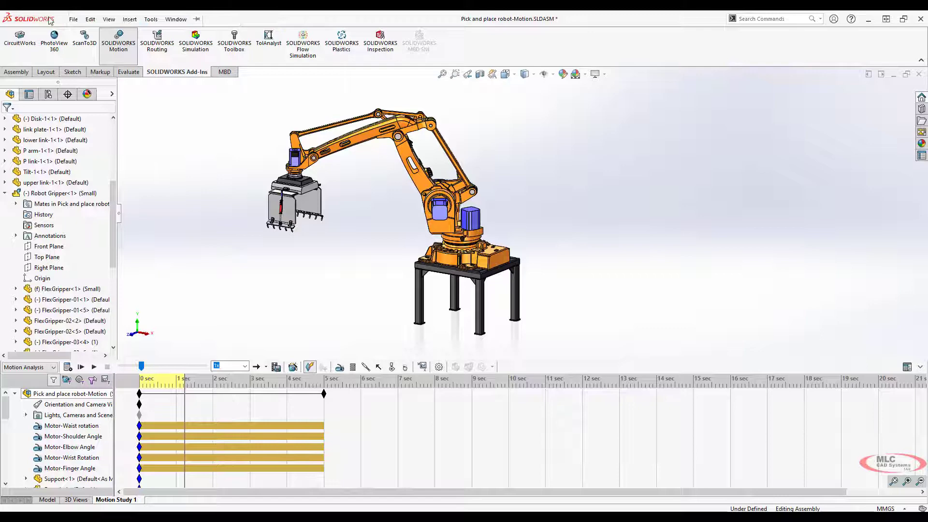
Step: Insert Motion Study 2, set it to Motion Analysis and bring up options for the joint angle mates
left_click(129, 20)
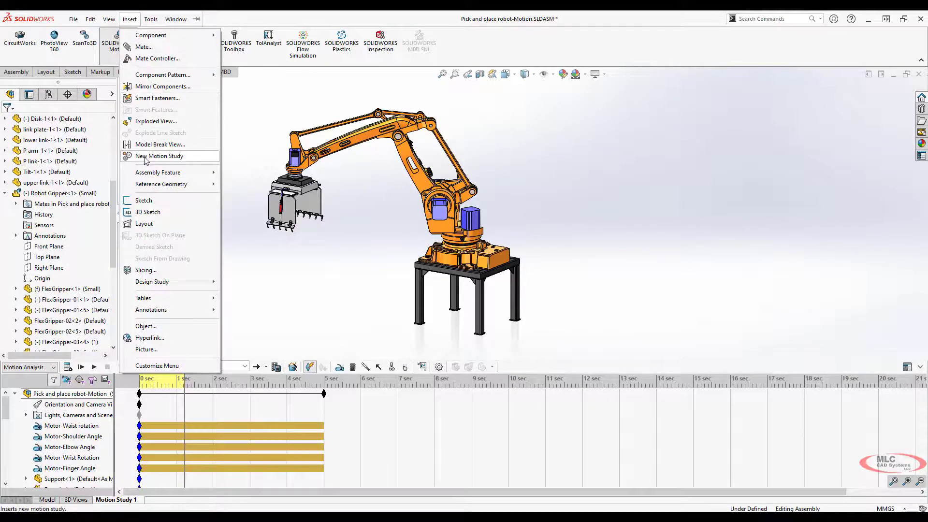
left_click(160, 156)
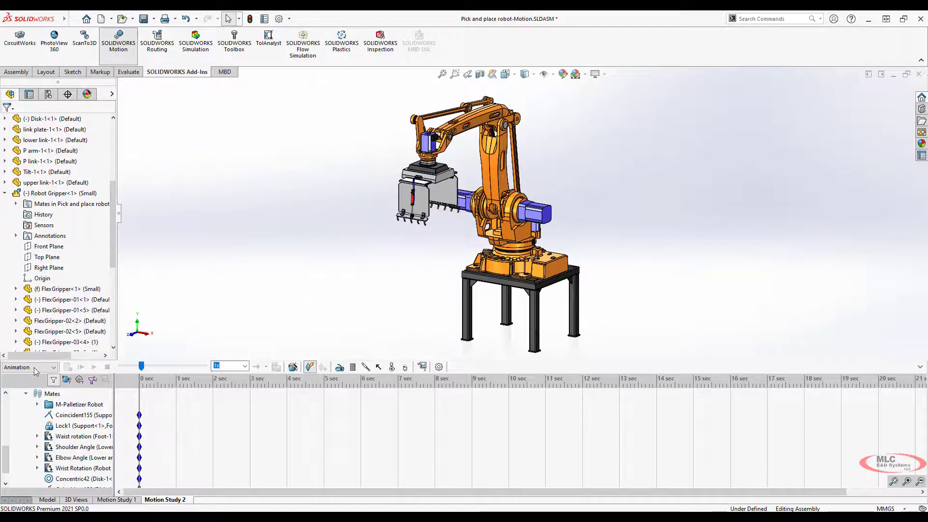
left_click(30, 367)
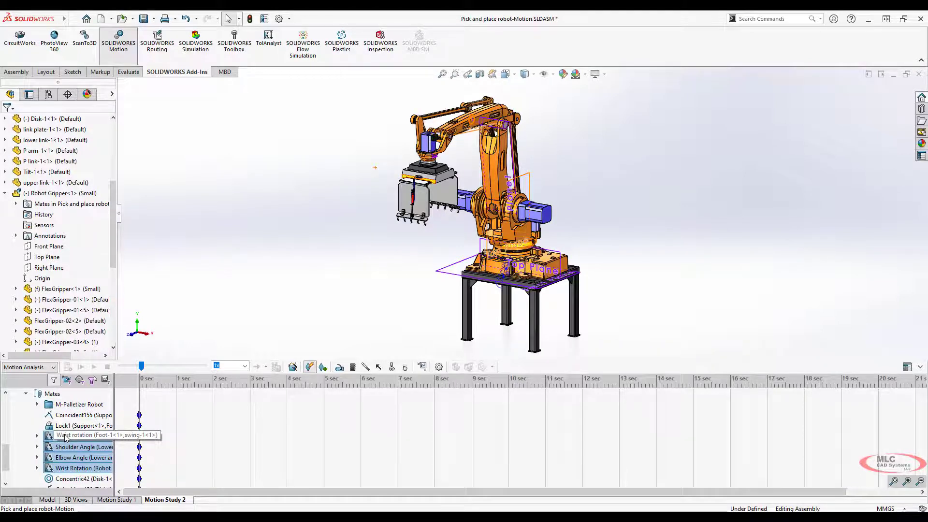
right_click(81, 435)
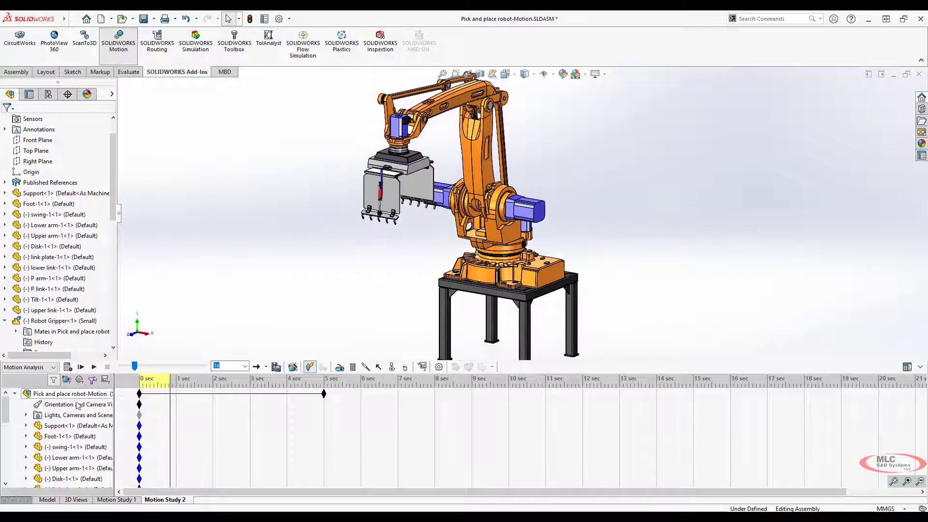
Step: Select the cylindrical face of swing-1 at the robot base for a new rotary motor
right_click(59, 404)
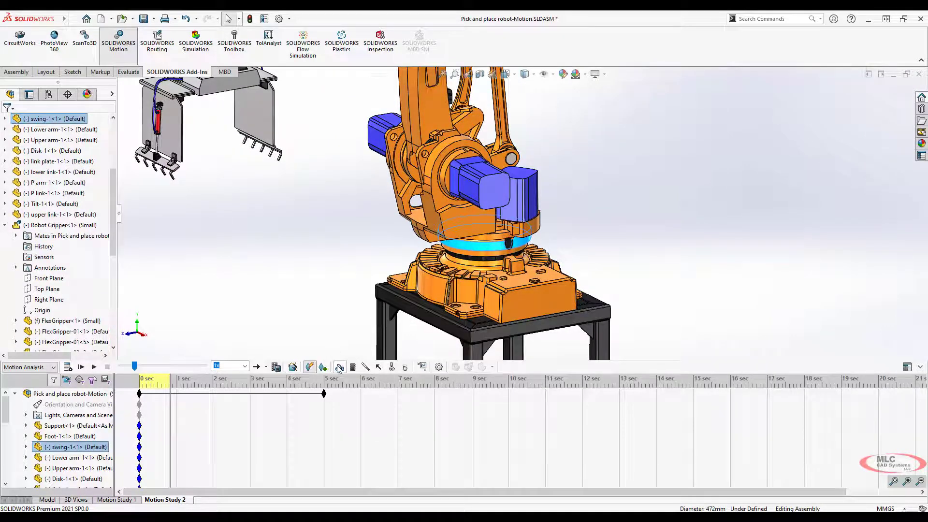
Step: Start a rotary motor on the swing part with Foot as its reference component
left_click(324, 368)
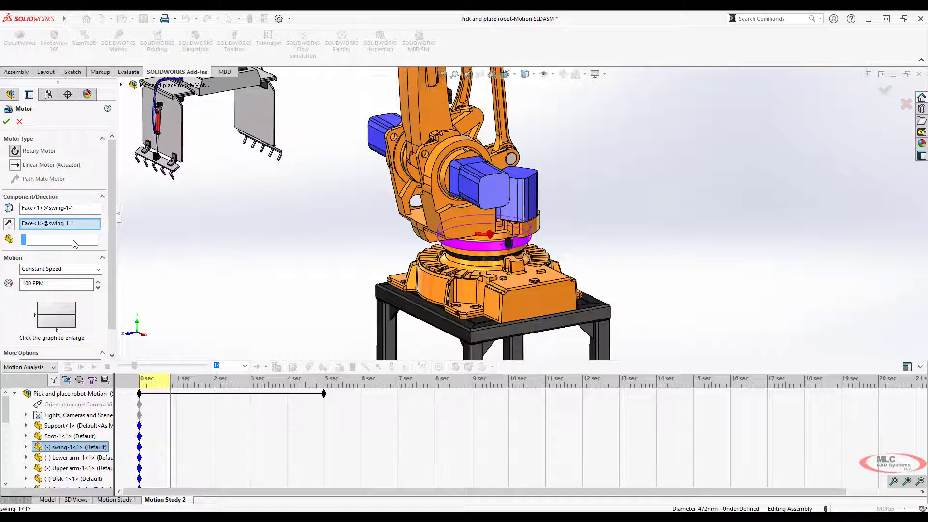
mouse_move(56, 243)
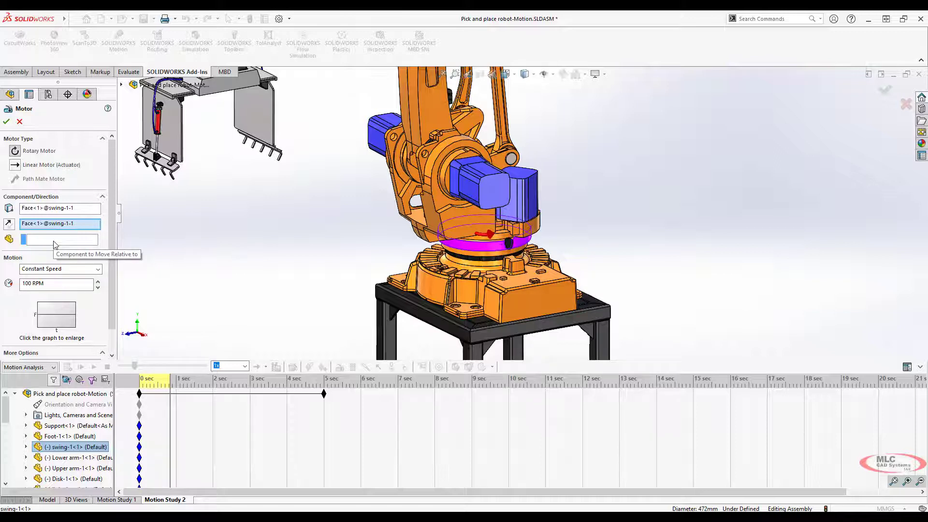
left_click(513, 307)
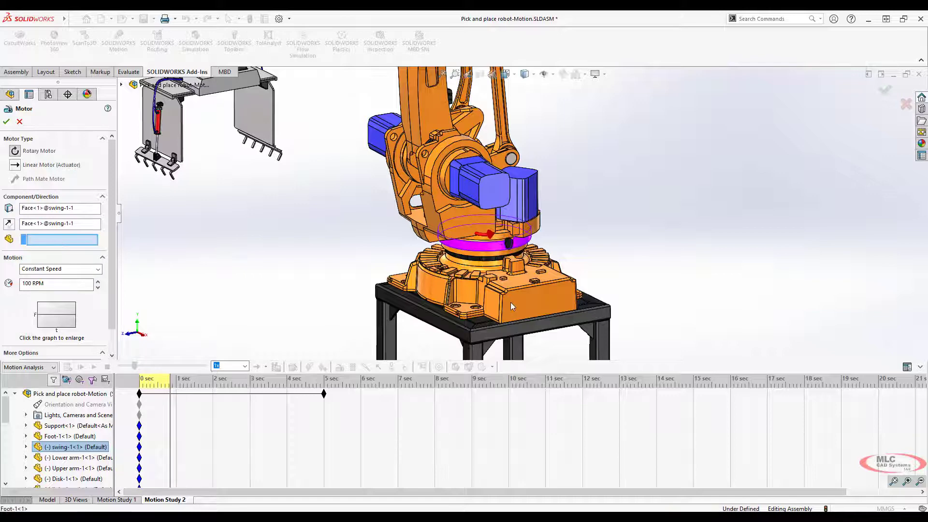
left_click(502, 282)
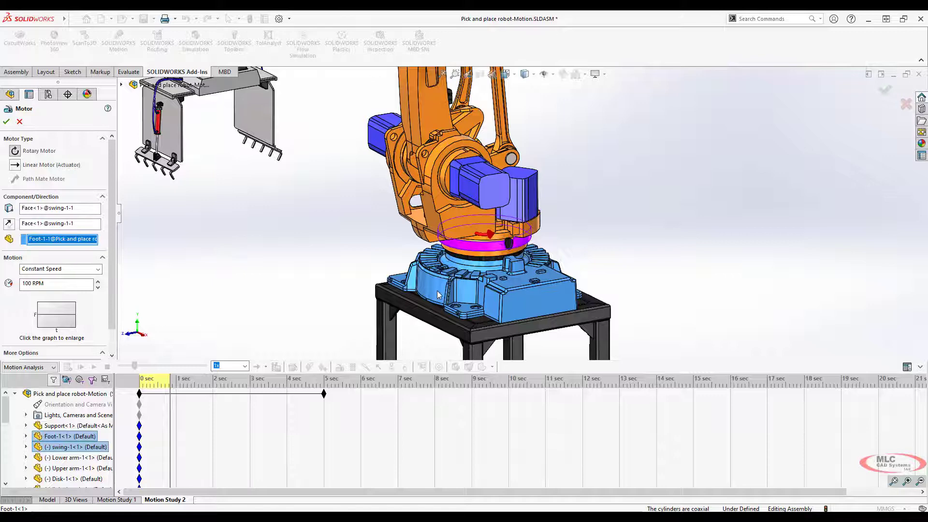
mouse_move(423, 304)
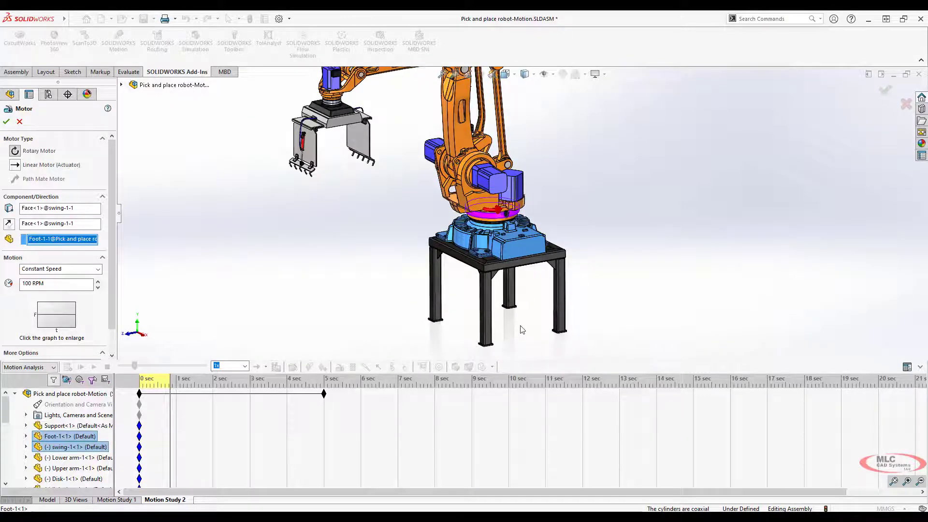
mouse_move(515, 331)
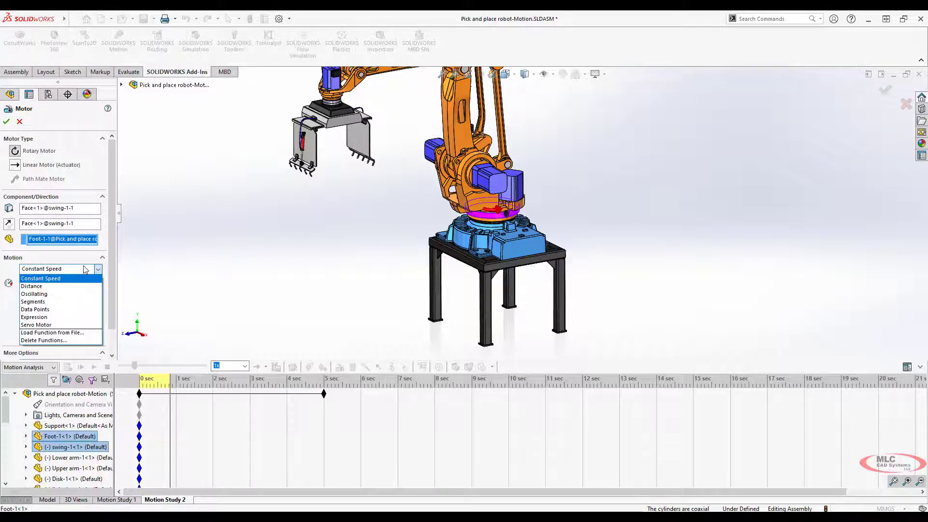
Step: Set the motor to a 90-degree distance motion starting at 0 s over 2 s and confirm it
left_click(31, 286)
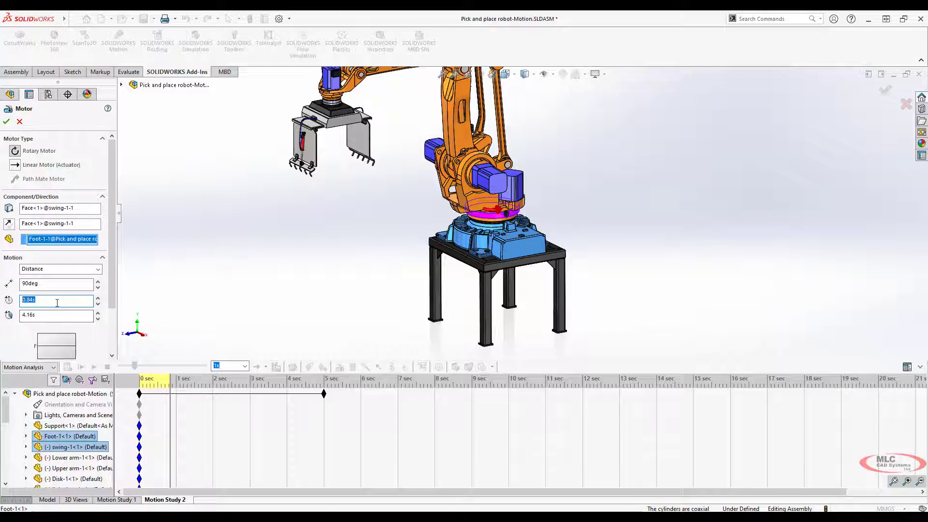
type("0")
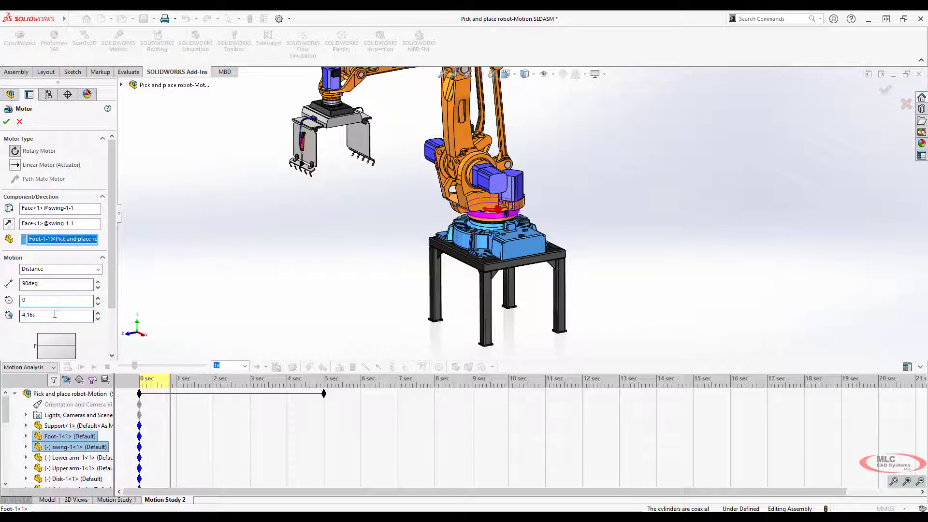
left_click(53, 315)
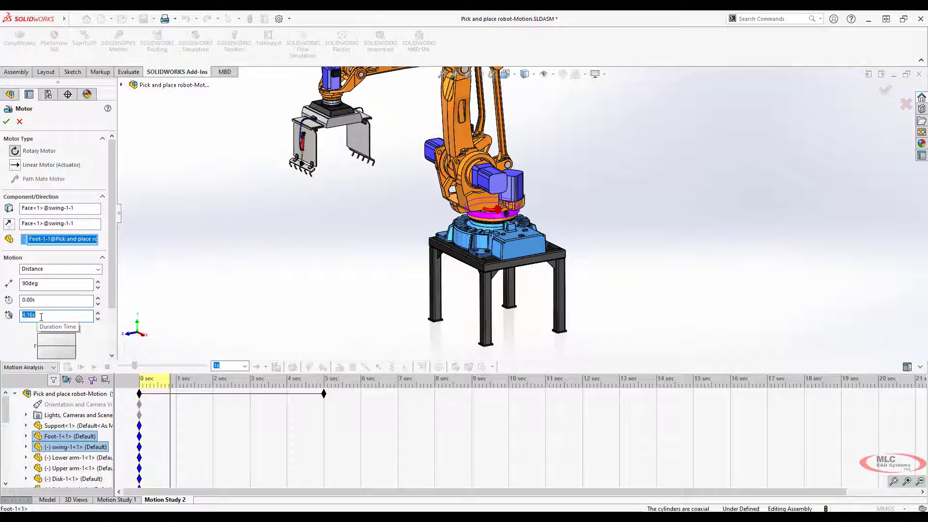
type("2.00s")
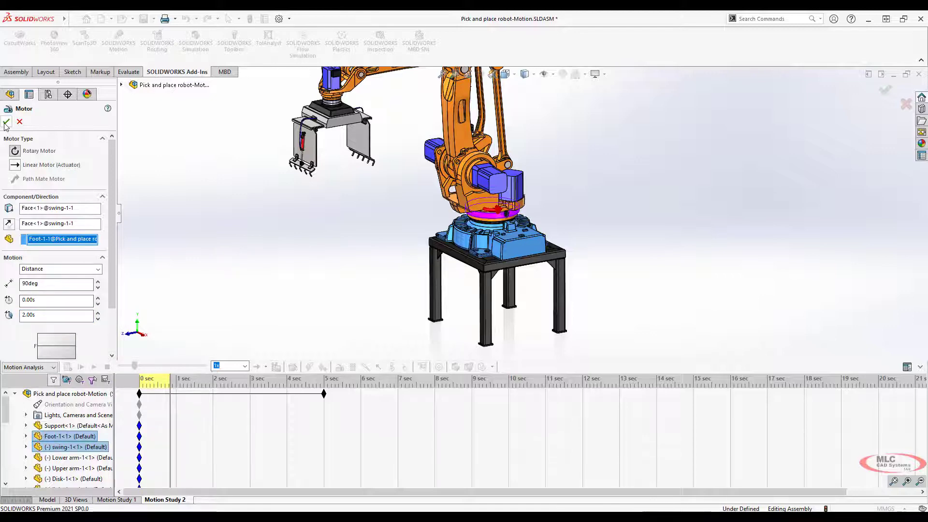
left_click(5, 122)
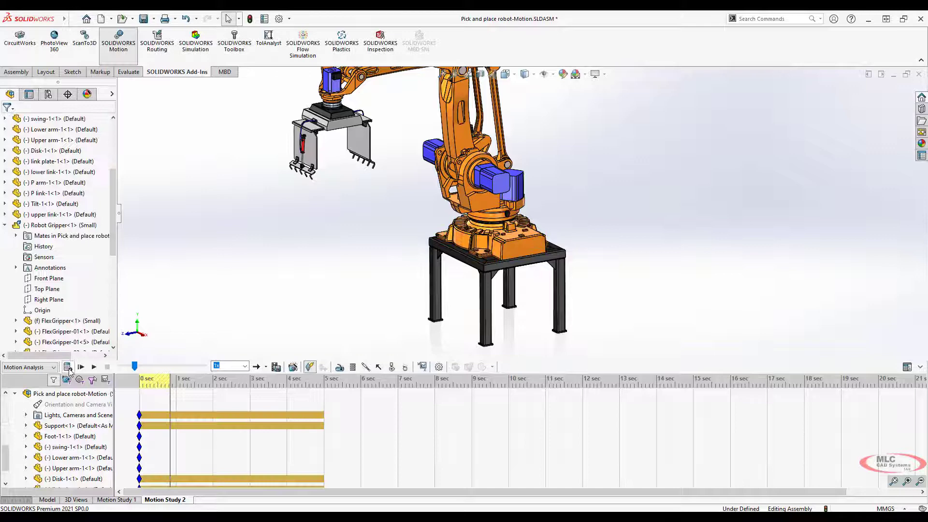
Step: Calculate and play back the study, then select the lower arm on the rotated view
left_click(67, 367)
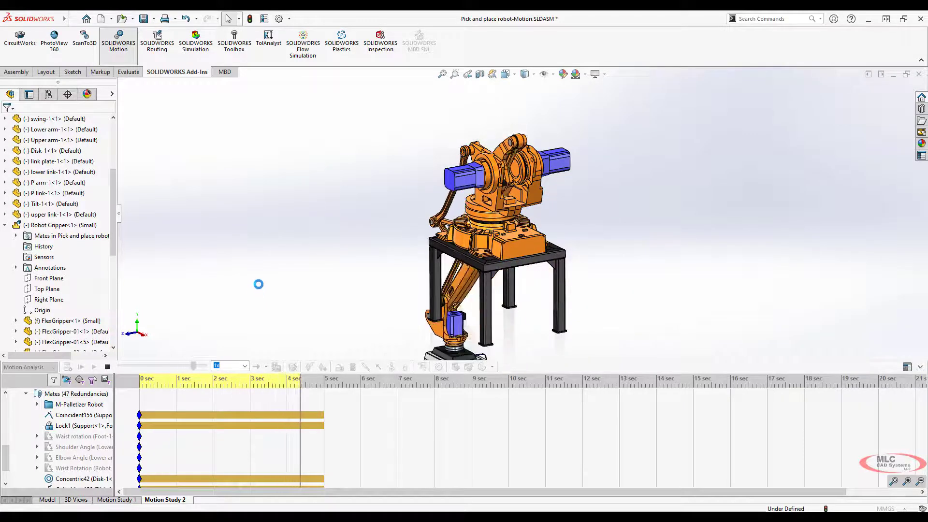
left_click(81, 367)
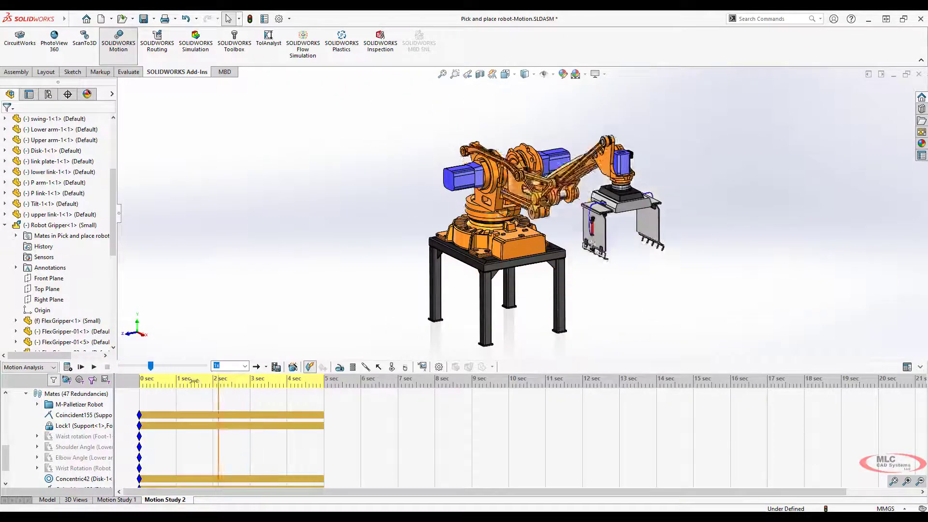
left_click_drag(218, 366, 165, 365)
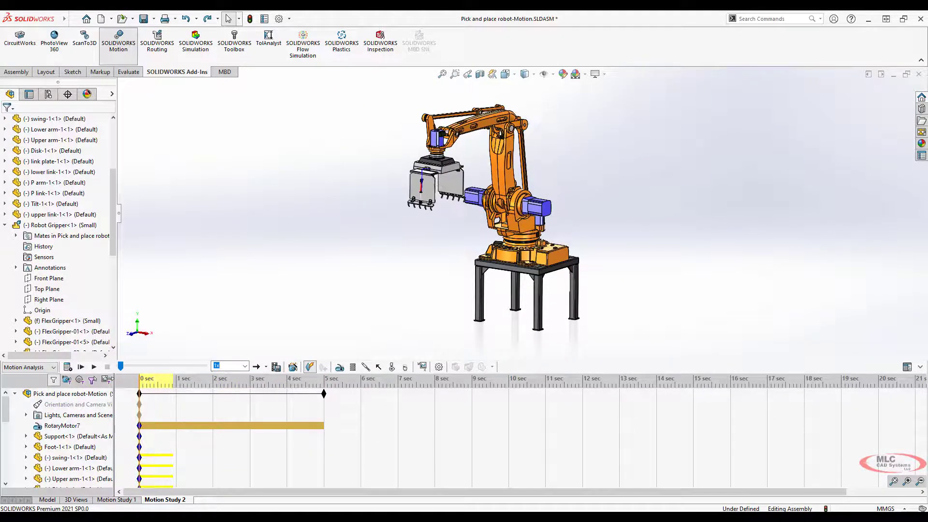
left_click(503, 173)
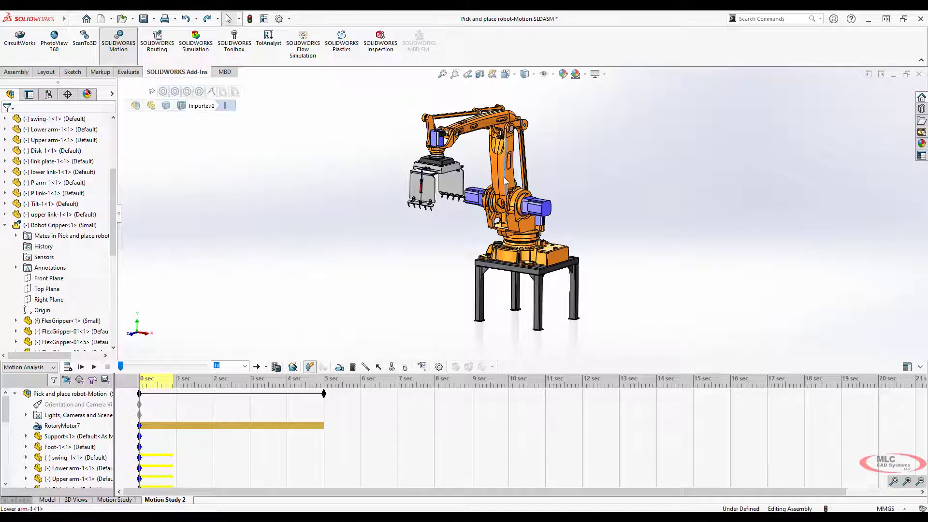
left_click(62, 129)
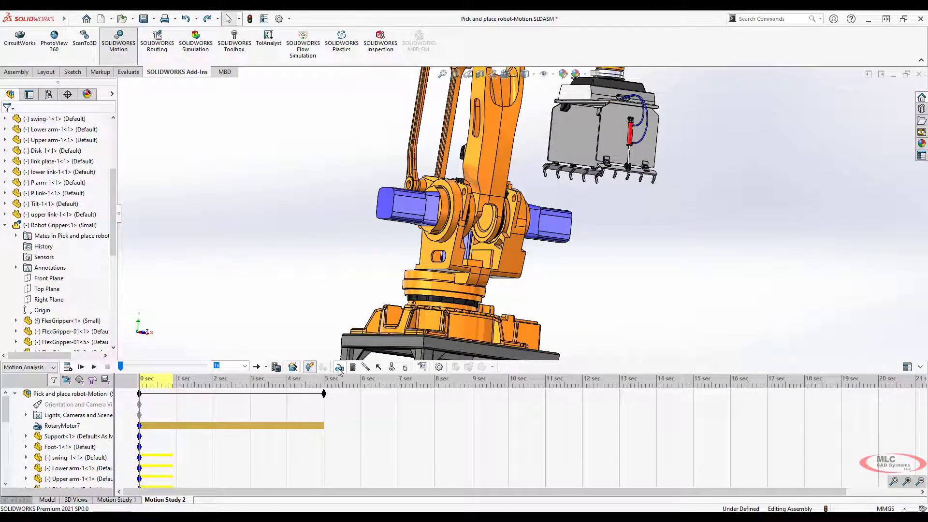
Step: Add a rotary motor turning the lower arm 90 degrees relative to the swing over 5 s
left_click(339, 367)
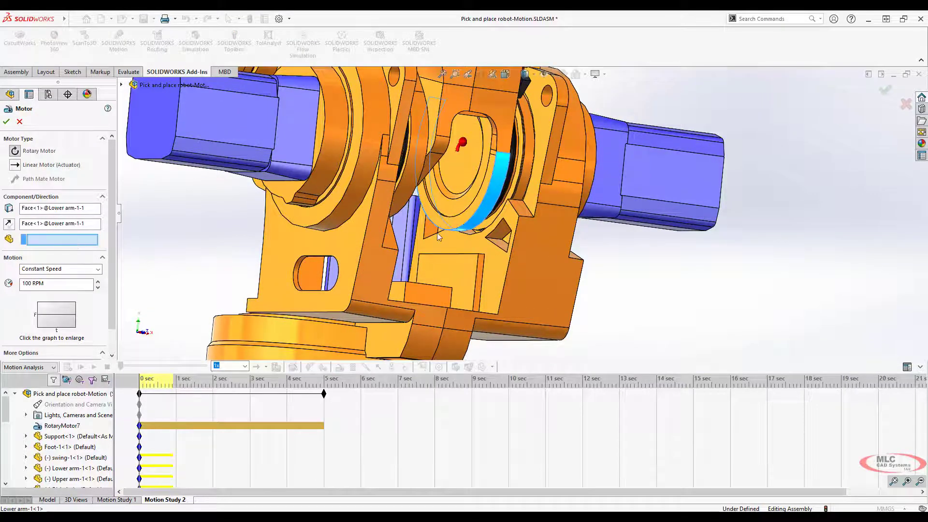
left_click(72, 457)
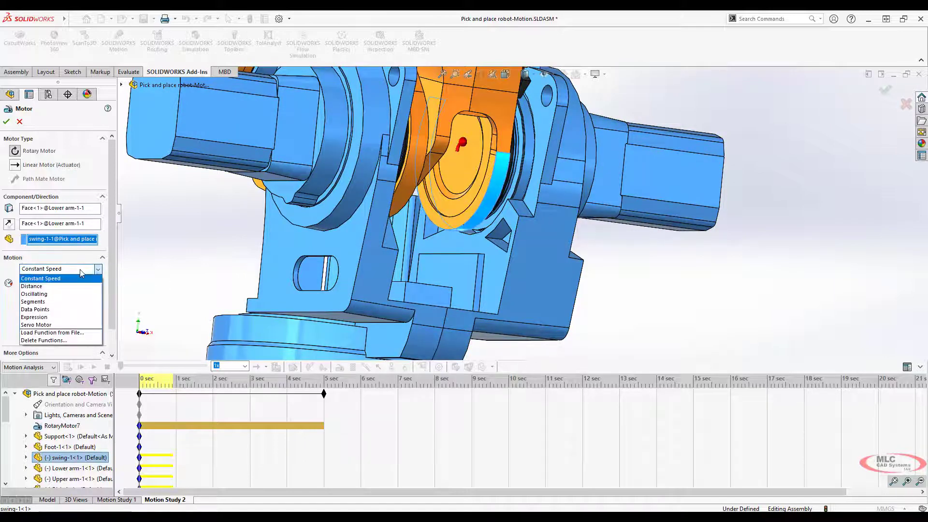
left_click(30, 287)
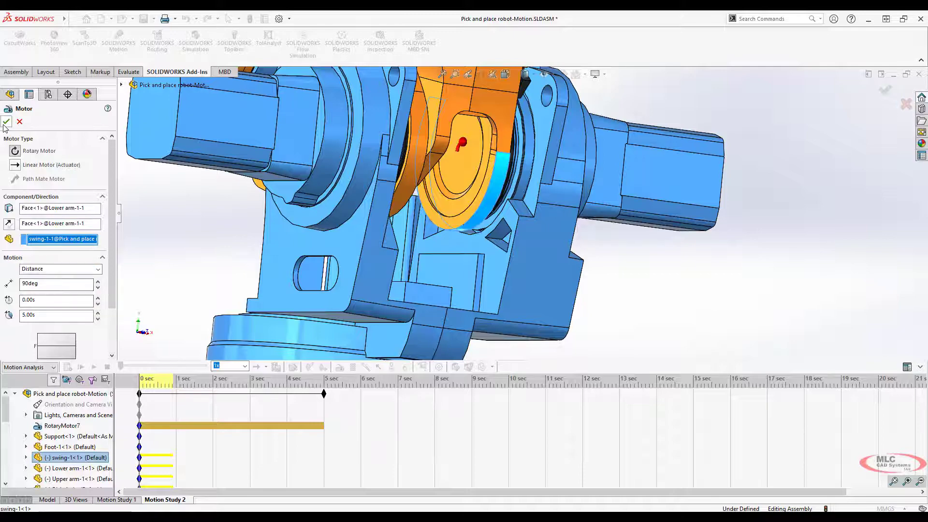
left_click(7, 122)
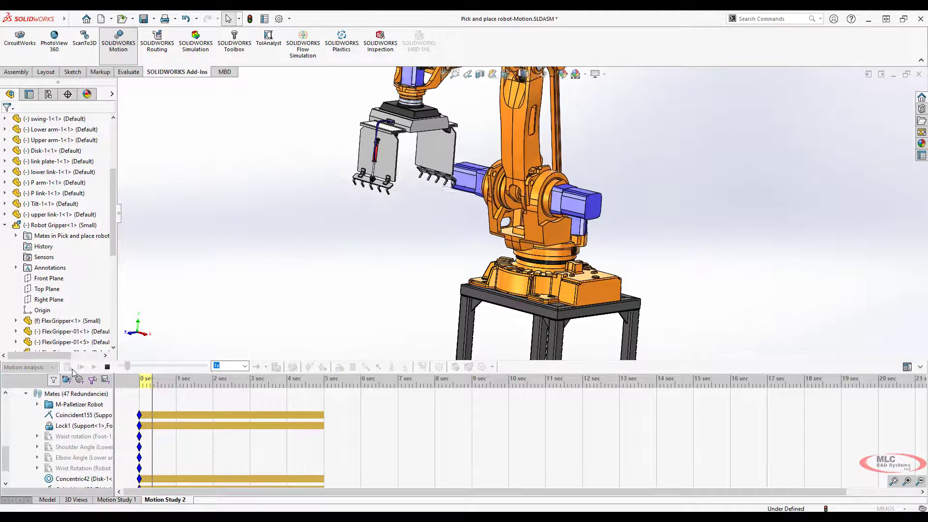
Step: Recalculate the Motion Analysis so the lower arm tilts forward with the base rotation
left_click(81, 367)
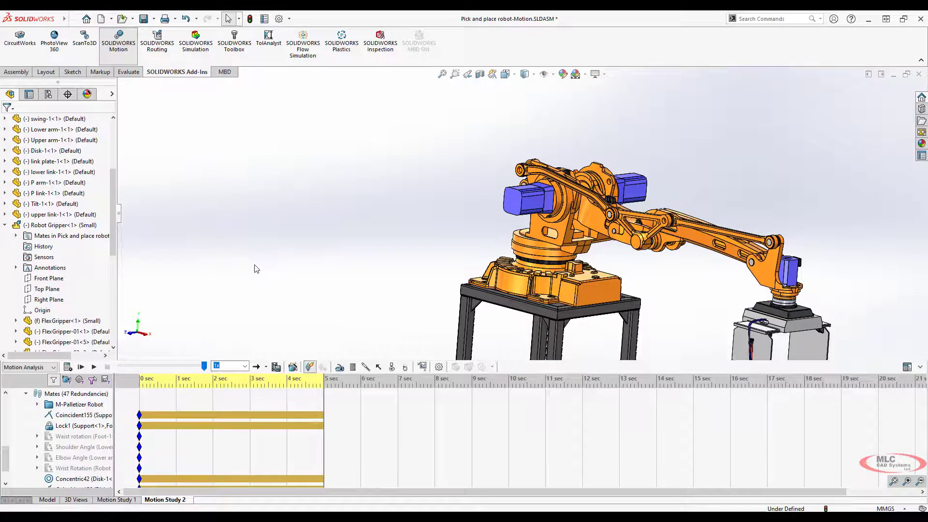
left_click(83, 414)
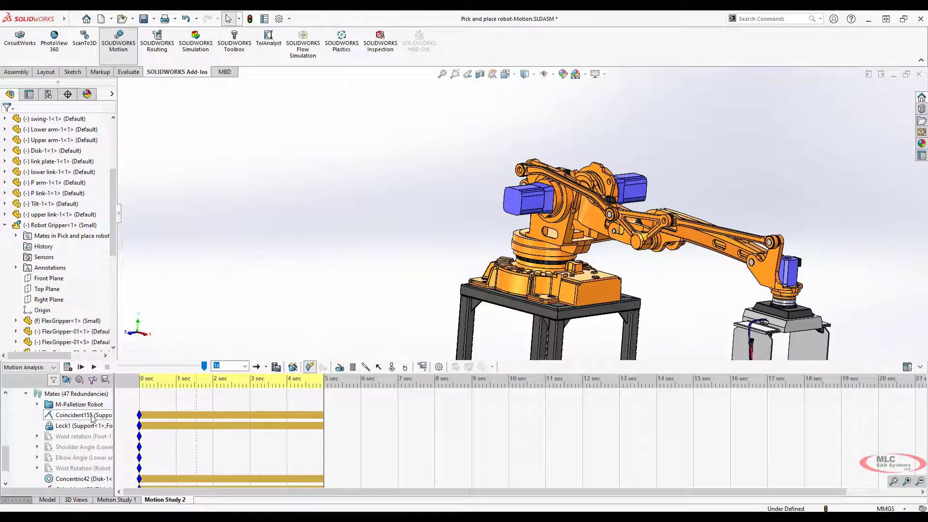
Step: Edit RotaryMotor8 and shorten its duration to 2.00 s
right_click(62, 436)
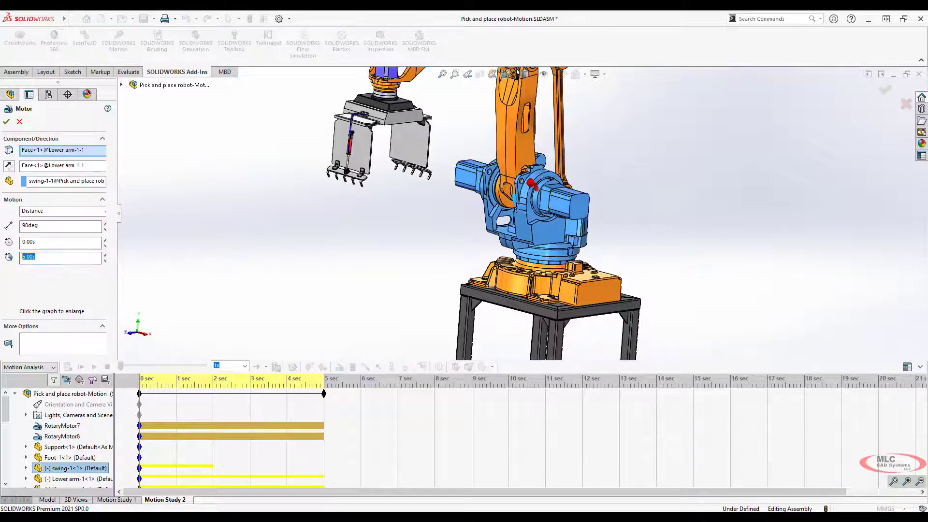
type("2.00s")
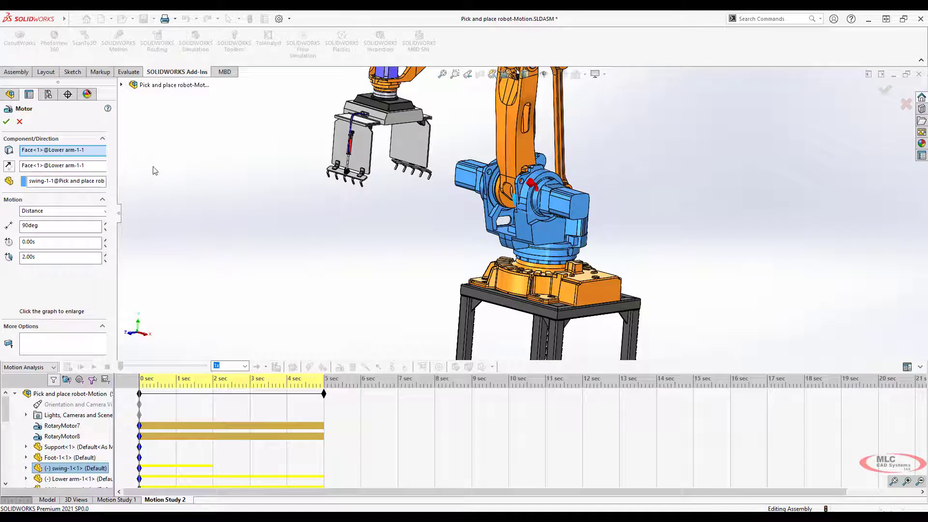
left_click(7, 122)
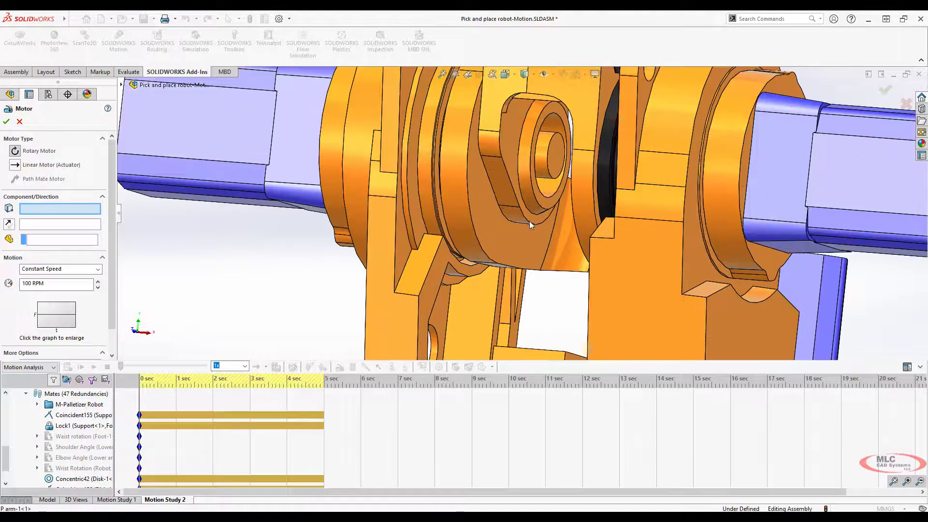
Step: Create RotaryMotor9 driving the P arm relative to the swing, choosing its motion type
left_click_drag(533, 225, 479, 229)
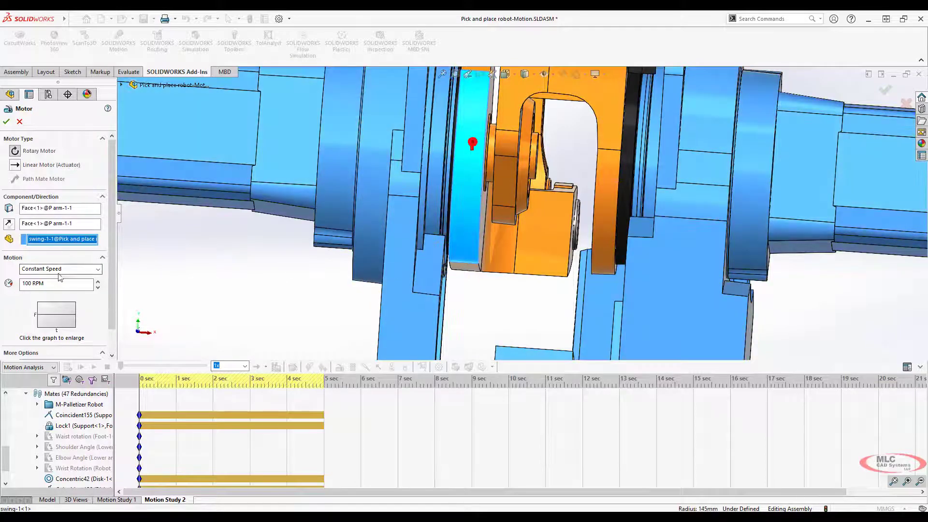
left_click(56, 269)
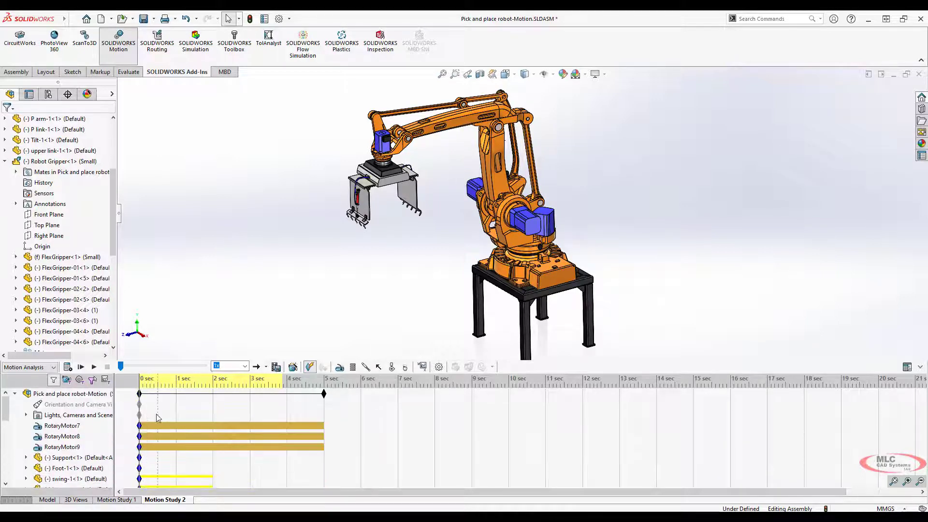
Step: Edit RotaryMotor7 and switch its motion to Segments, bringing up the Function Builder
left_click(62, 425)
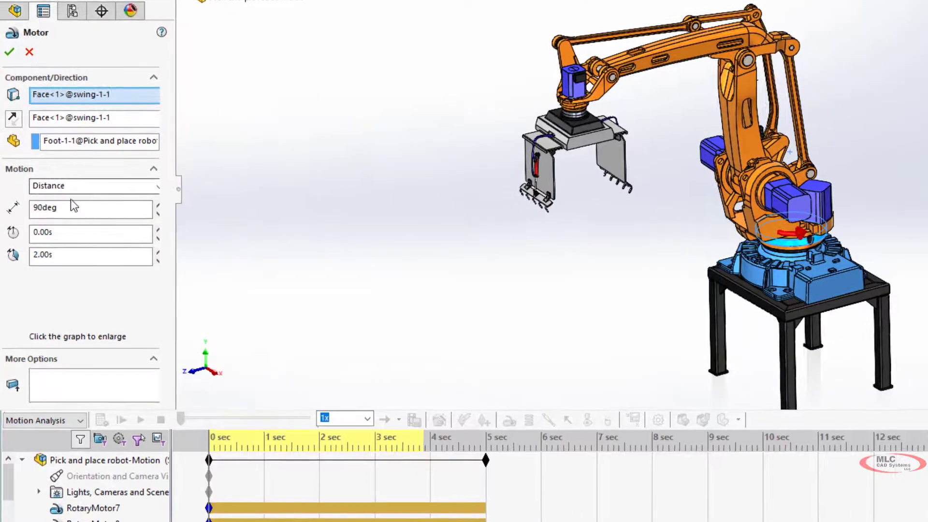
left_click(94, 185)
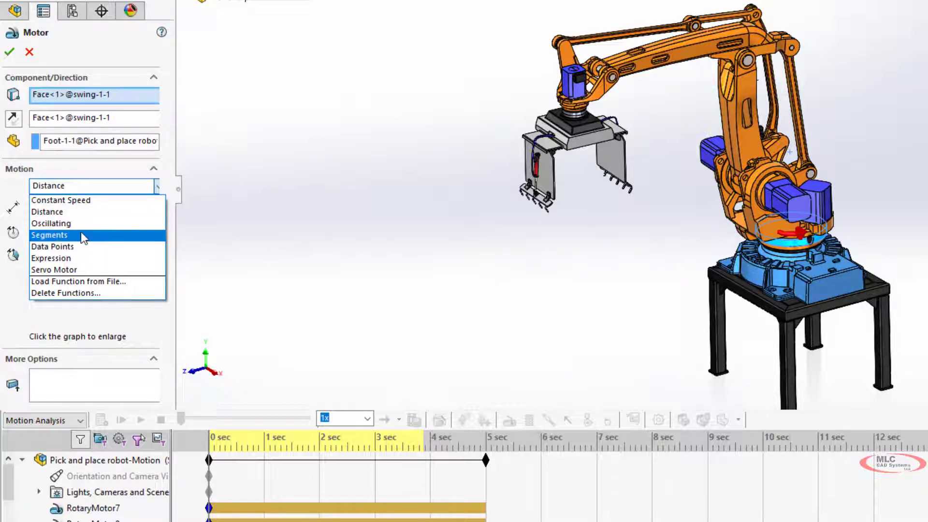
left_click(50, 235)
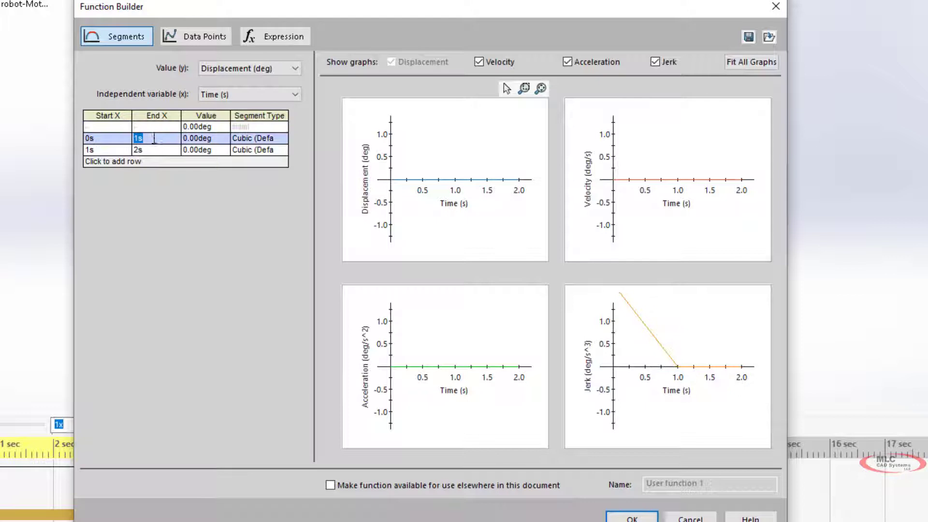
Step: Enter segments ending at 2 s/30 deg and 3 s/30 deg, returning to 0 at 4 s, and update the graphs
type("2")
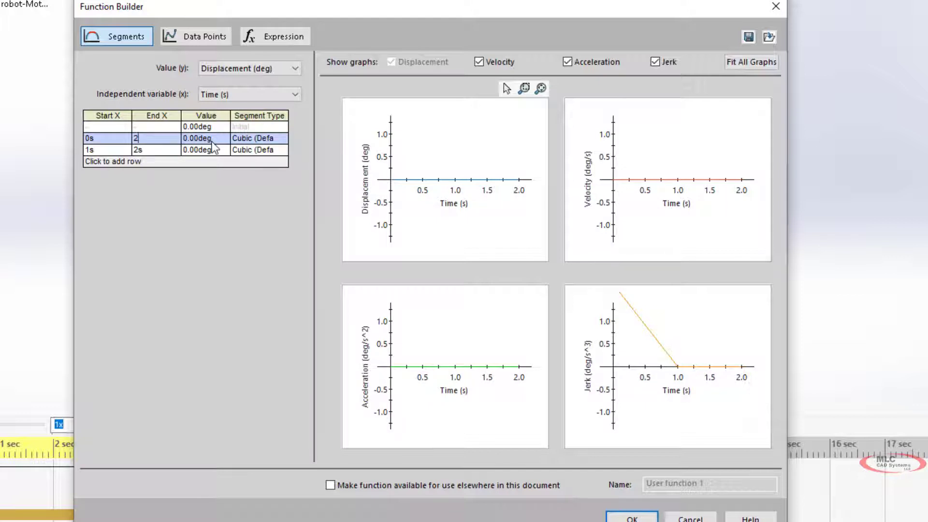
type("30")
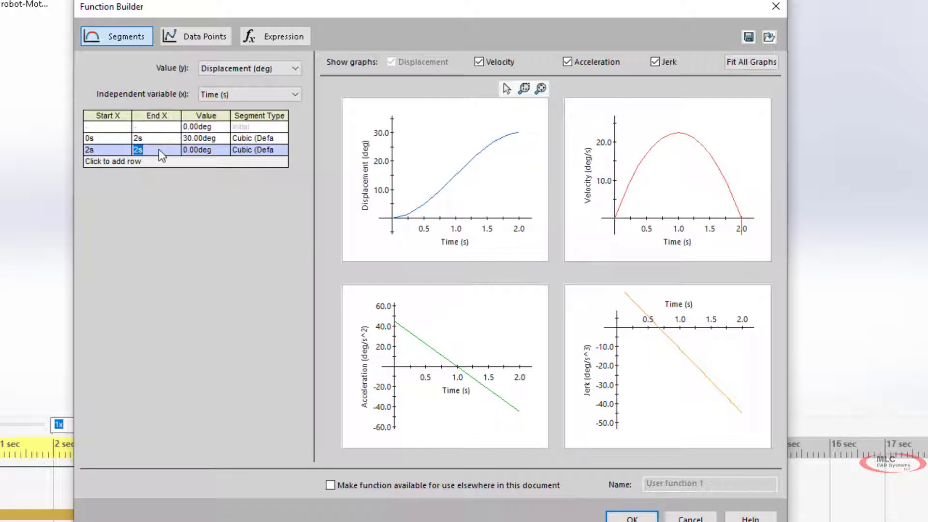
type("3")
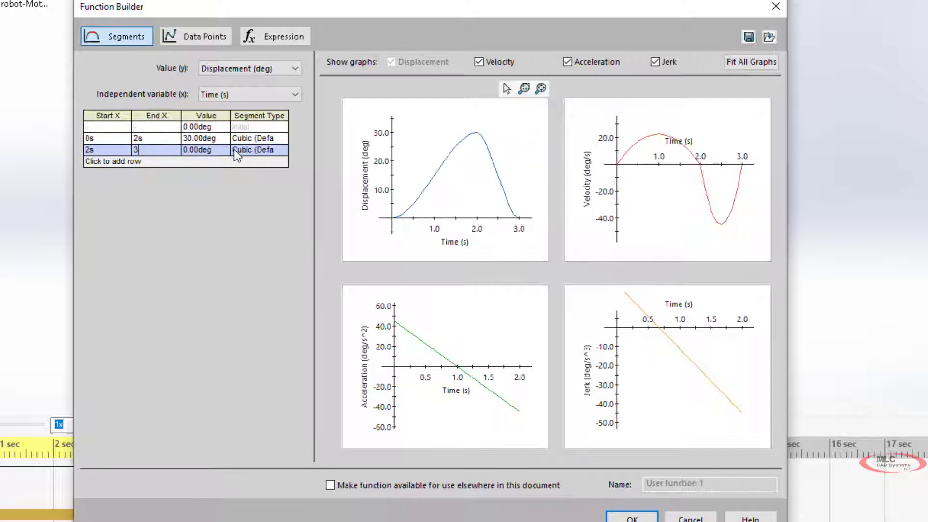
type("30")
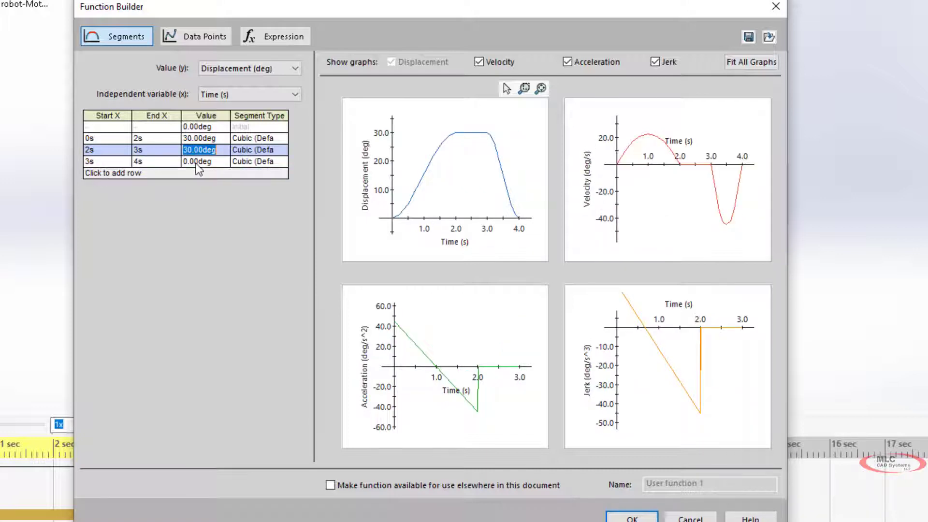
left_click(199, 161)
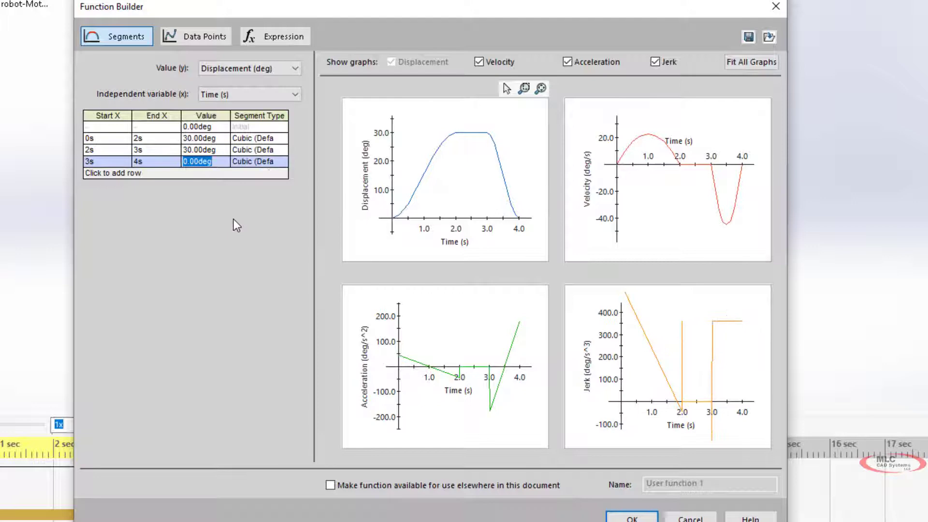
mouse_move(352, 221)
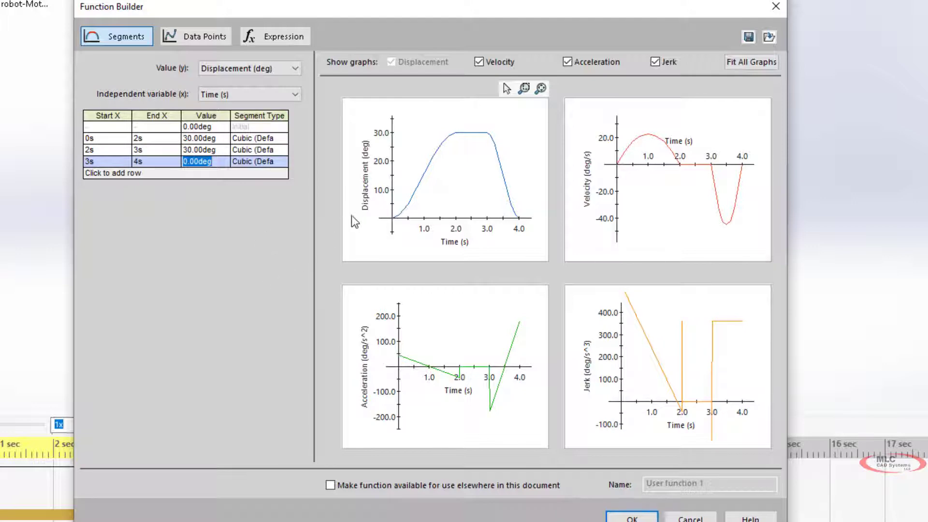
mouse_move(421, 197)
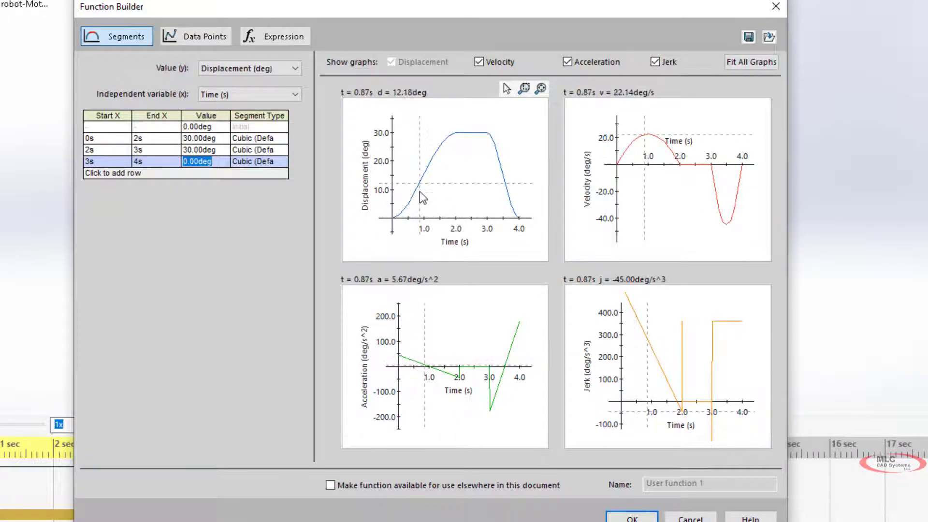
mouse_move(515, 219)
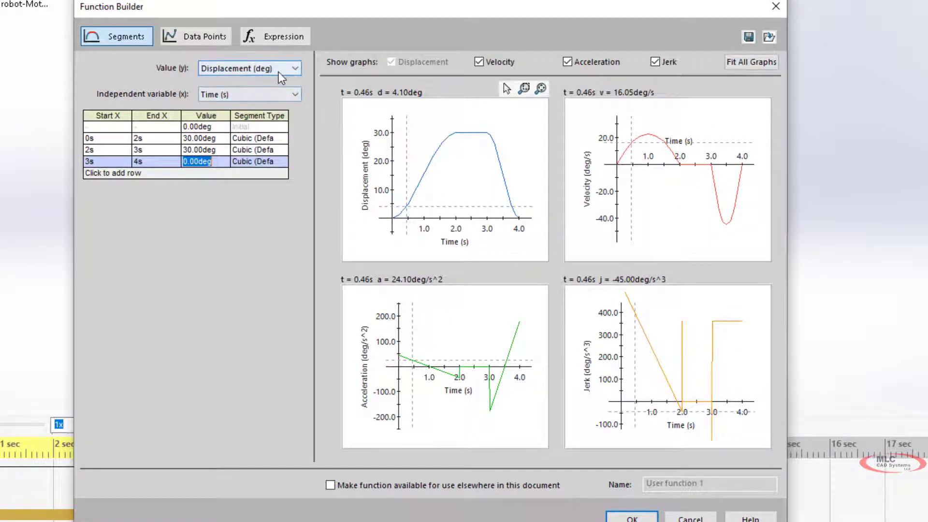
mouse_move(285, 78)
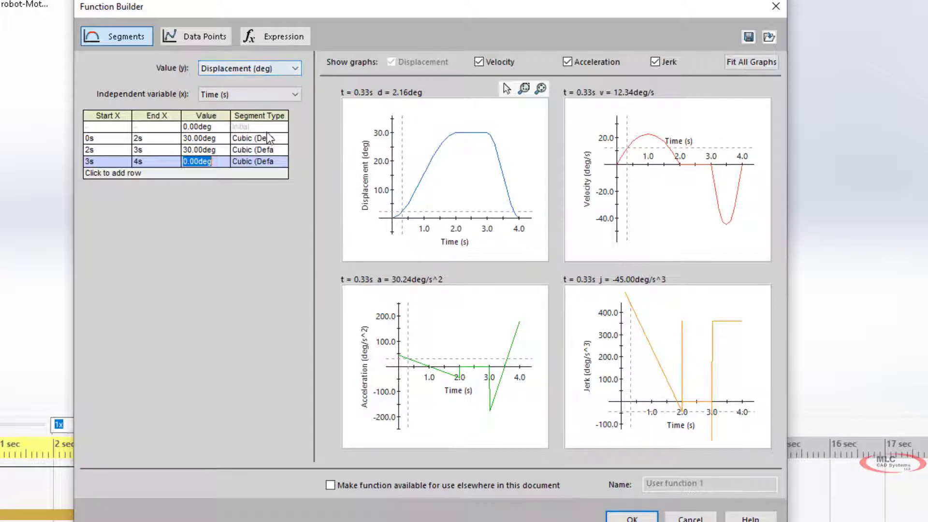
Step: Change the first 0–2 s segment's type from Cubic to Linear
left_click(281, 138)
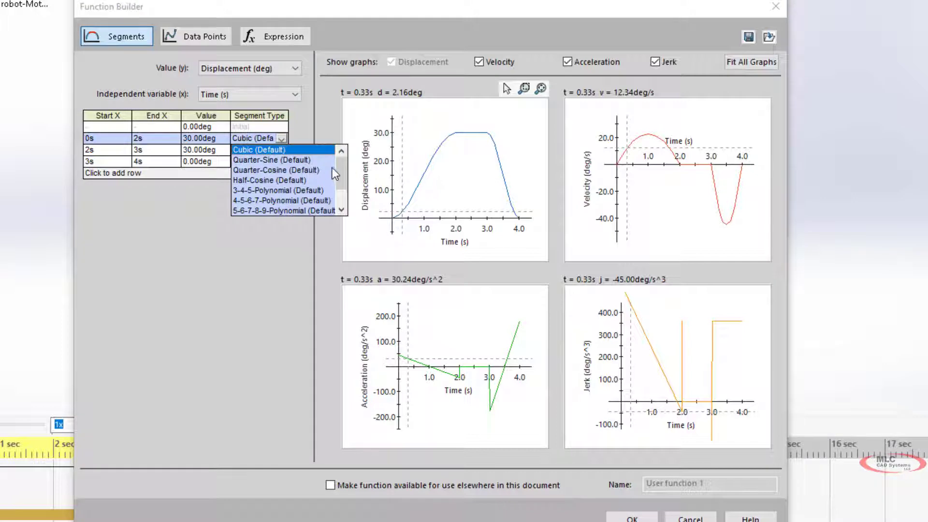
scroll("down", 3)
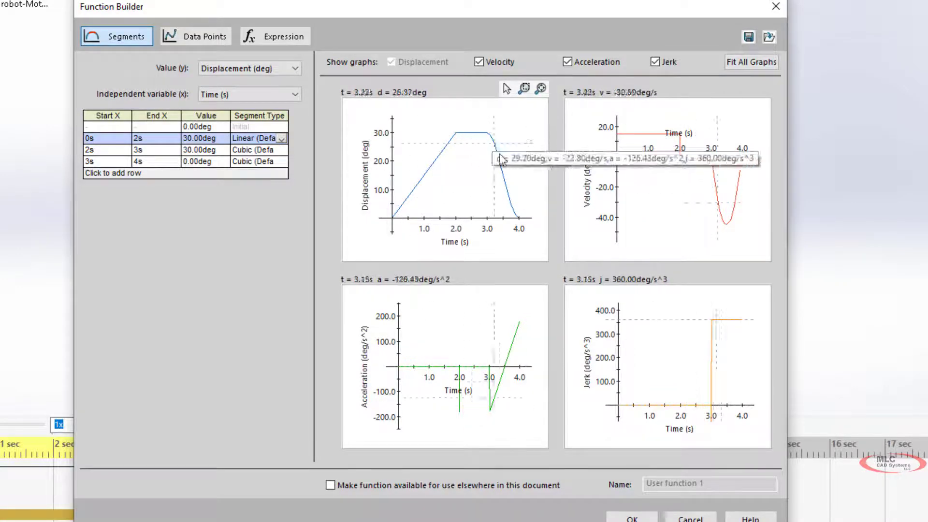
mouse_move(590, 233)
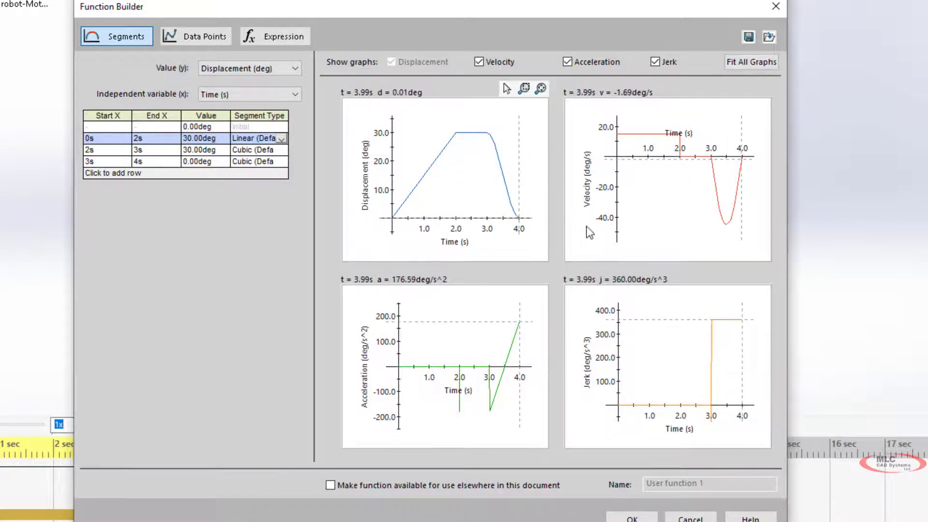
mouse_move(494, 139)
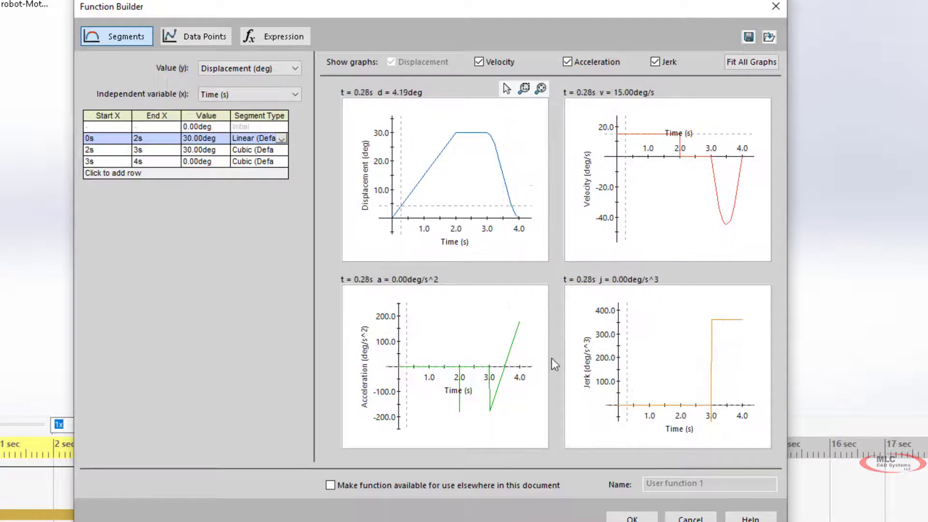
mouse_move(474, 418)
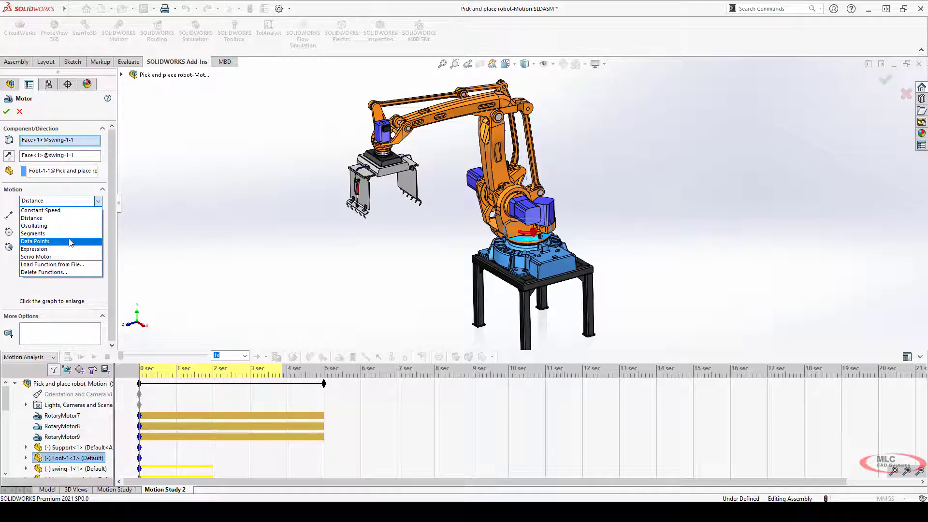
mouse_move(42, 257)
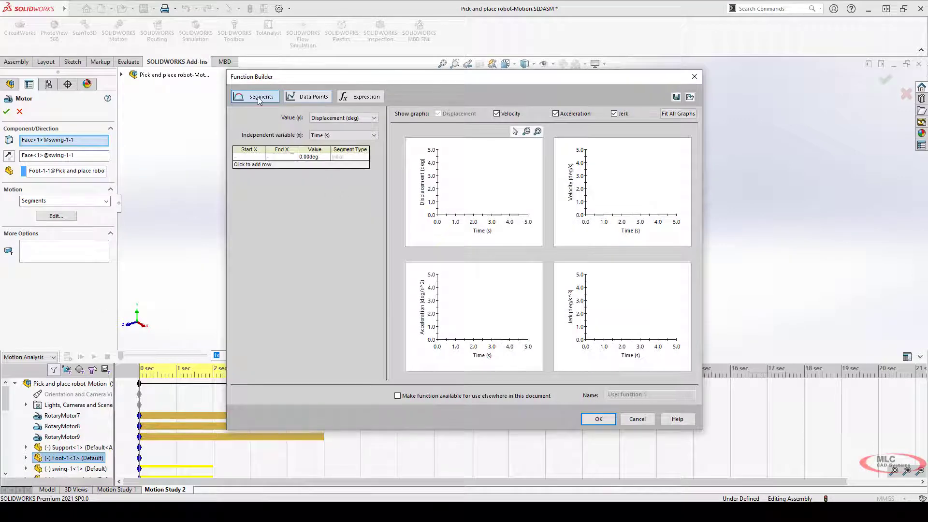
left_click(365, 95)
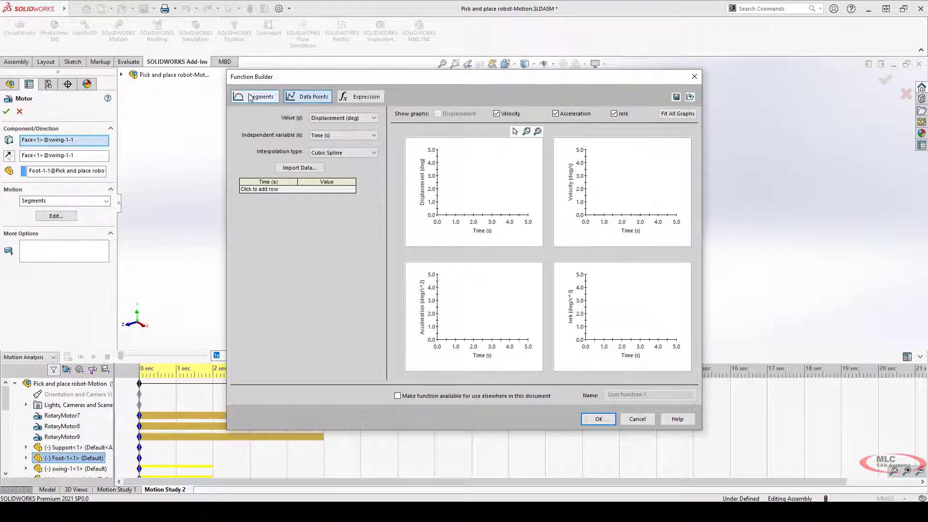
left_click(260, 96)
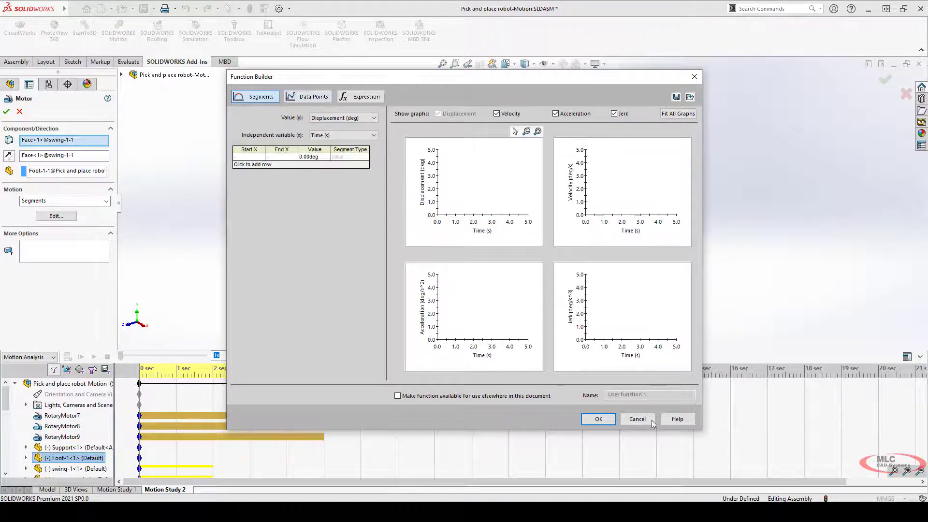
mouse_move(637, 419)
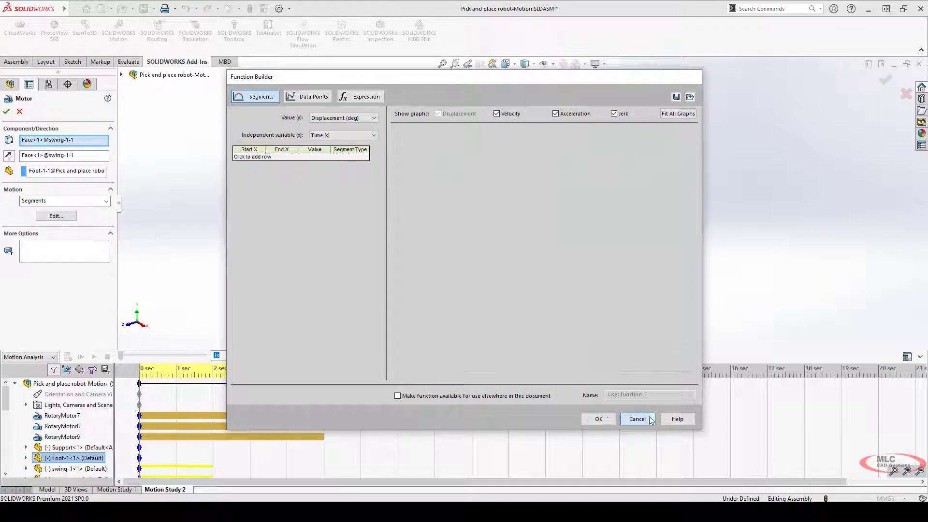
left_click(638, 419)
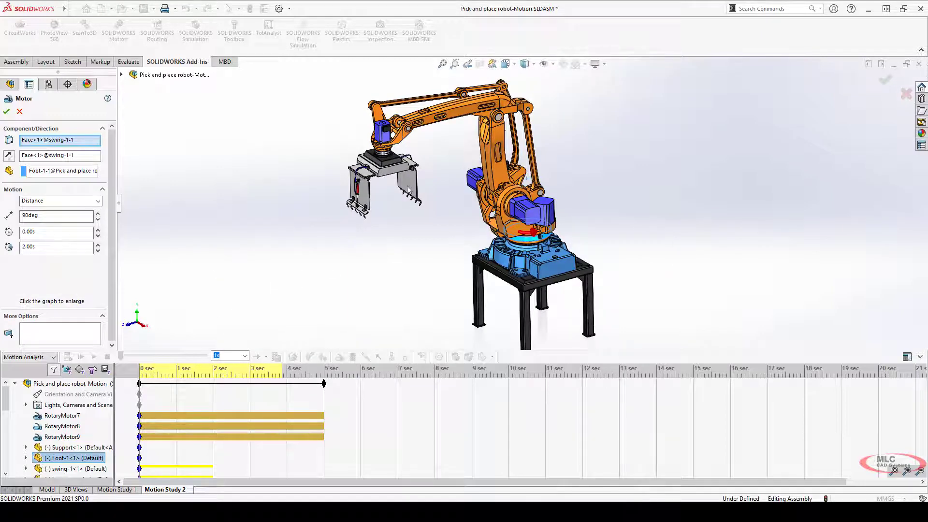
mouse_move(286, 233)
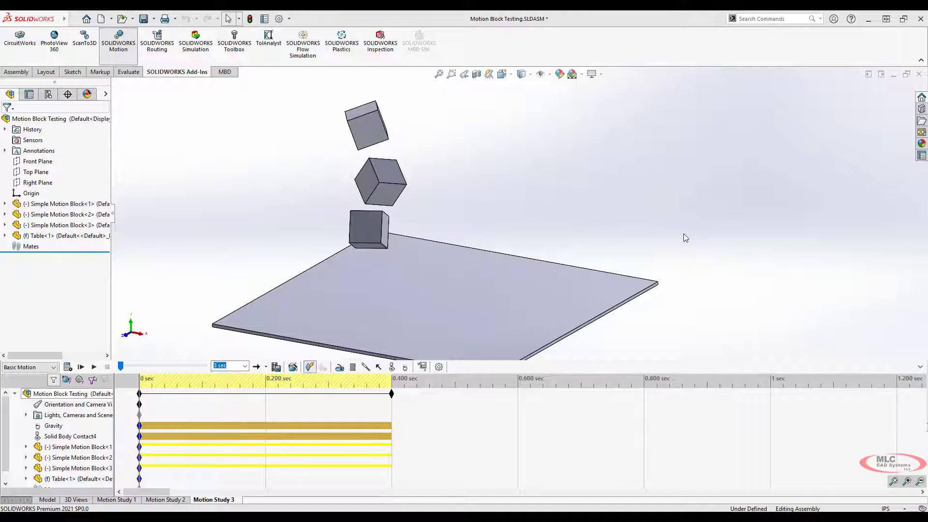
mouse_move(529, 202)
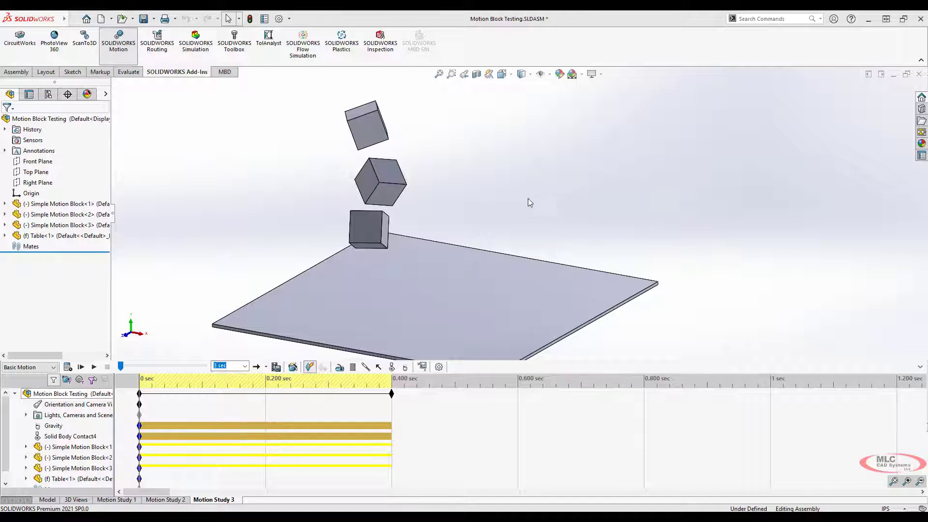
mouse_move(386, 228)
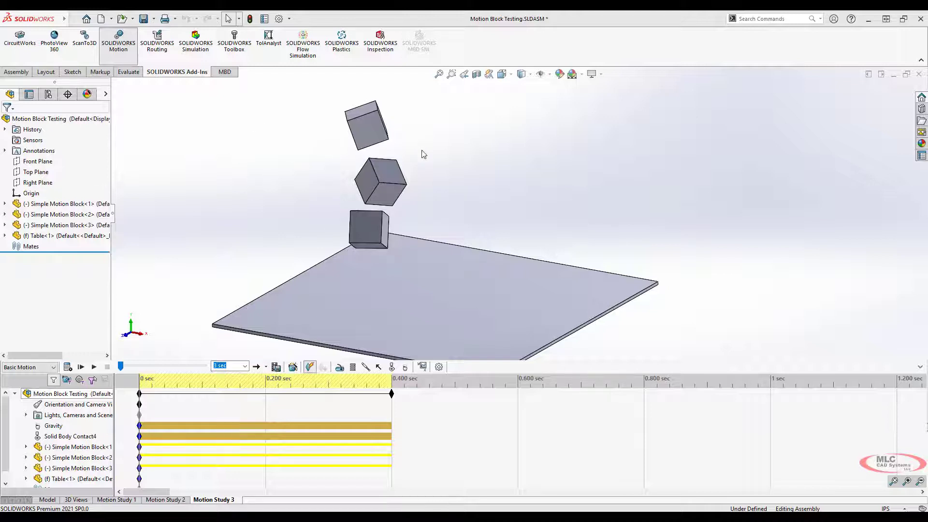
mouse_move(287, 236)
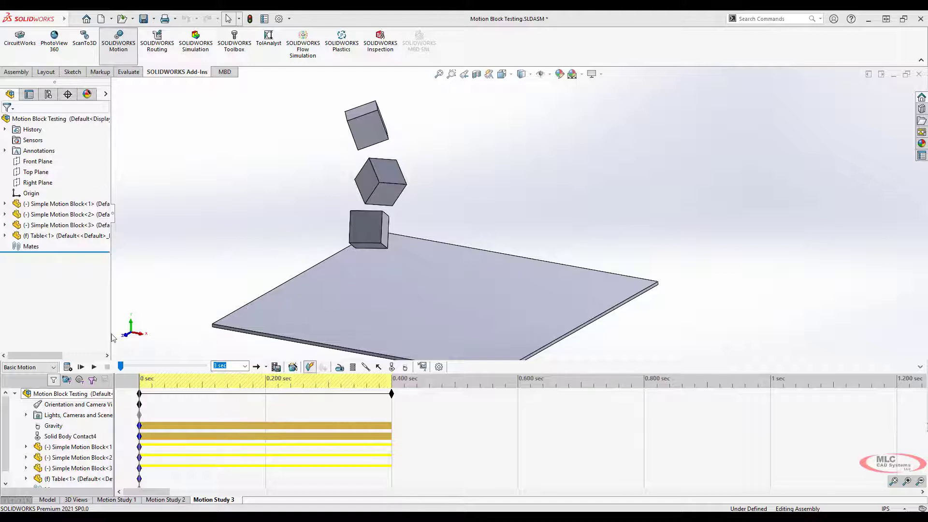
mouse_move(214, 307)
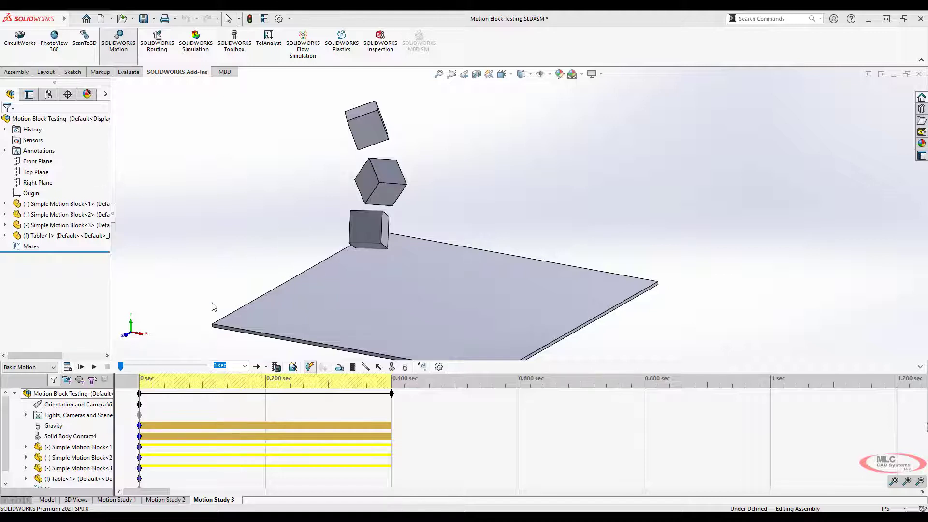
Step: Calculate and play the blocks falling onto the table under Basic Motion
left_click(94, 367)
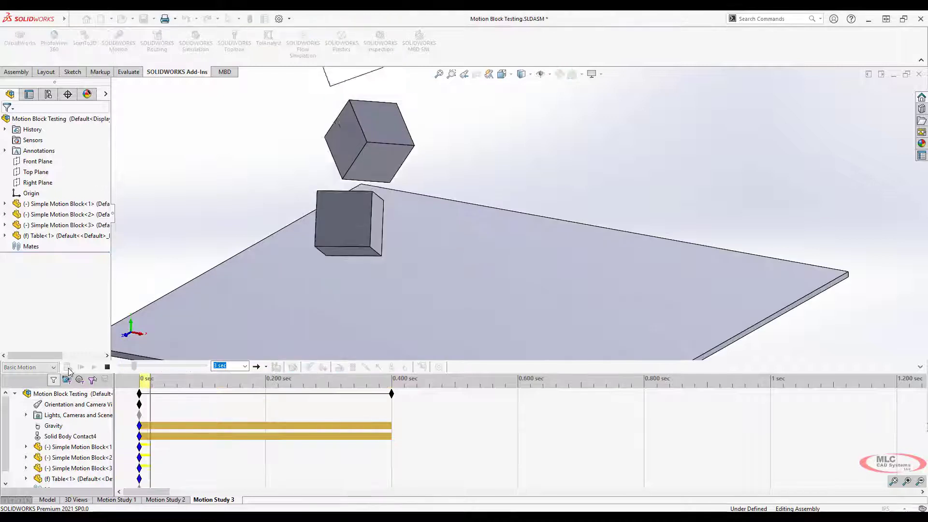
left_click(81, 367)
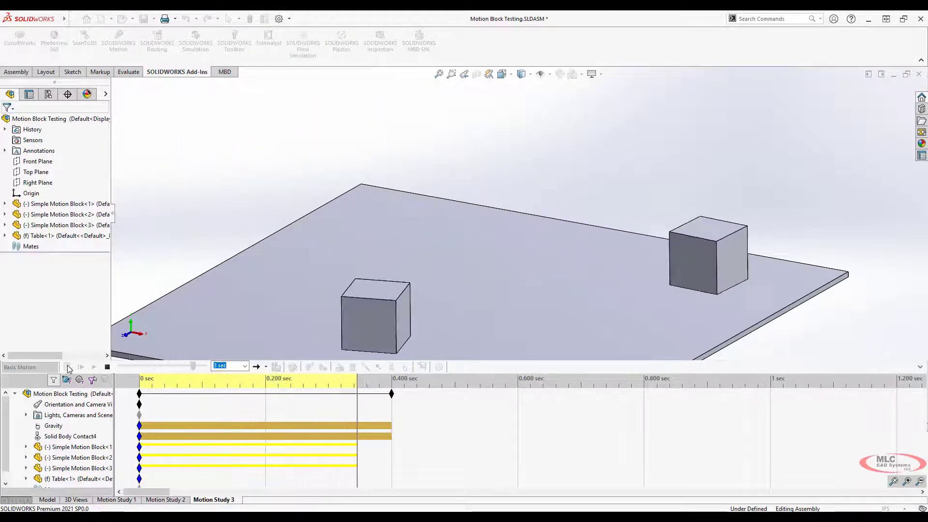
left_click(81, 367)
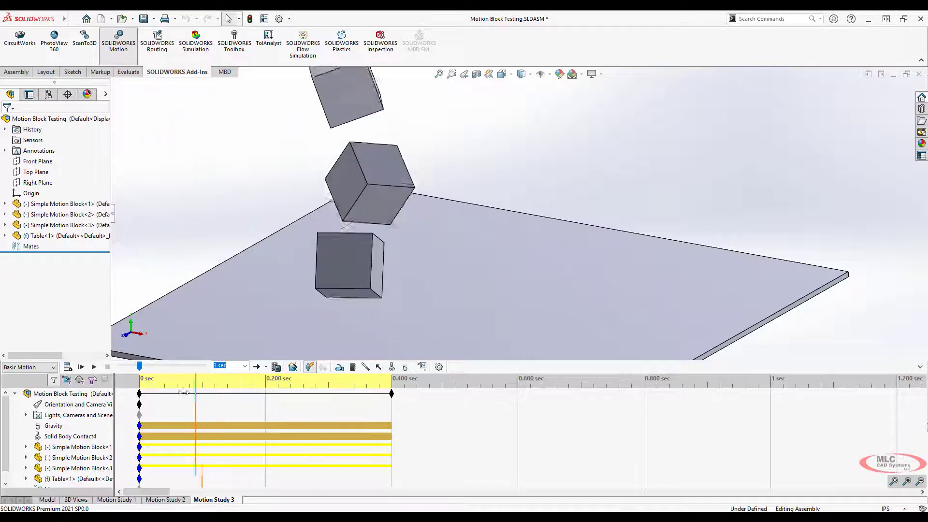
Step: Switch the study type to Motion Analysis and bring up actions for Solid Body Contact4
left_click(30, 368)
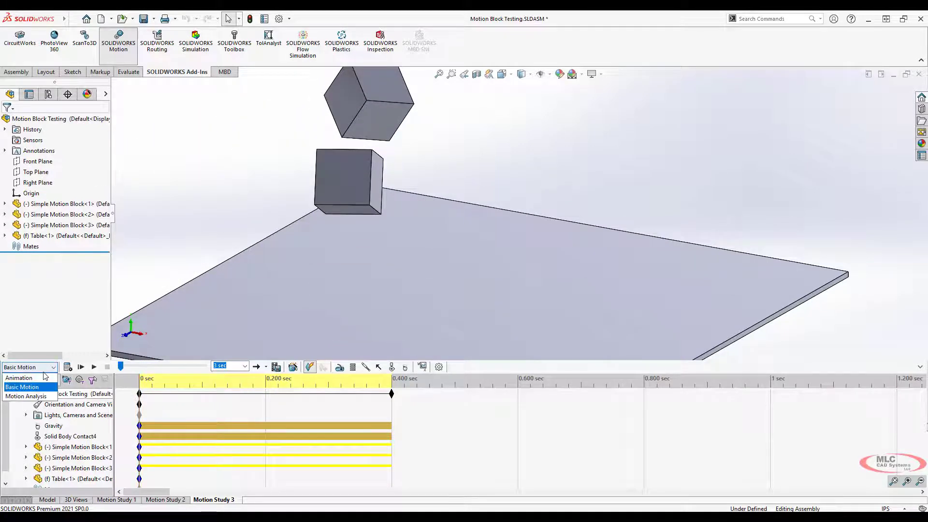
left_click(26, 395)
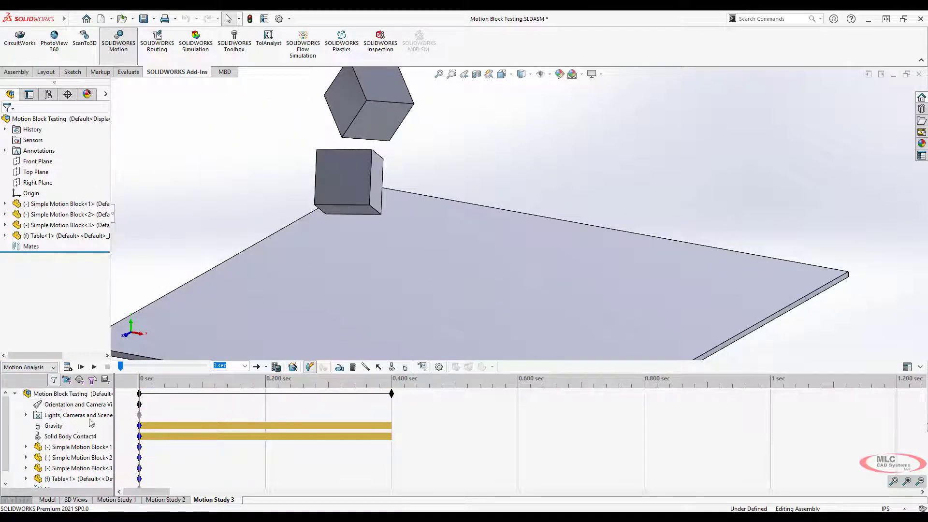
left_click(71, 436)
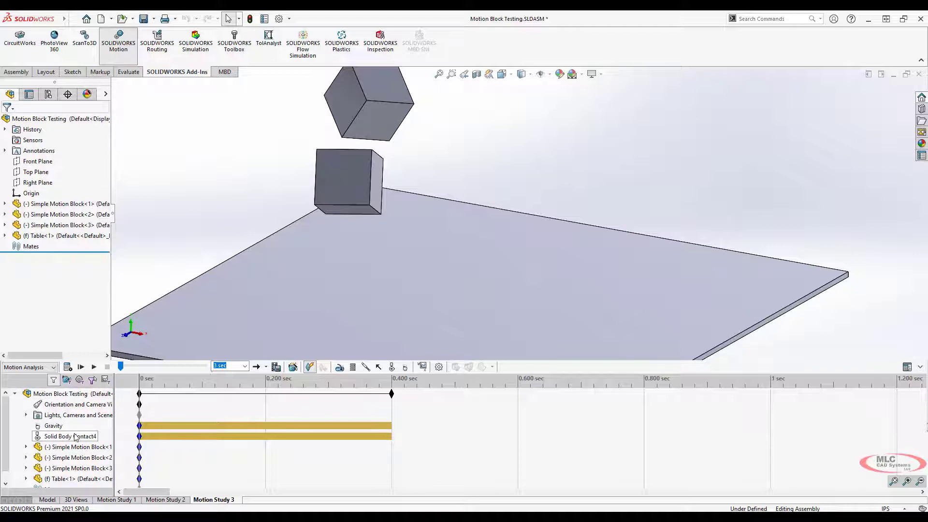
right_click(69, 436)
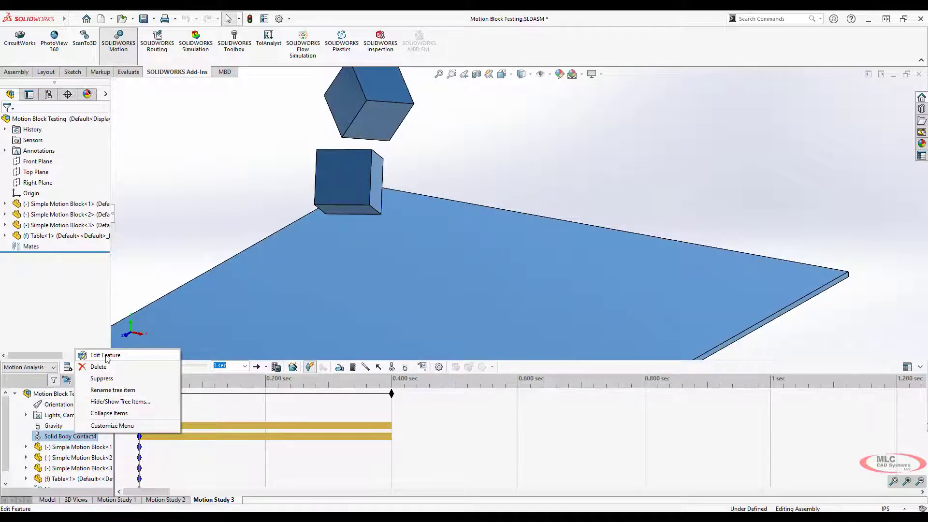
left_click(105, 355)
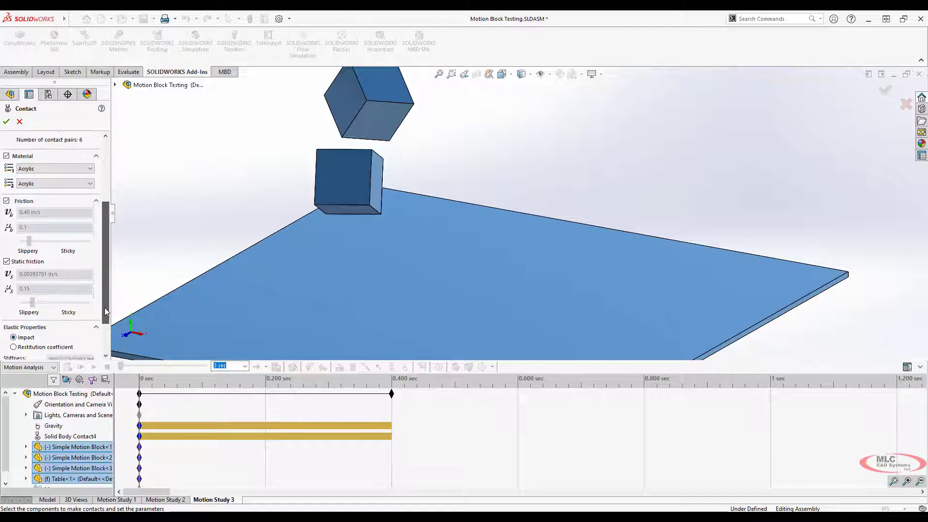
scroll("down", 3)
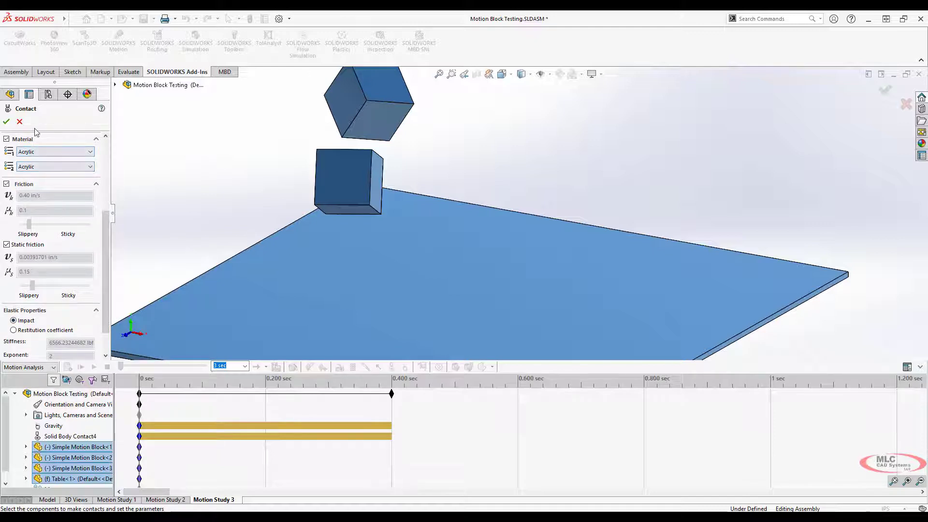
mouse_move(32, 333)
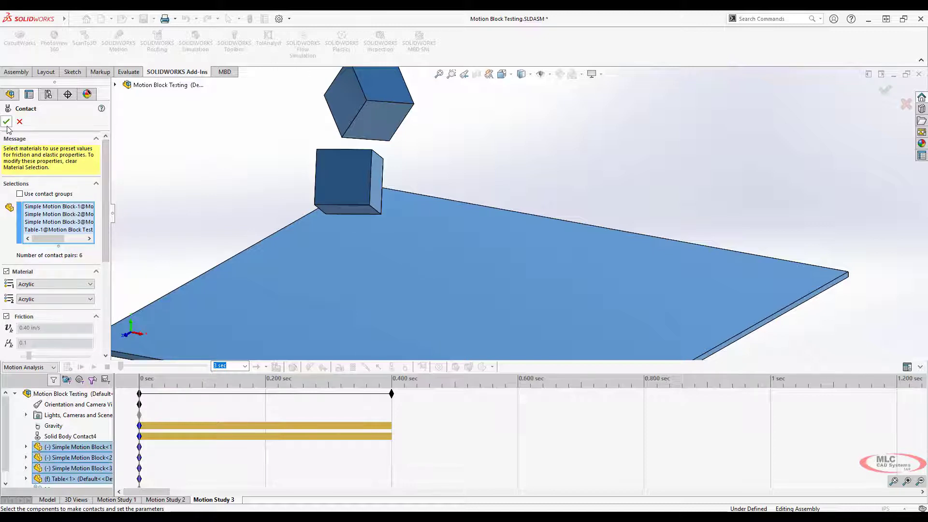
left_click(6, 122)
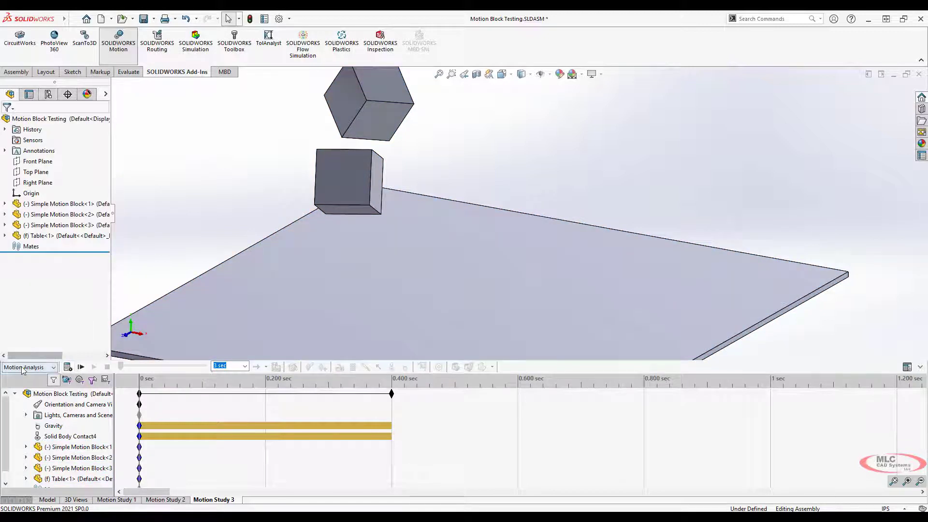
mouse_move(68, 368)
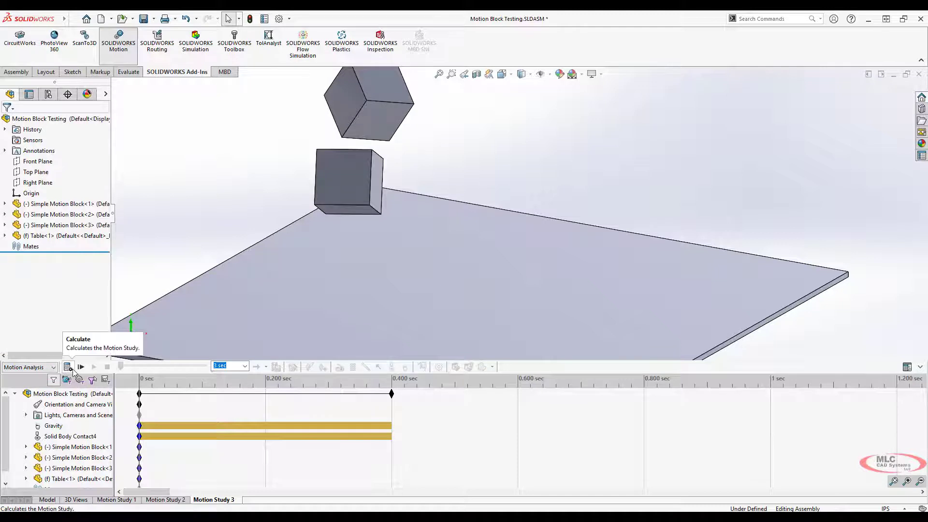
Step: Calculate the drop and rewind it with a slower playback duration selected
left_click(68, 367)
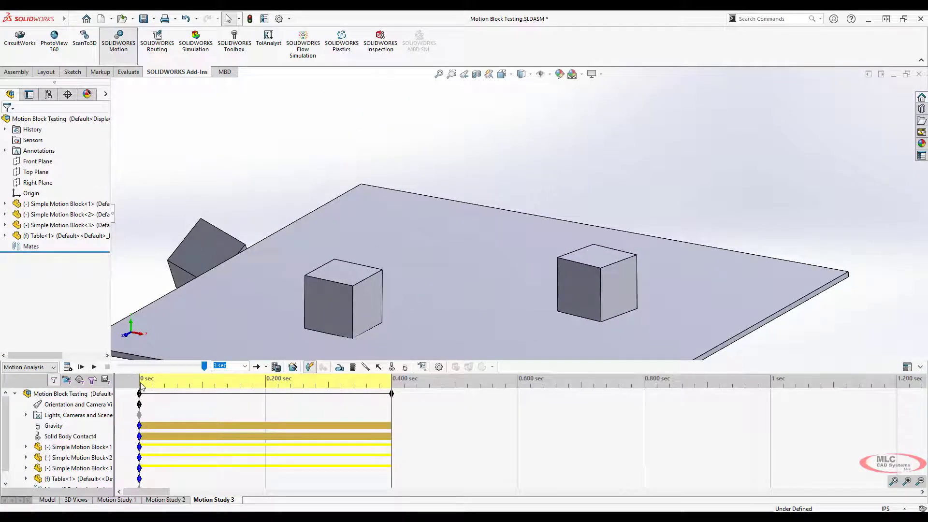
left_click_drag(140, 365, 223, 365)
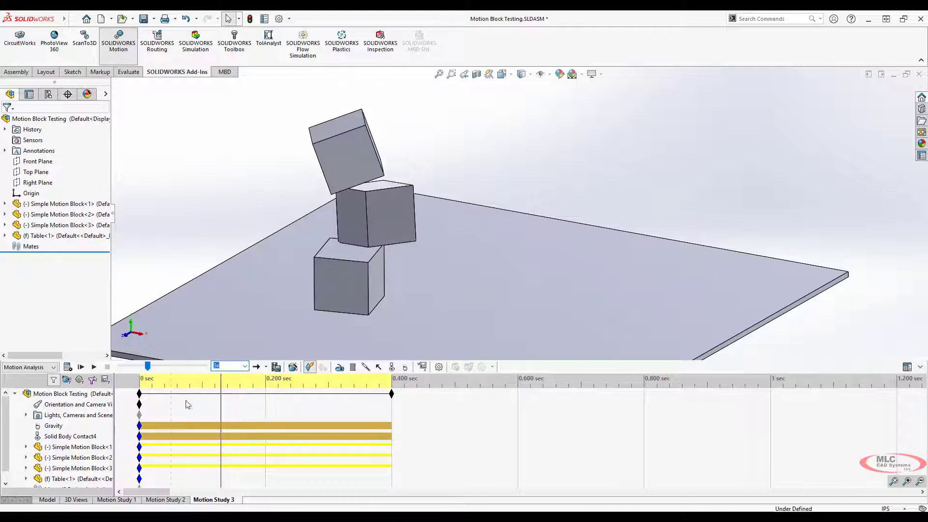
left_click(244, 366)
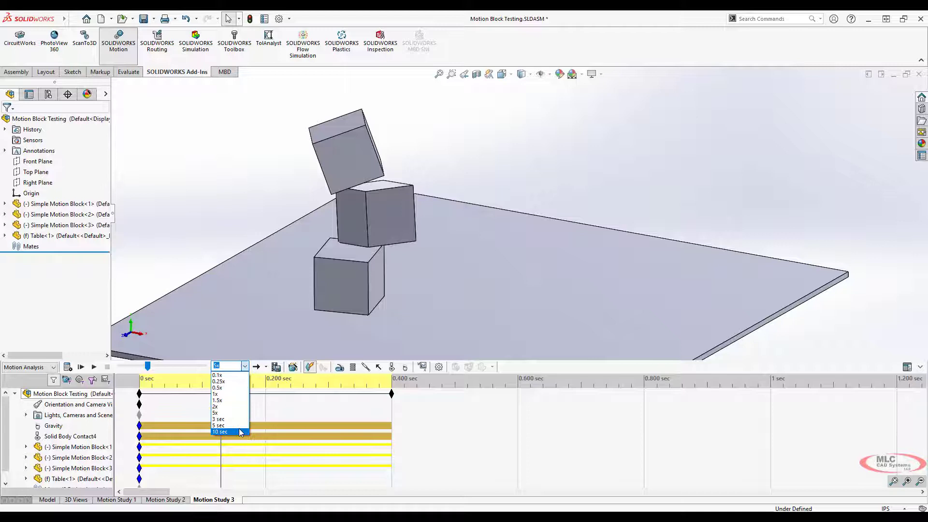
left_click(219, 431)
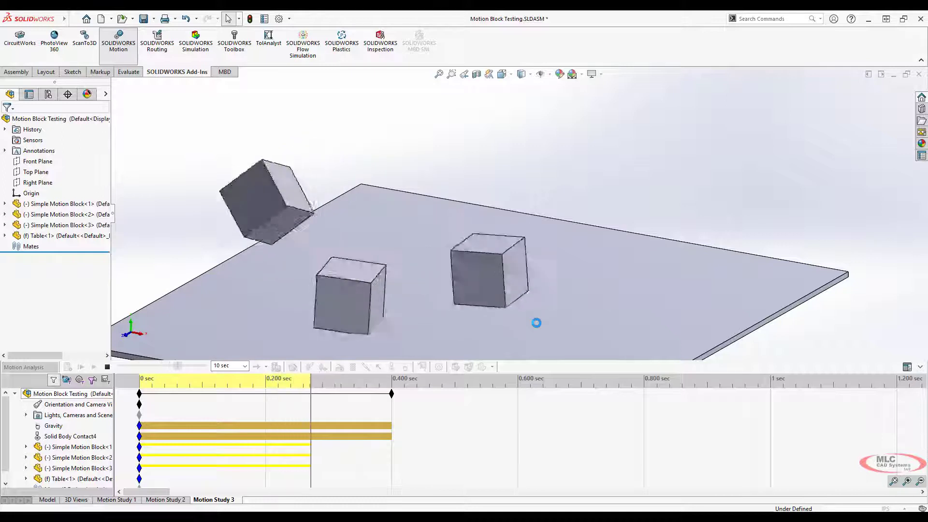
Step: Stop, recalculate and replay the blocks dropping, then reach Solid Body Contact4's options
left_click(80, 368)
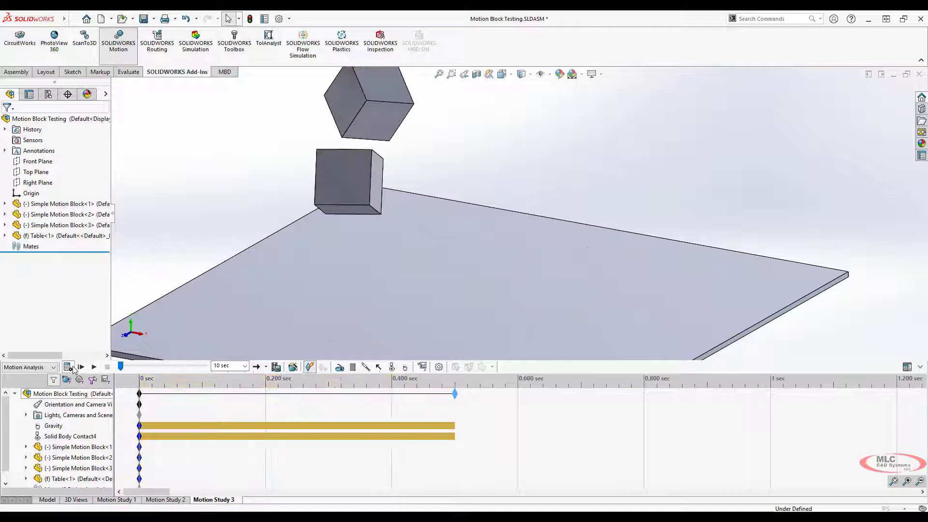
left_click(94, 368)
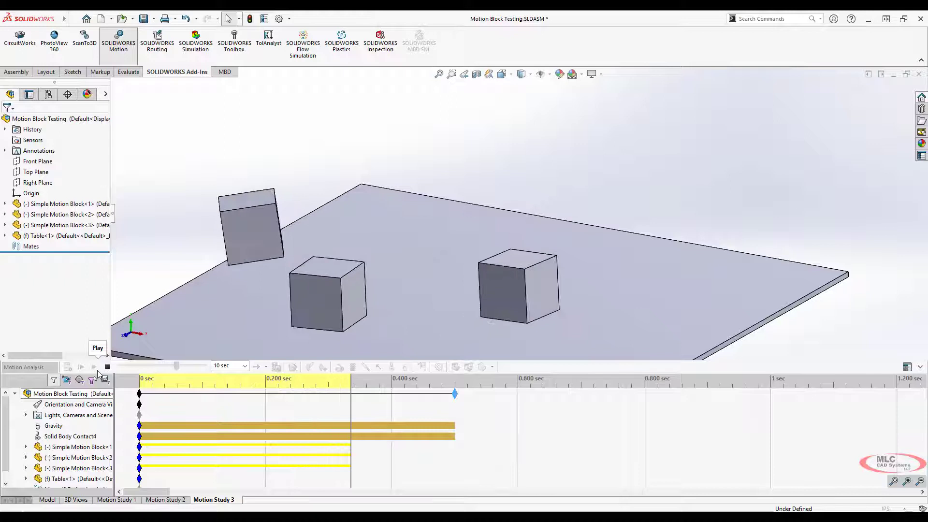
left_click(81, 368)
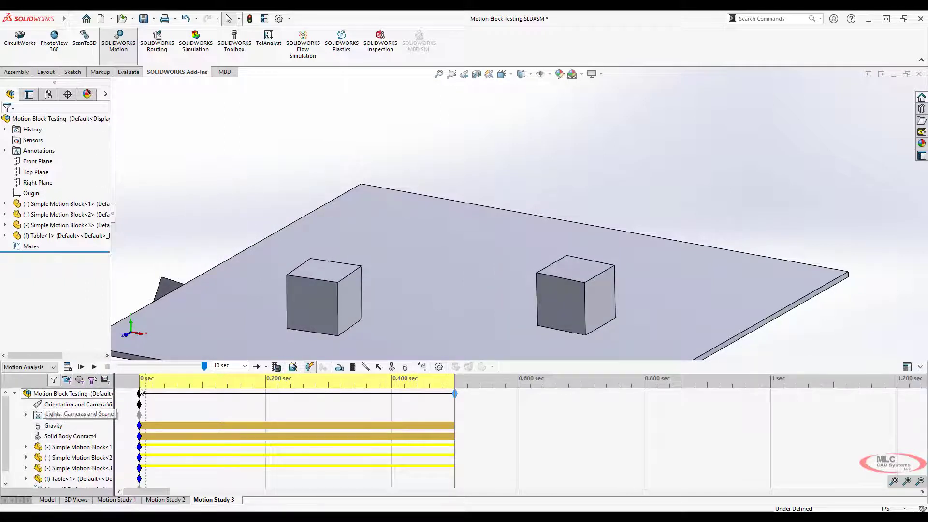
right_click(70, 436)
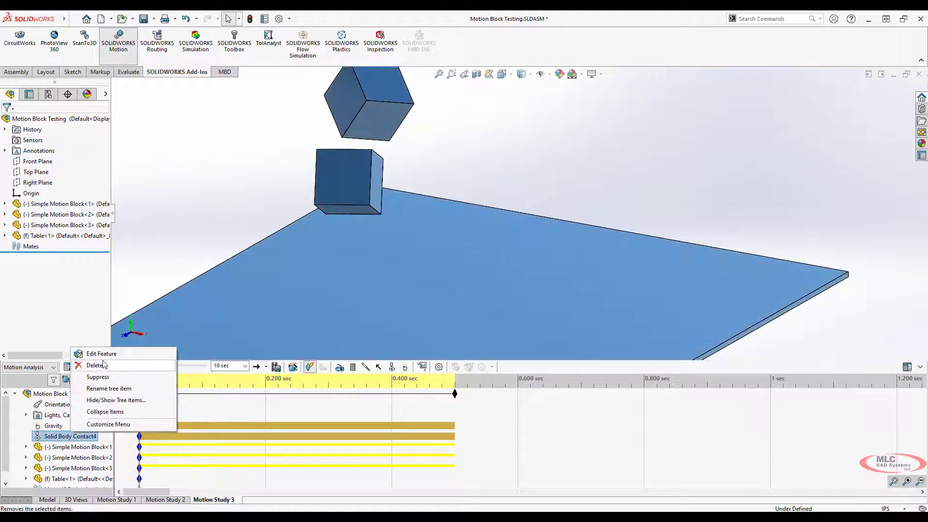
left_click(102, 353)
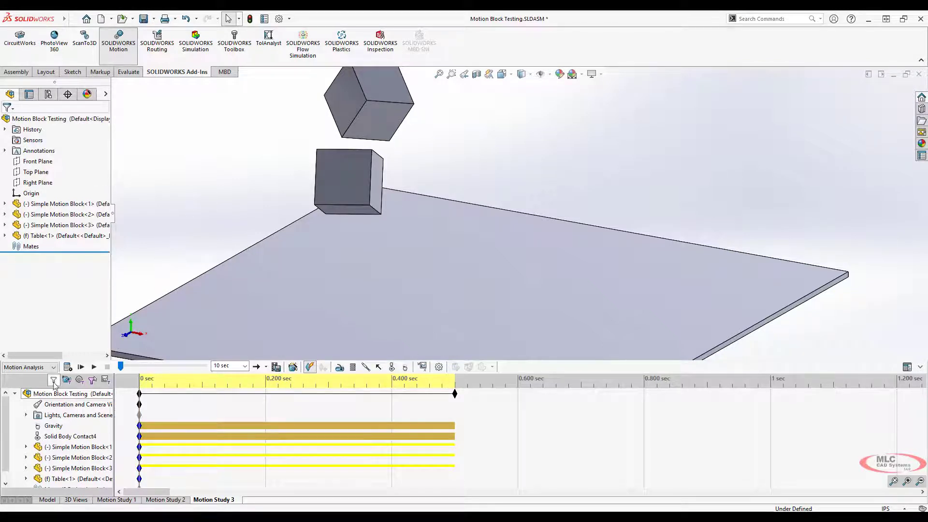
right_click(71, 436)
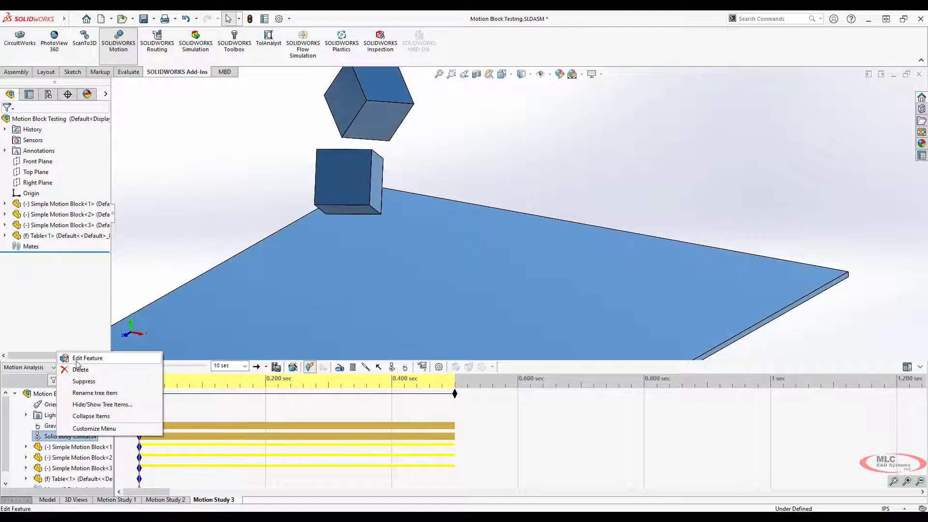
Step: Edit Solid Body Contact4 to drop material presets and use restitution coefficient 0.01
left_click(88, 358)
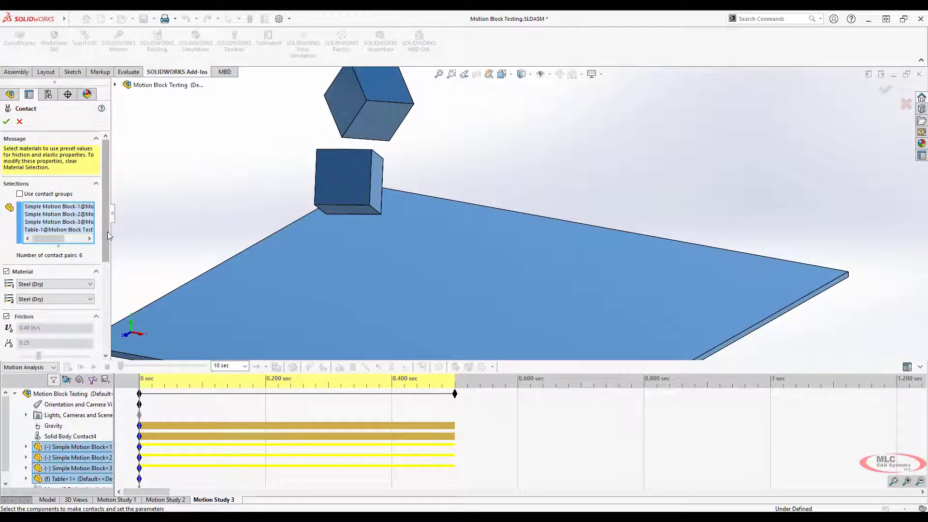
scroll("down", 3)
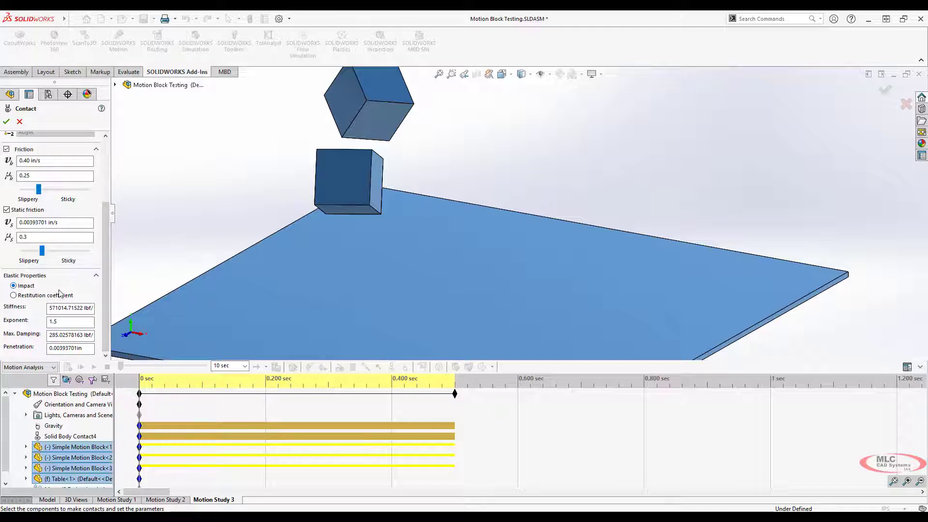
mouse_move(75, 291)
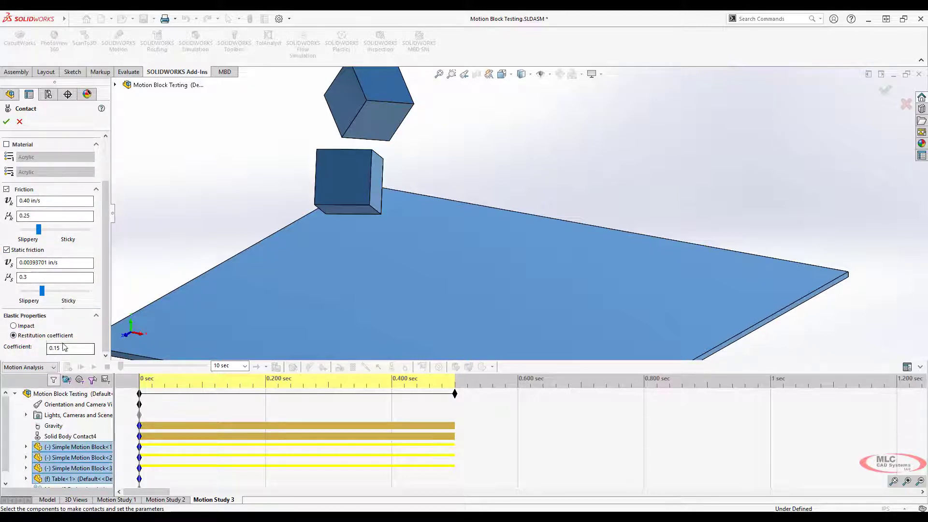
type(".01")
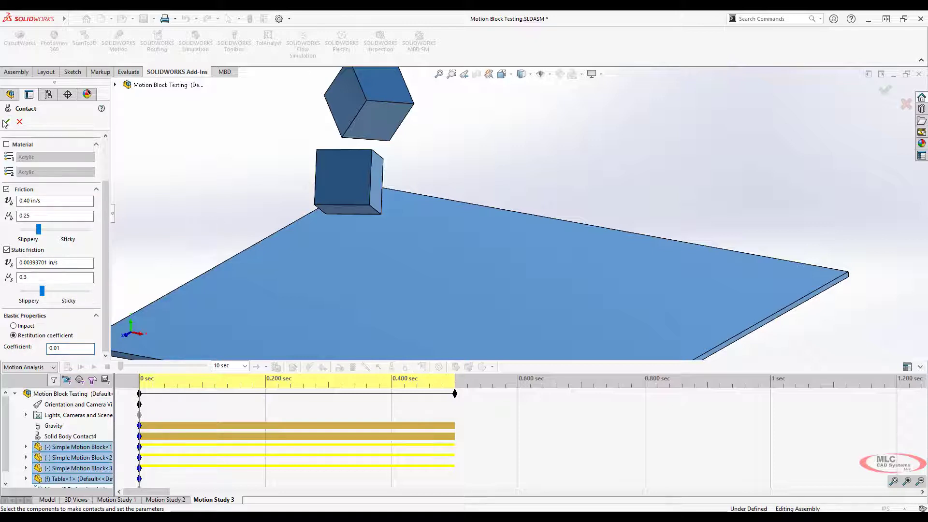
left_click(6, 122)
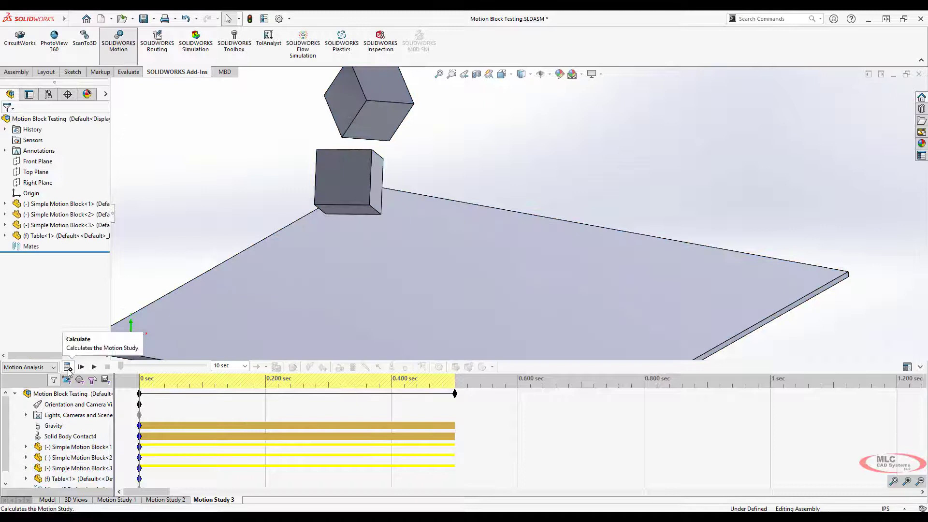
Step: Recalculate Motion Study 3 and close the integrator error message near 1.75 s
left_click(68, 367)
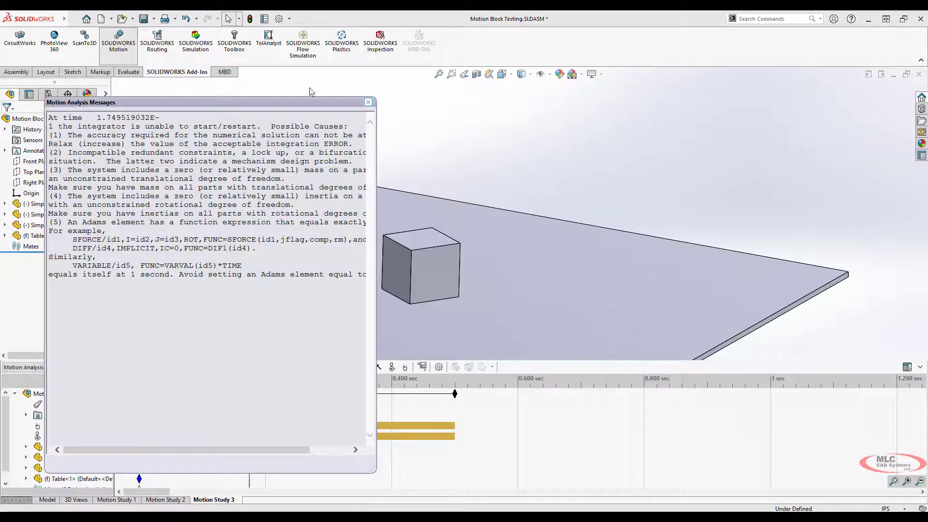
left_click(367, 102)
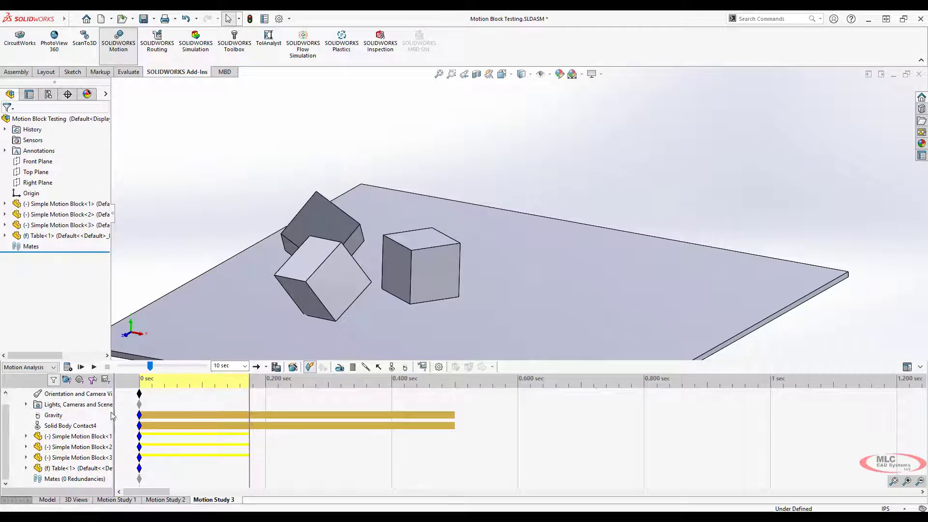
right_click(69, 425)
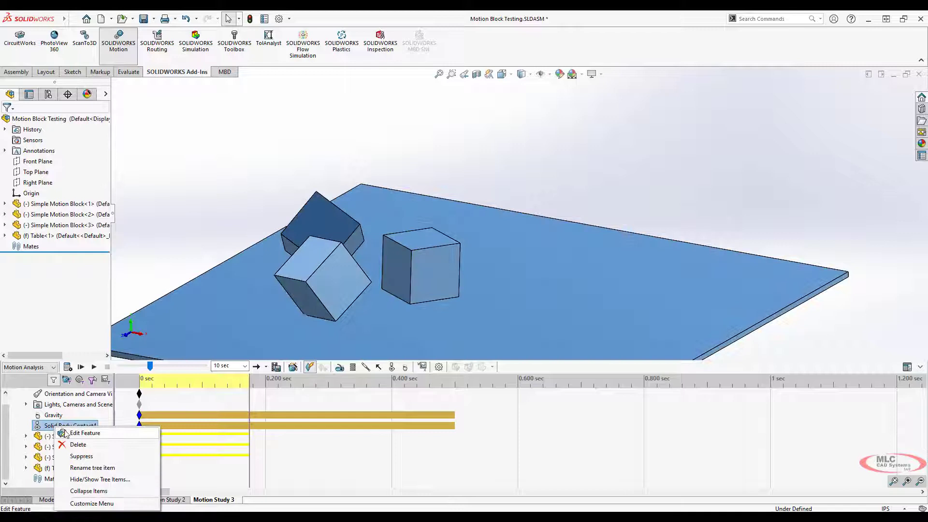
Step: Raise the restitution coefficient to 0.5, recalculate, and close the integrator warning
left_click(85, 433)
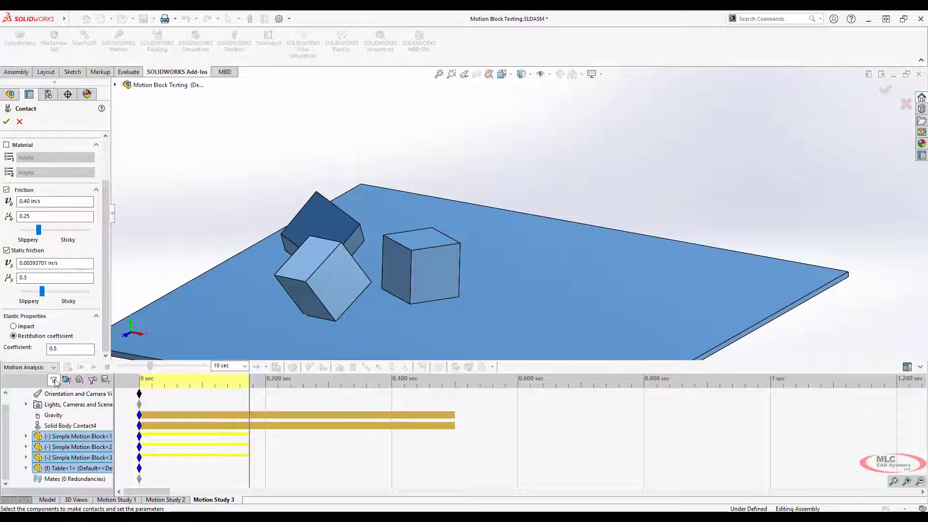
left_click(6, 122)
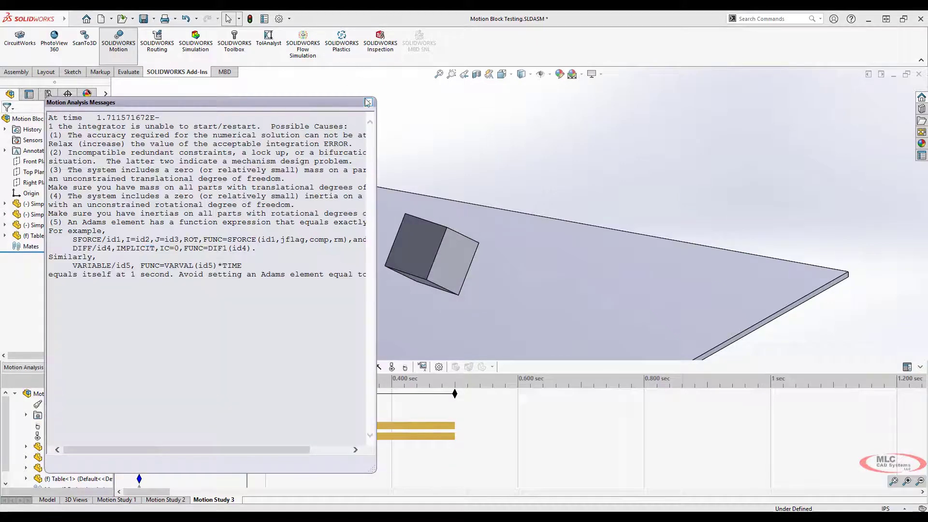
left_click(368, 103)
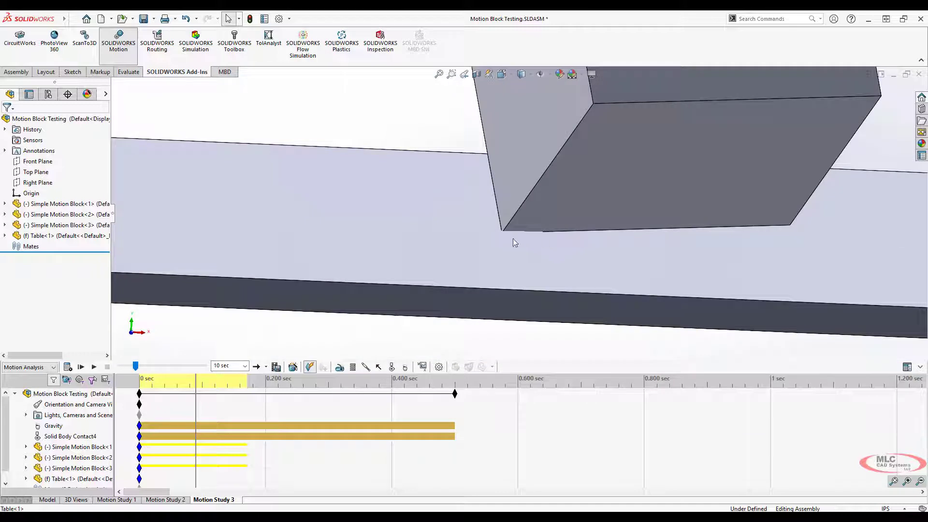
mouse_move(506, 237)
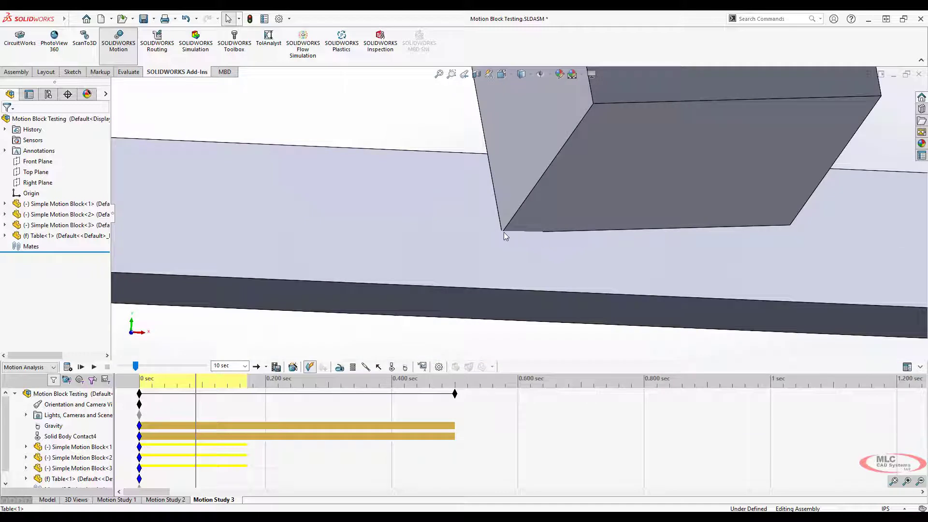
mouse_move(509, 234)
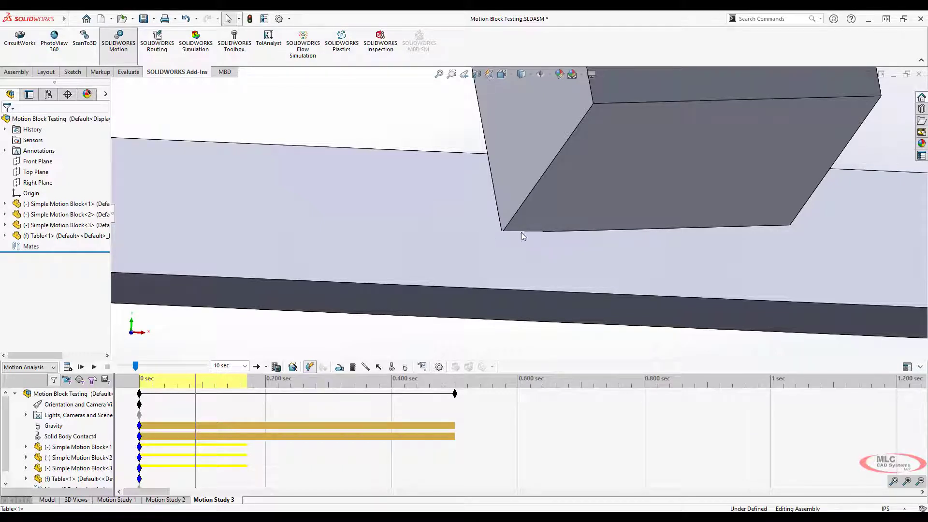
mouse_move(510, 238)
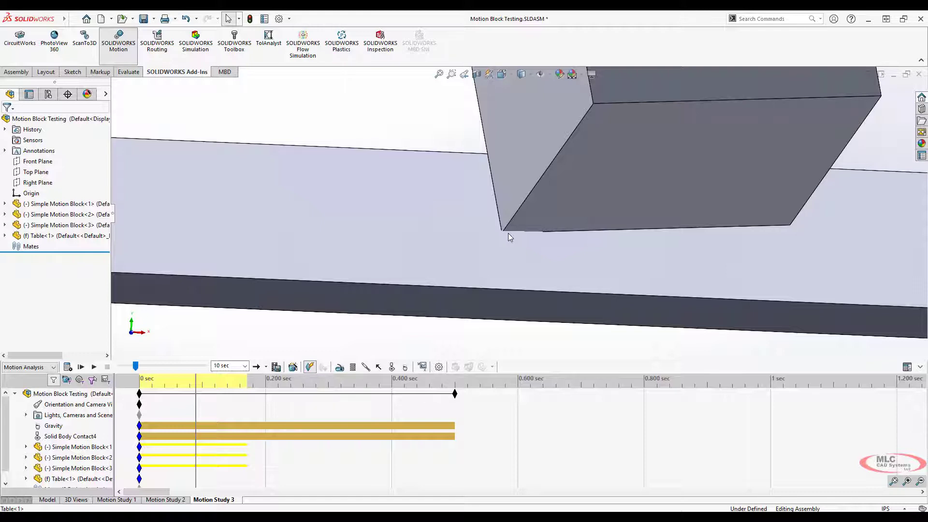
mouse_move(505, 234)
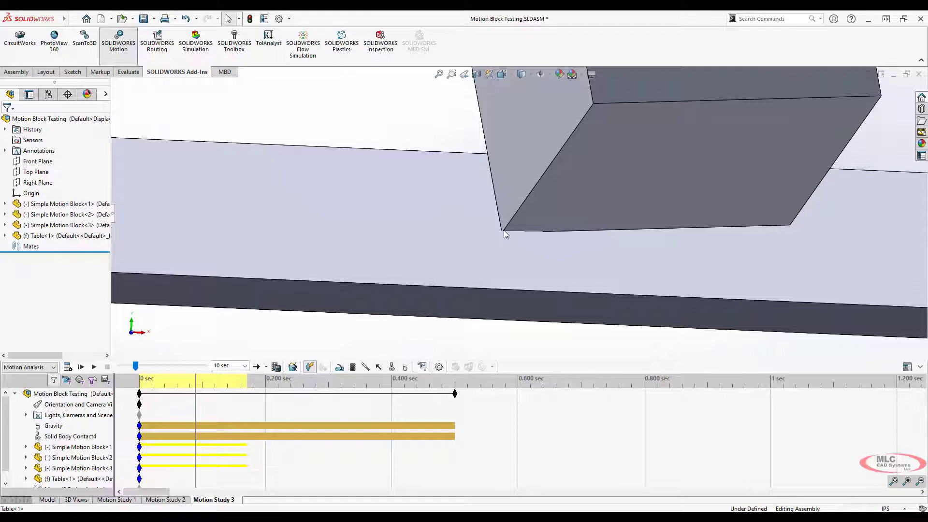
mouse_move(562, 158)
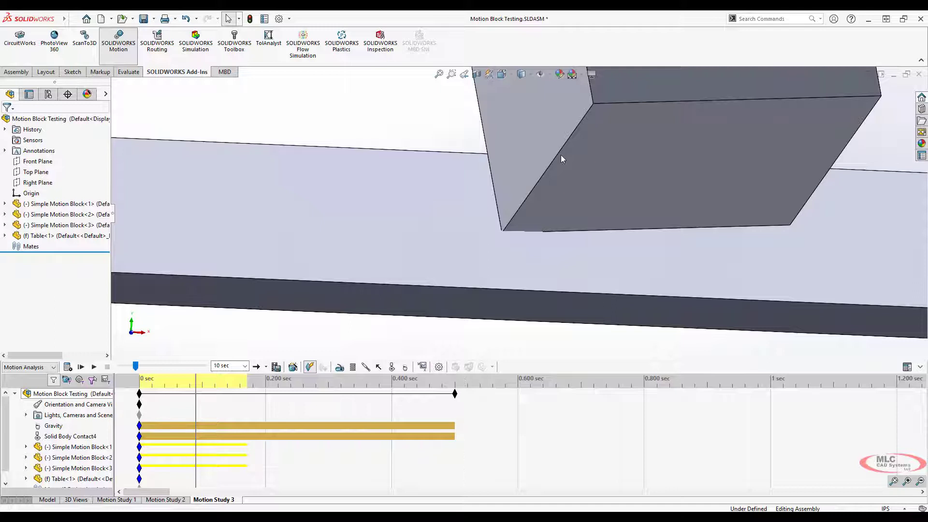
mouse_move(455, 218)
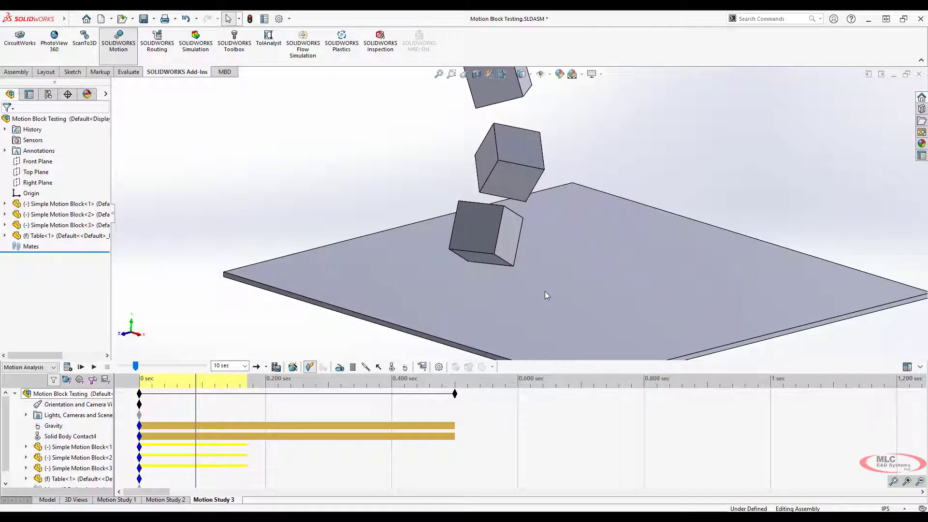
mouse_move(573, 259)
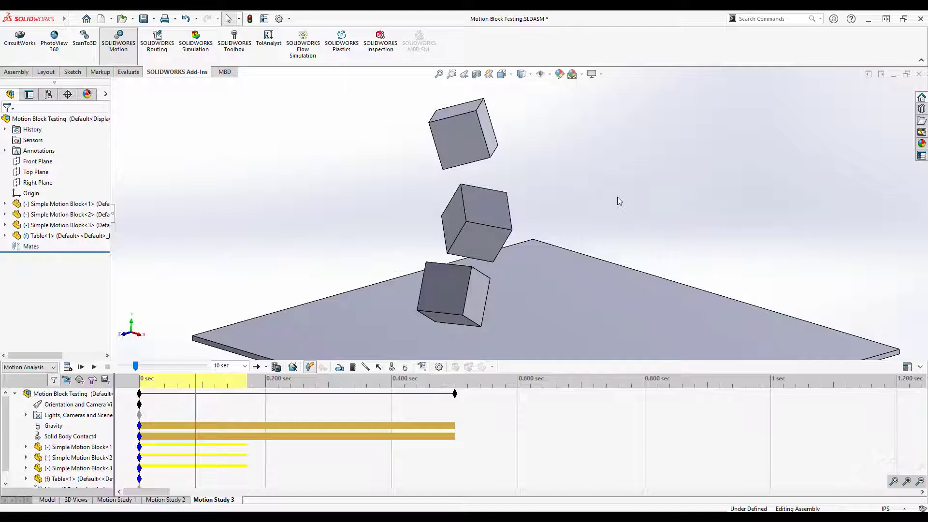
mouse_move(302, 162)
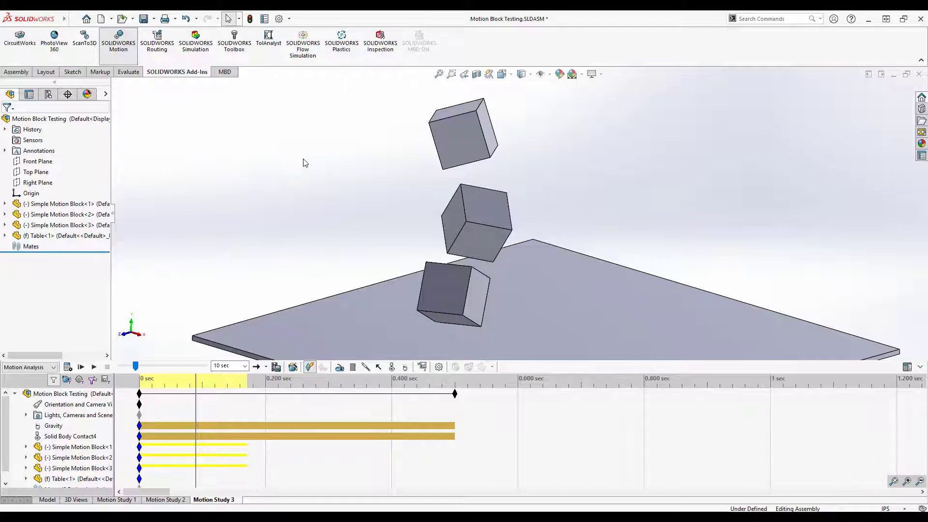